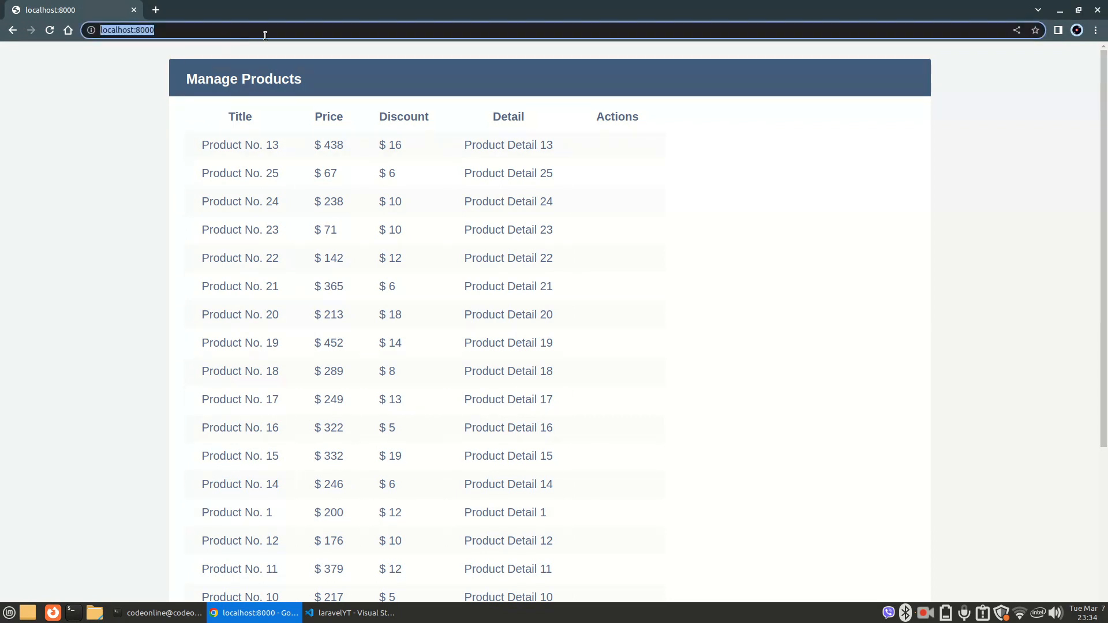
- Load localhost:8000/shop showing Products No. 1 to 5, then go to Visual Studio Code
text(/shop)
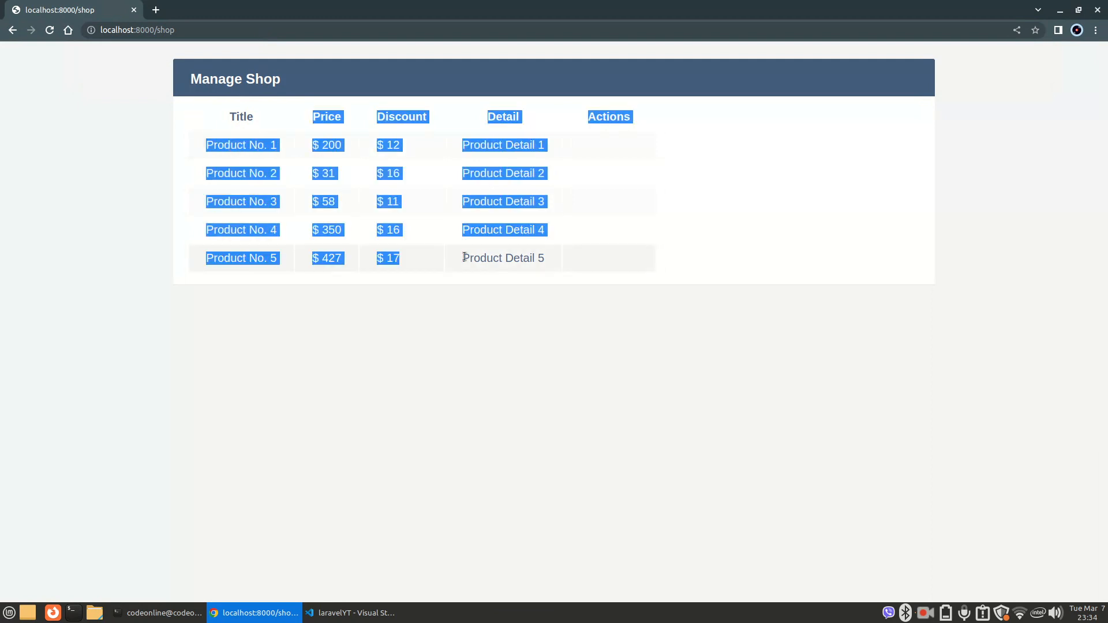
click(578, 281)
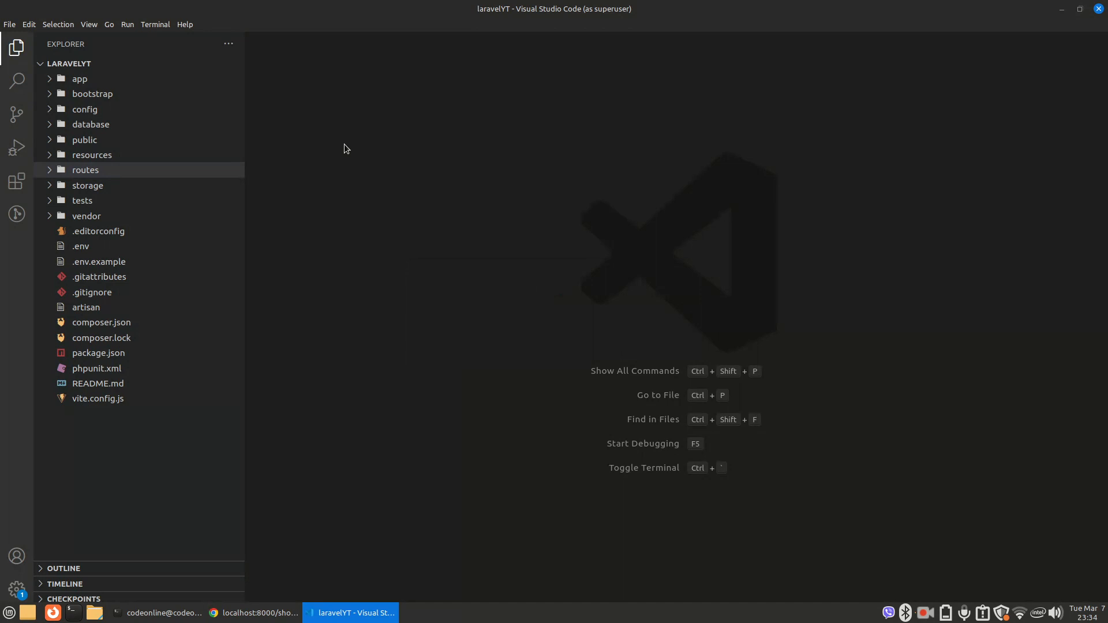
- Review Product.php, ProductController.php and ShopController.php, then collapse the Http and Models folders
click(107, 154)
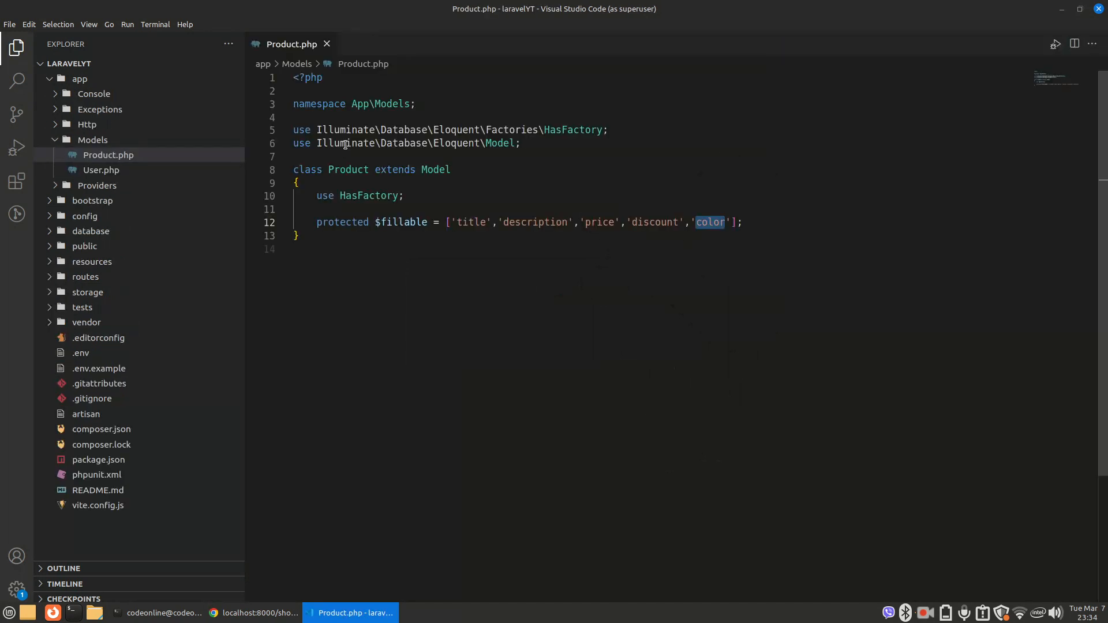
text(p)
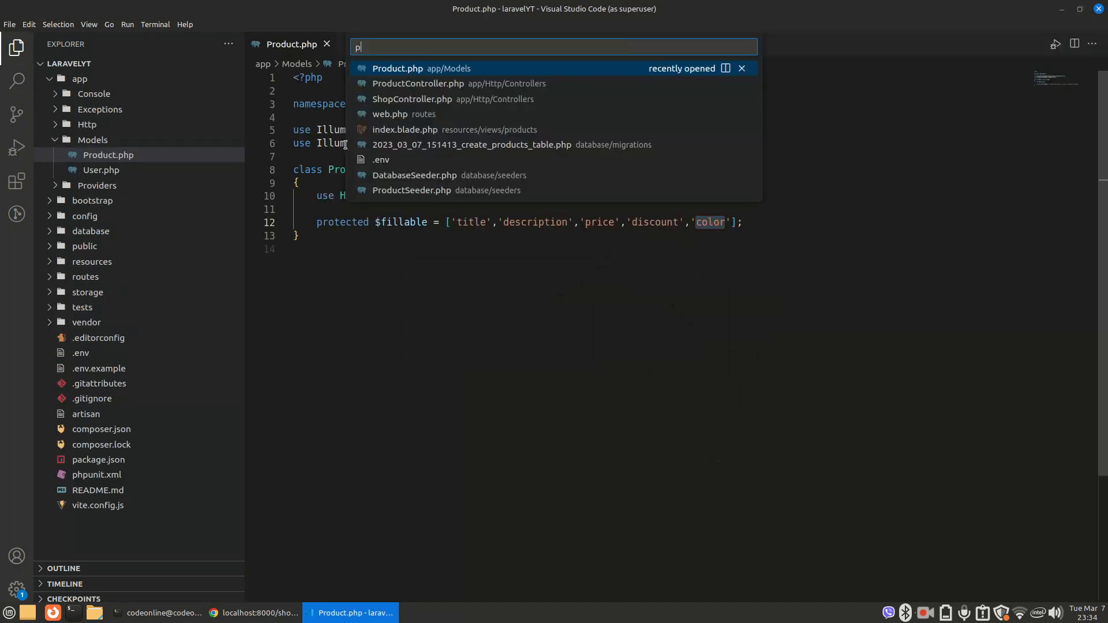
click(417, 83)
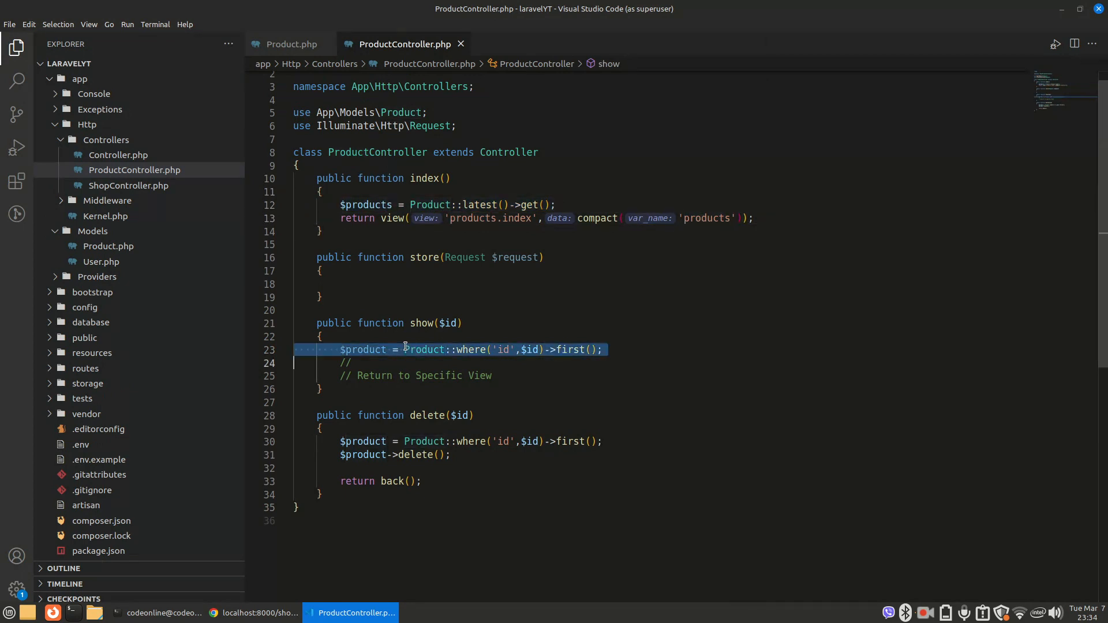
click(405, 349)
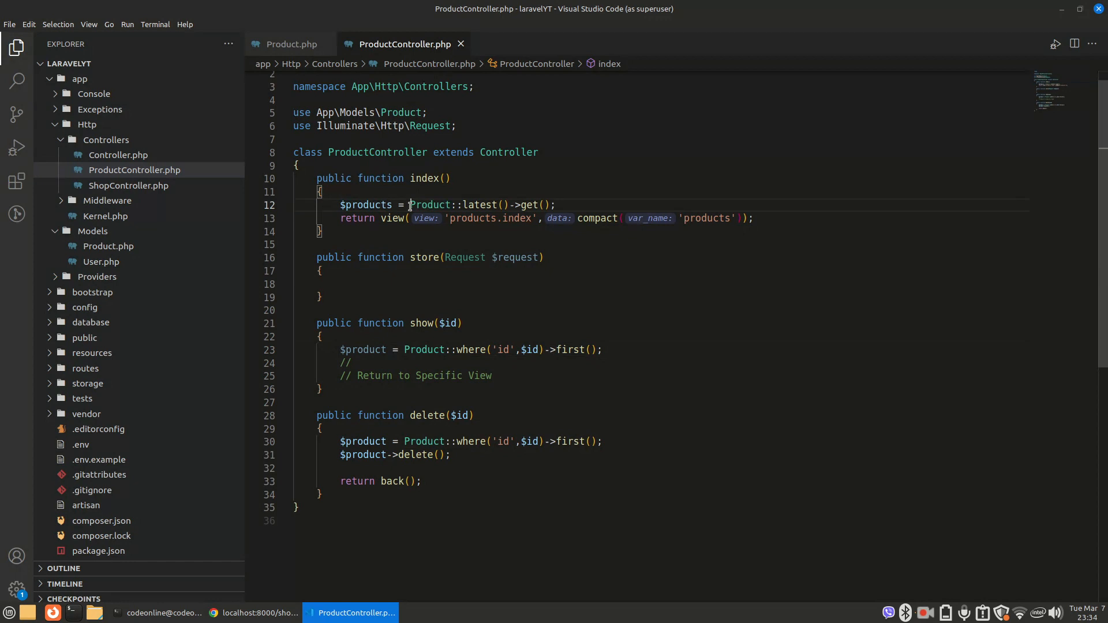
triple_click(424, 205)
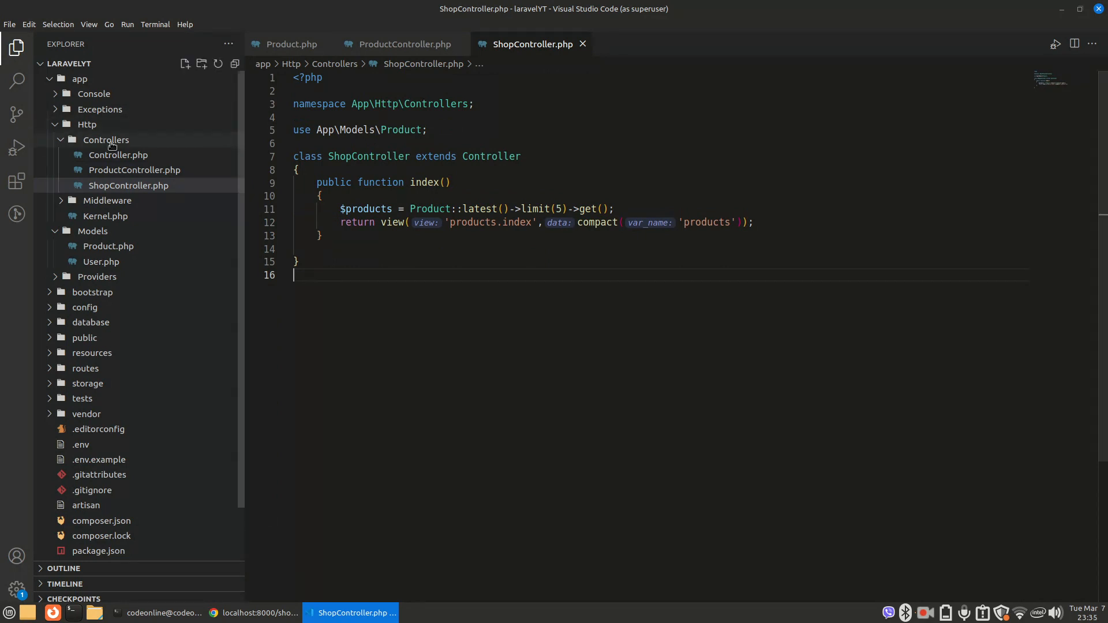
click(106, 139)
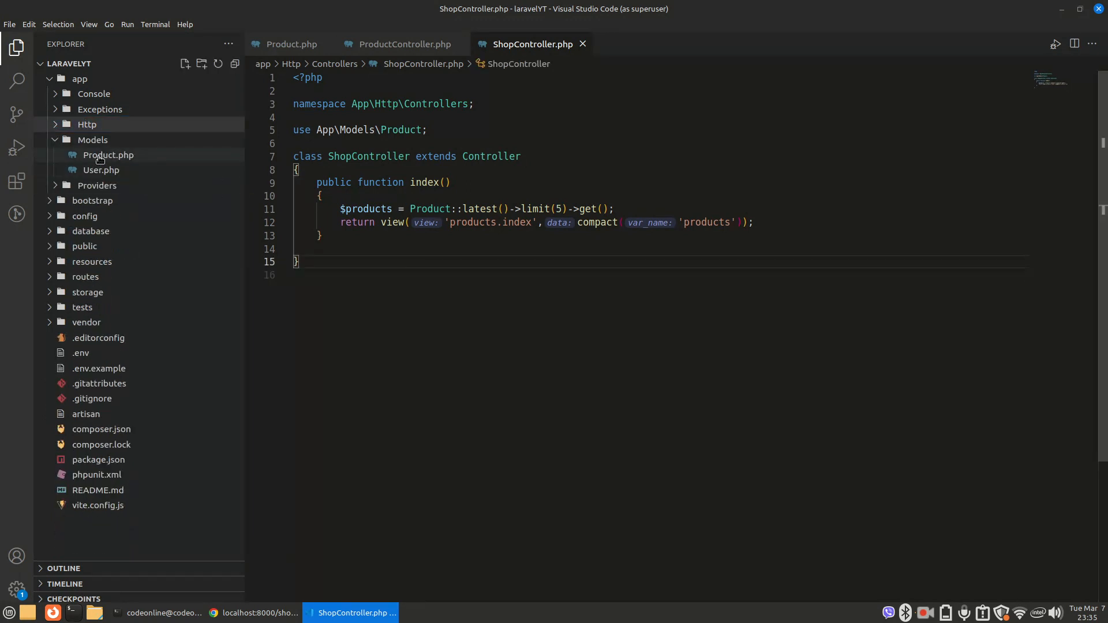
click(92, 139)
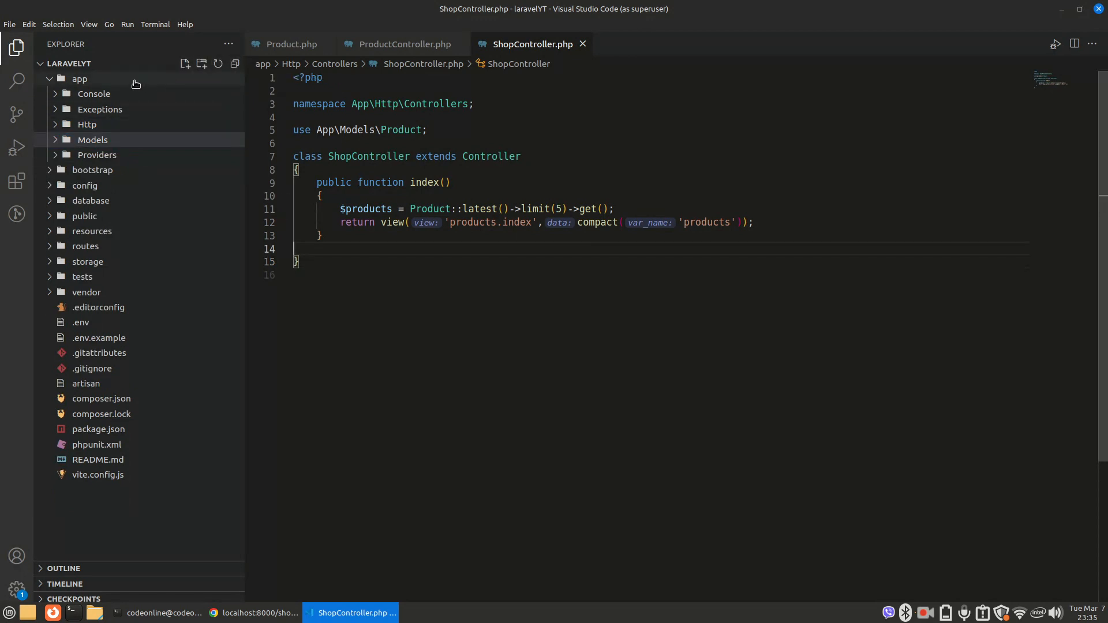
- Create an app/Repositories folder holding a new empty ProductRepository.php
right_click(79, 79)
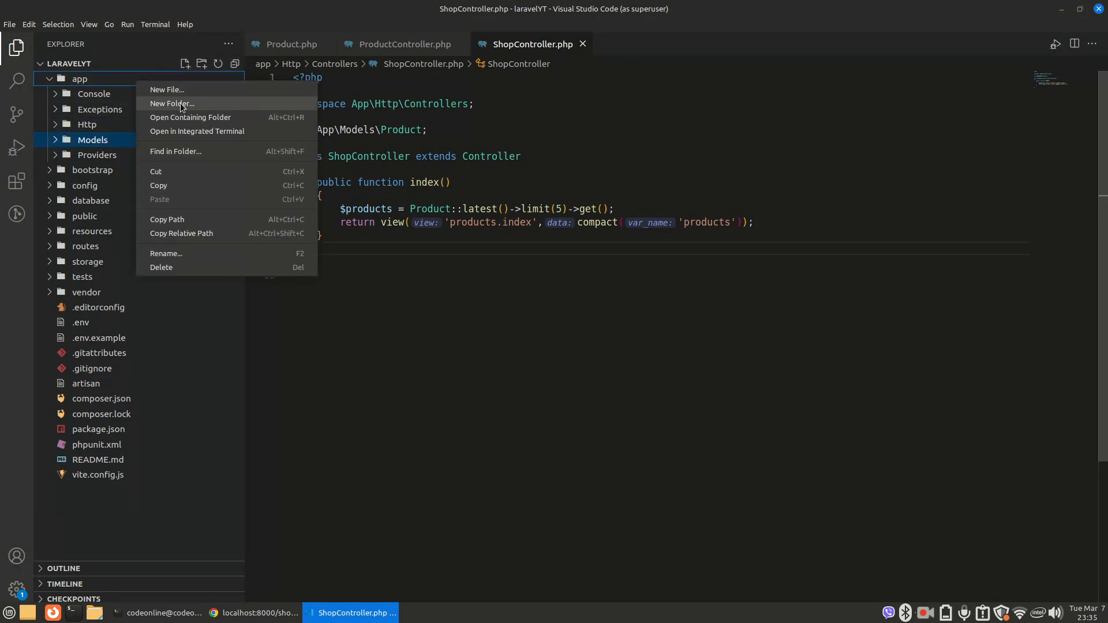
click(171, 103)
text(Repositories)
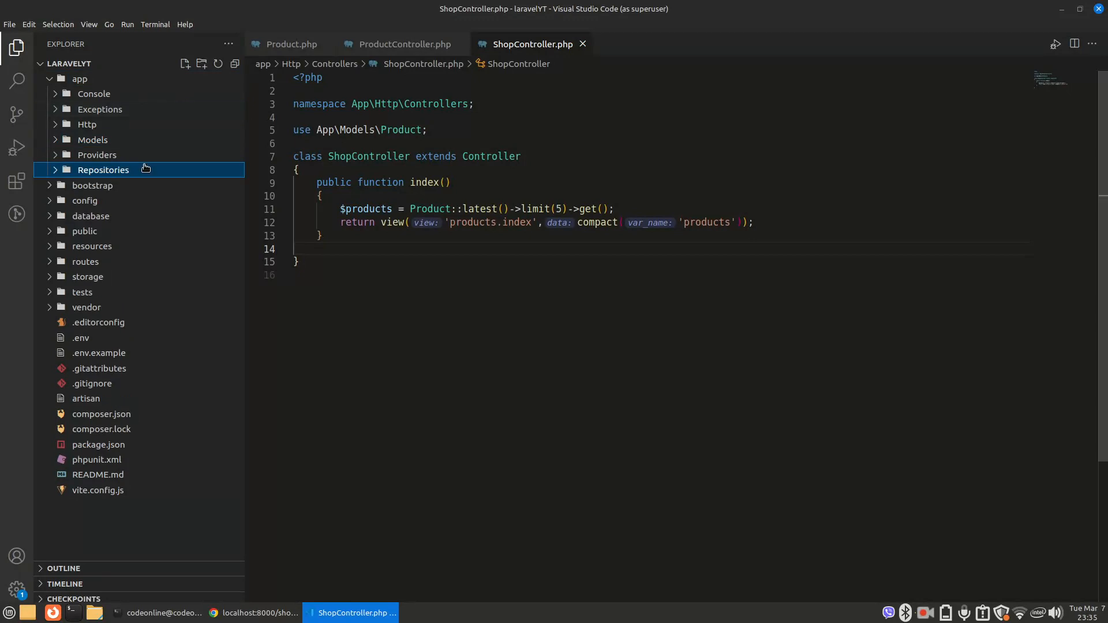
right_click(104, 170)
text(Po)
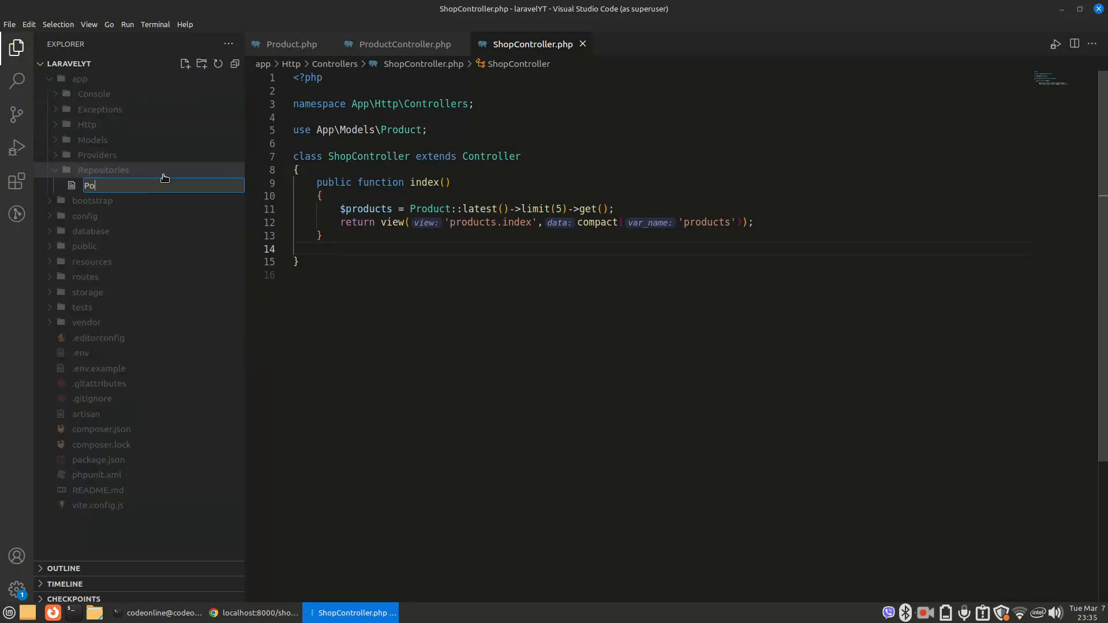
key(Backspace)
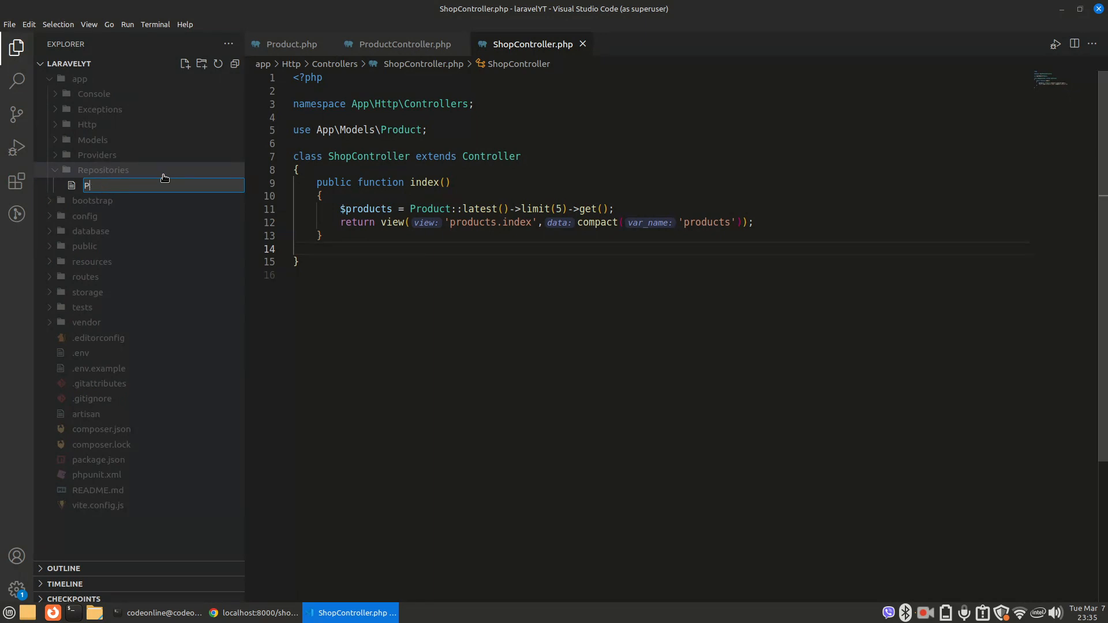
text(roductRepository.p)
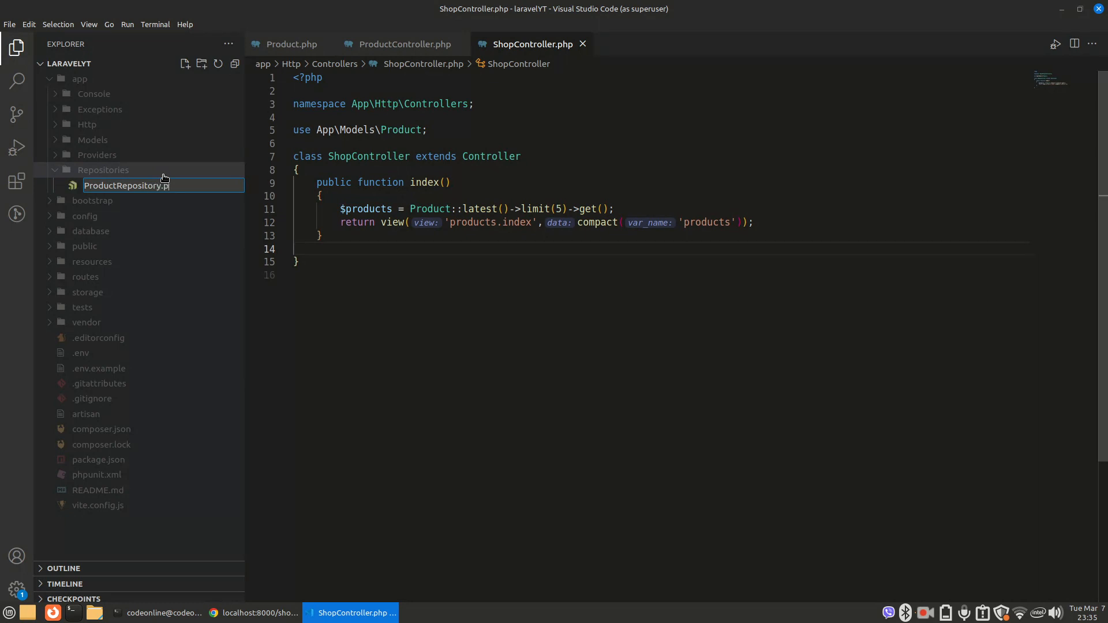
key(Enter)
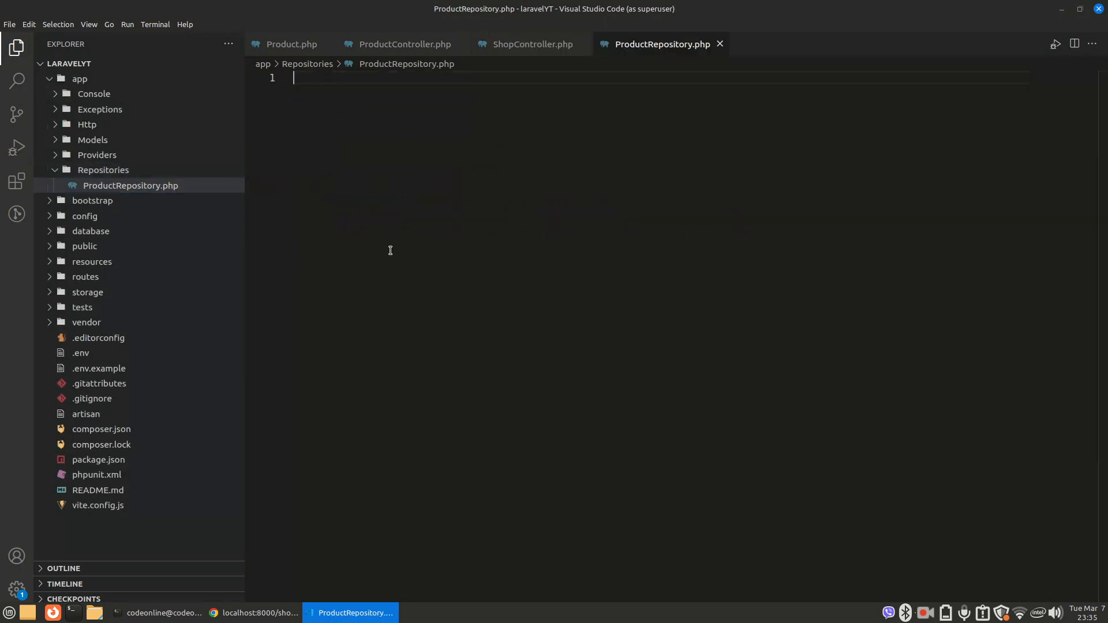
- Start ProductRepository.php with the <?php tag and an empty ProductRepository class
text(<)
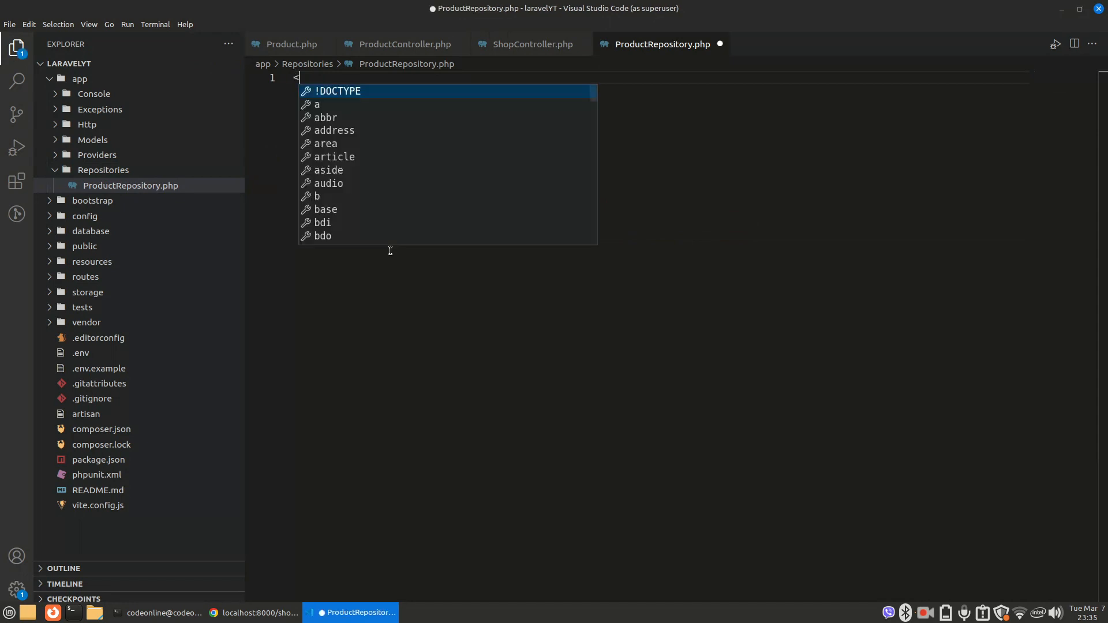
text(?php)
text(class Produ)
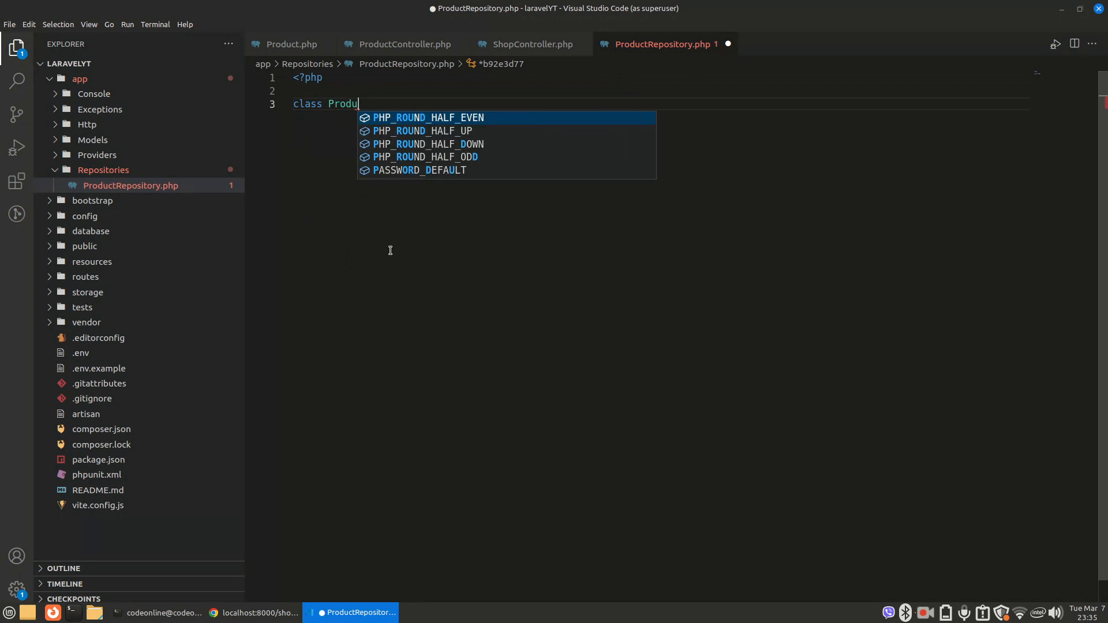
text(ctReposito)
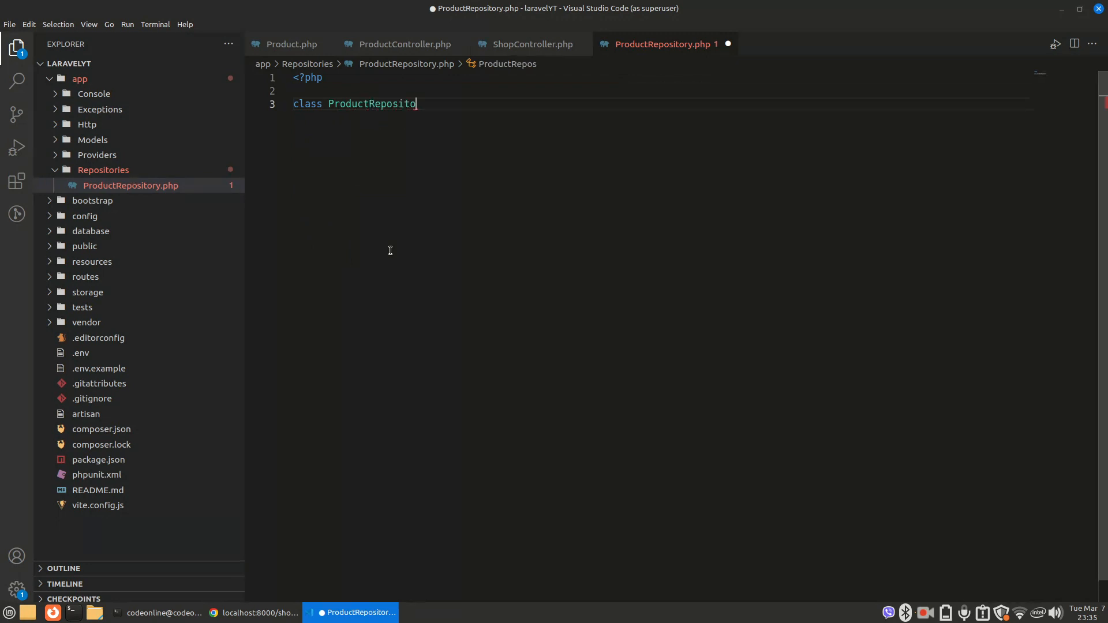
text(ry)
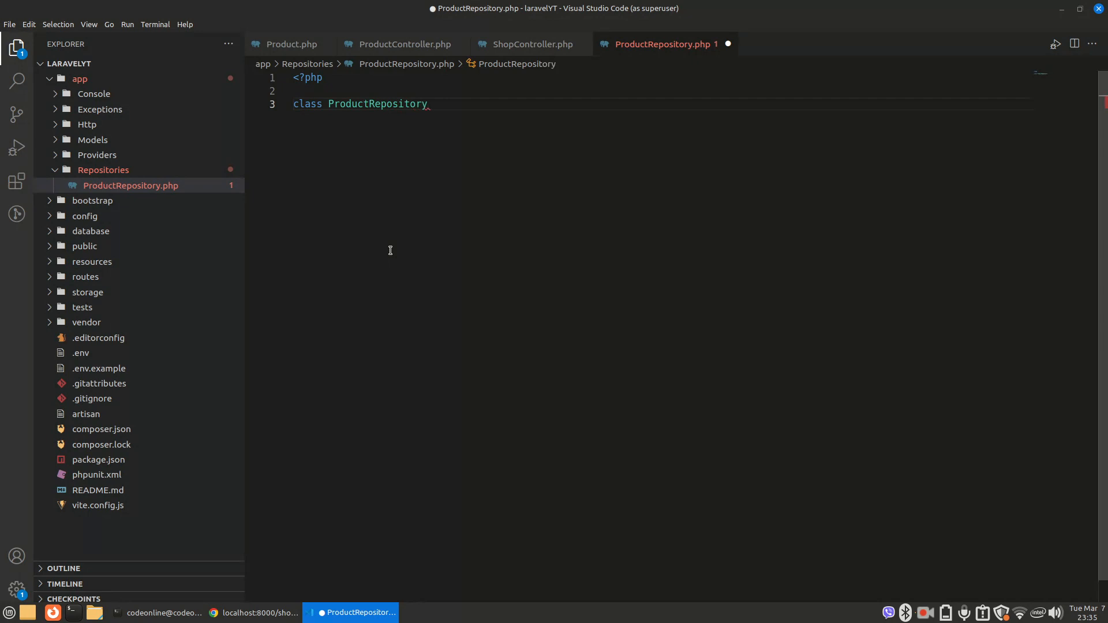
text({)
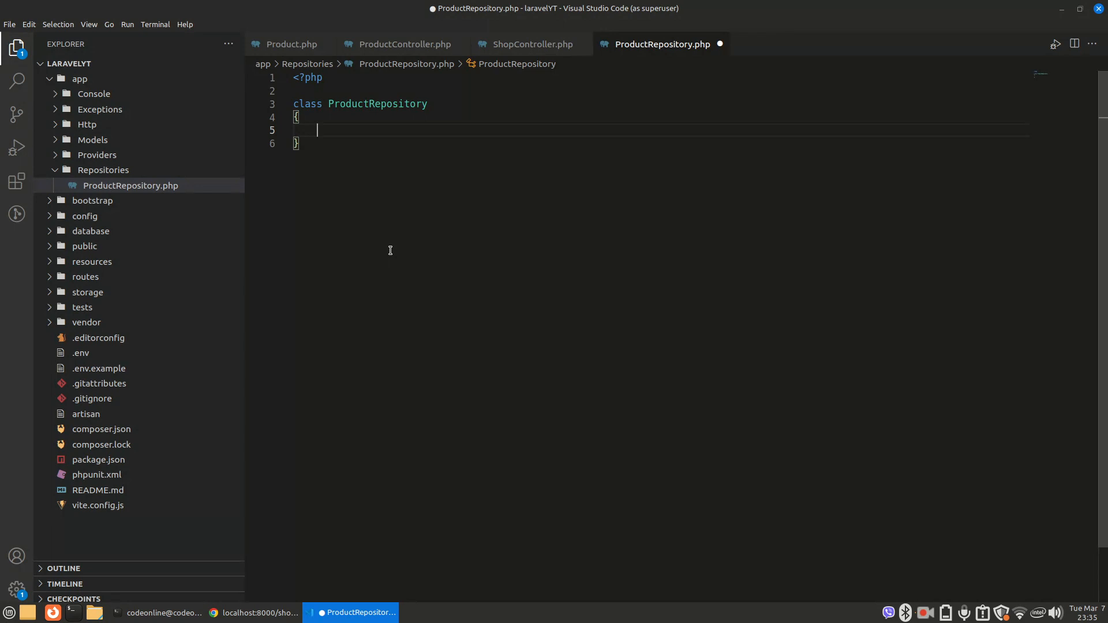
- Add getAll() returning Product::latest()->get(), importing the Product model
text(public function getAll()
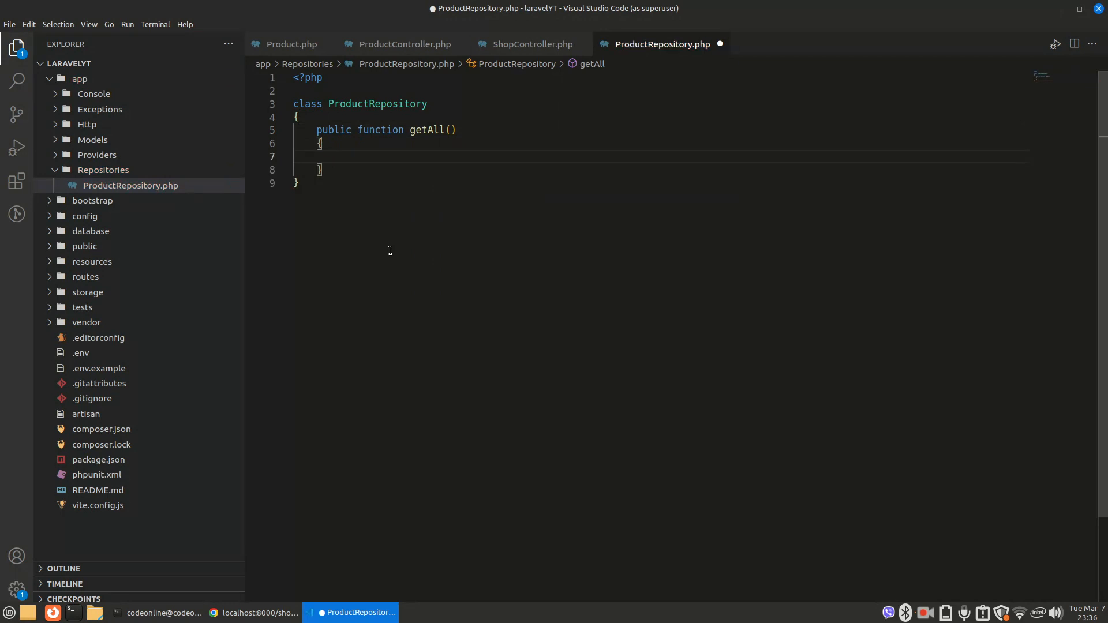
text(return Pr)
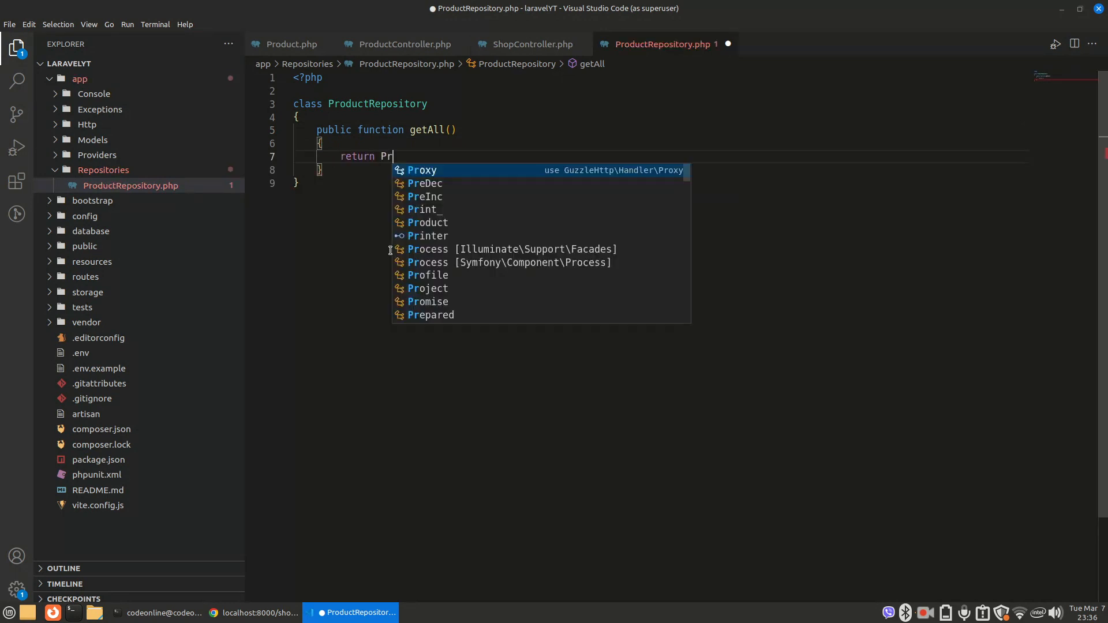
click(428, 221)
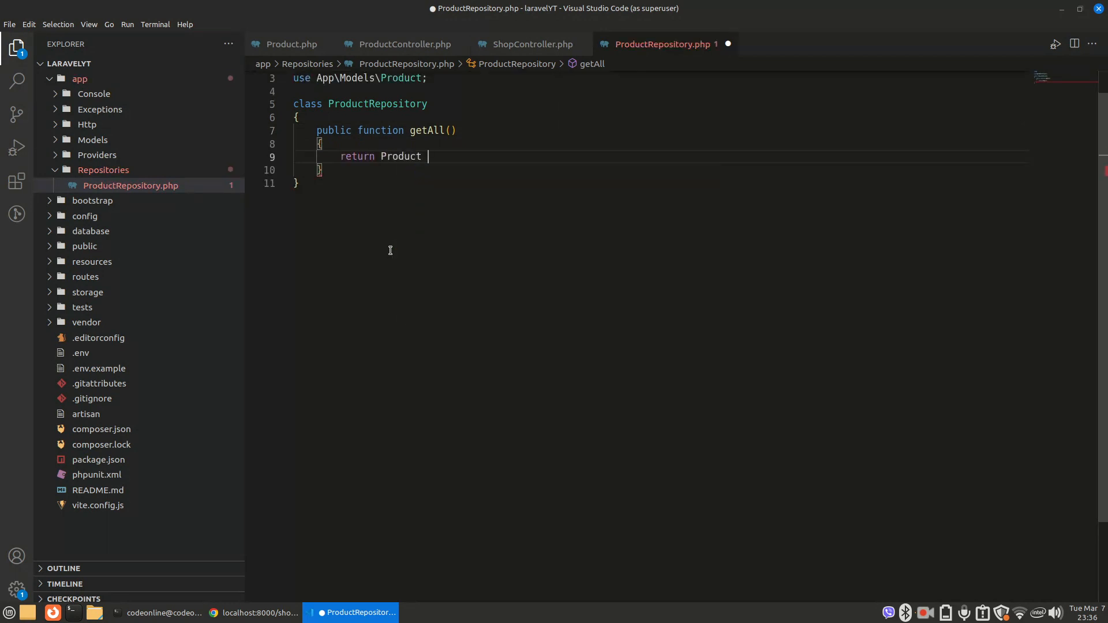
text(::;)
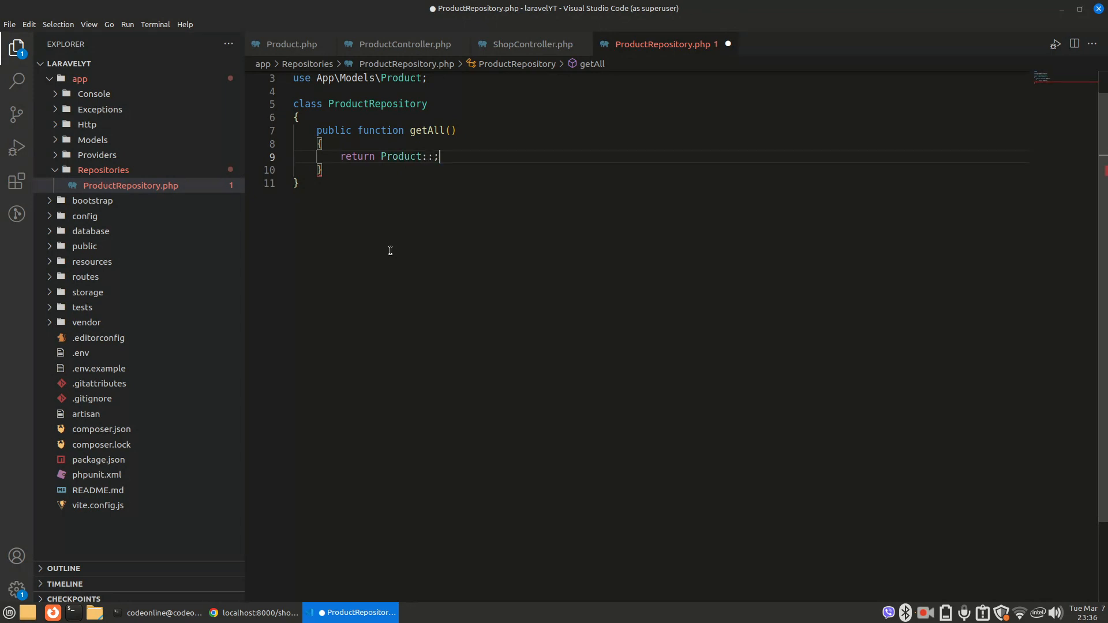
text(la)
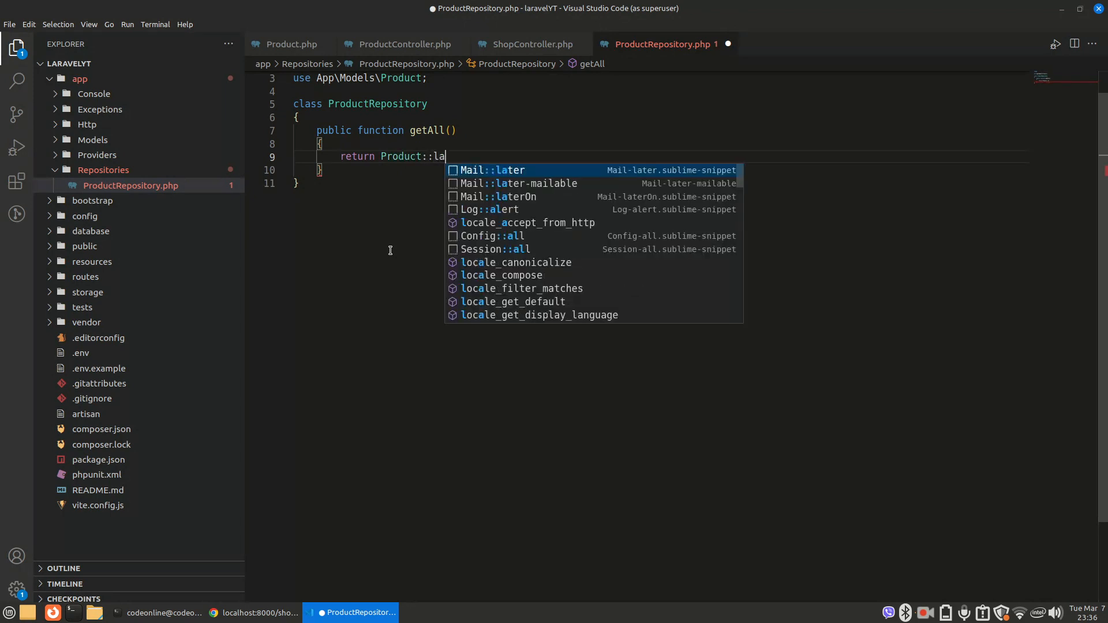
text(test()-)
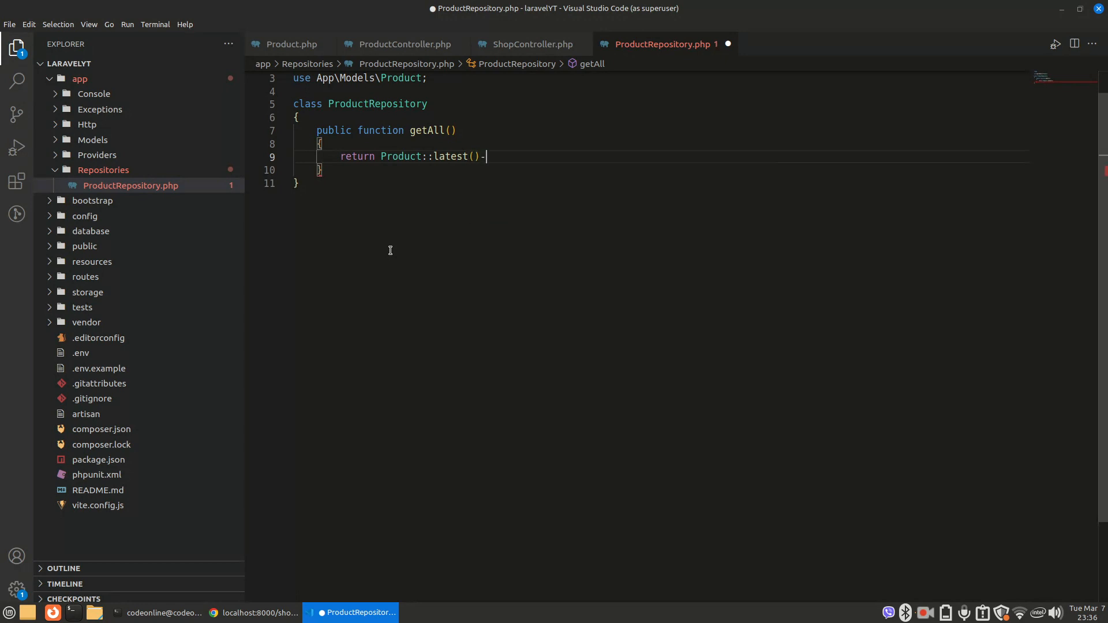
text(>get())
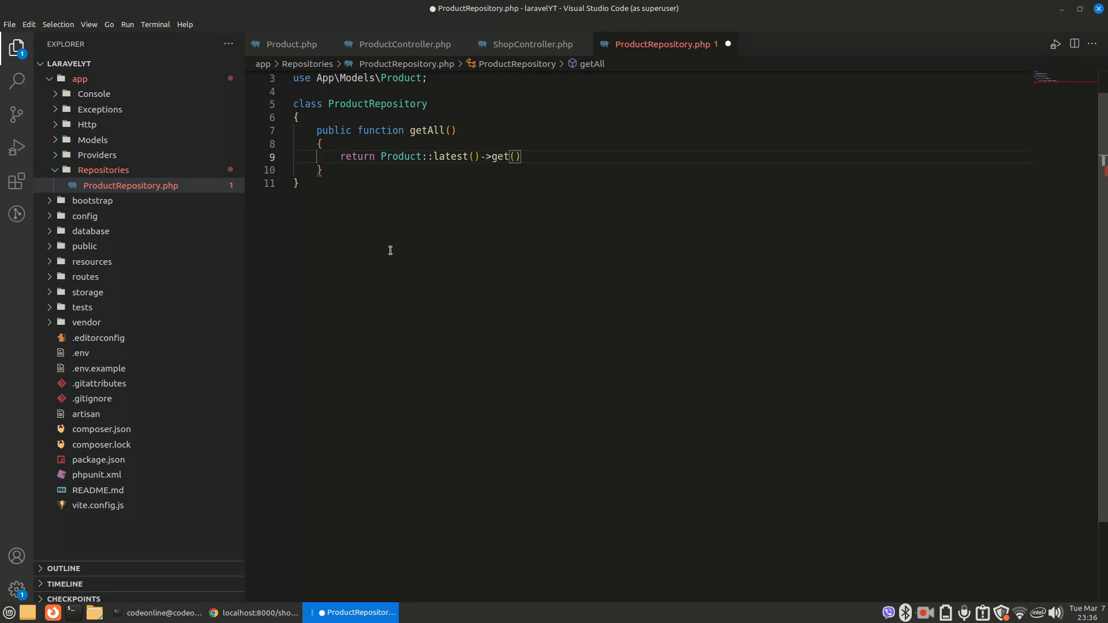
text(public function)
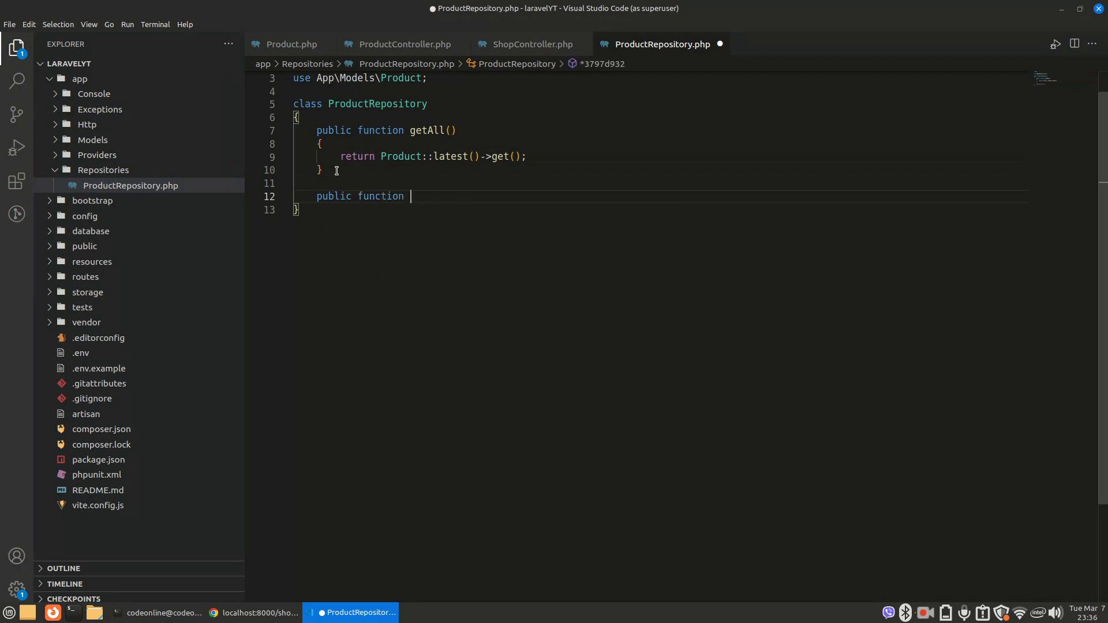
- Add find($id) returning Product::where('id',$id)->first() and save the file
text(find($id))
text({)
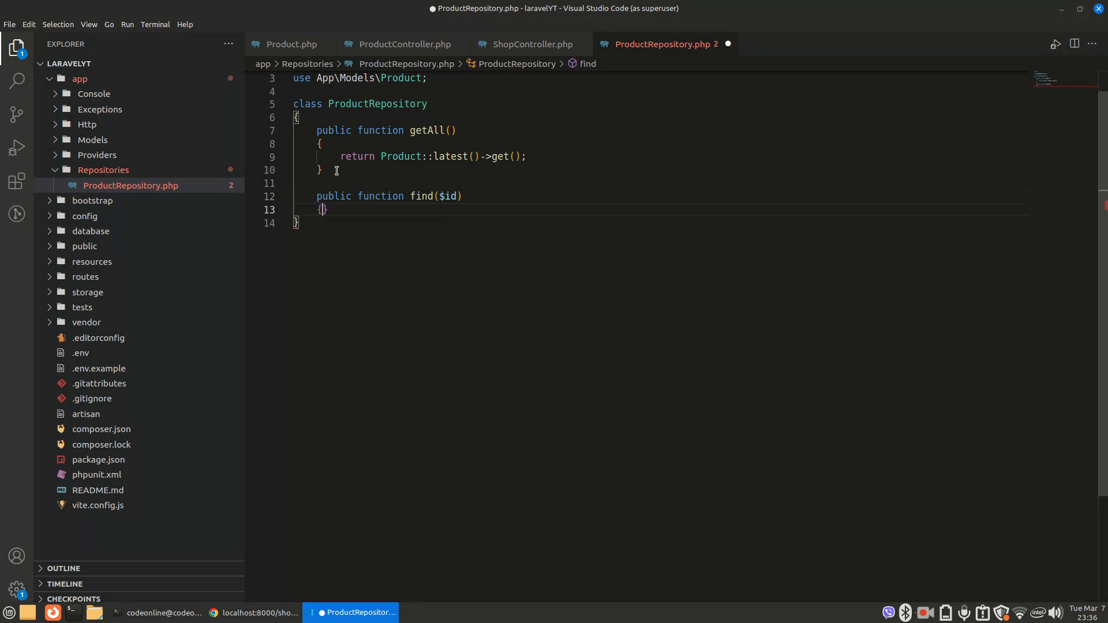
text(return)
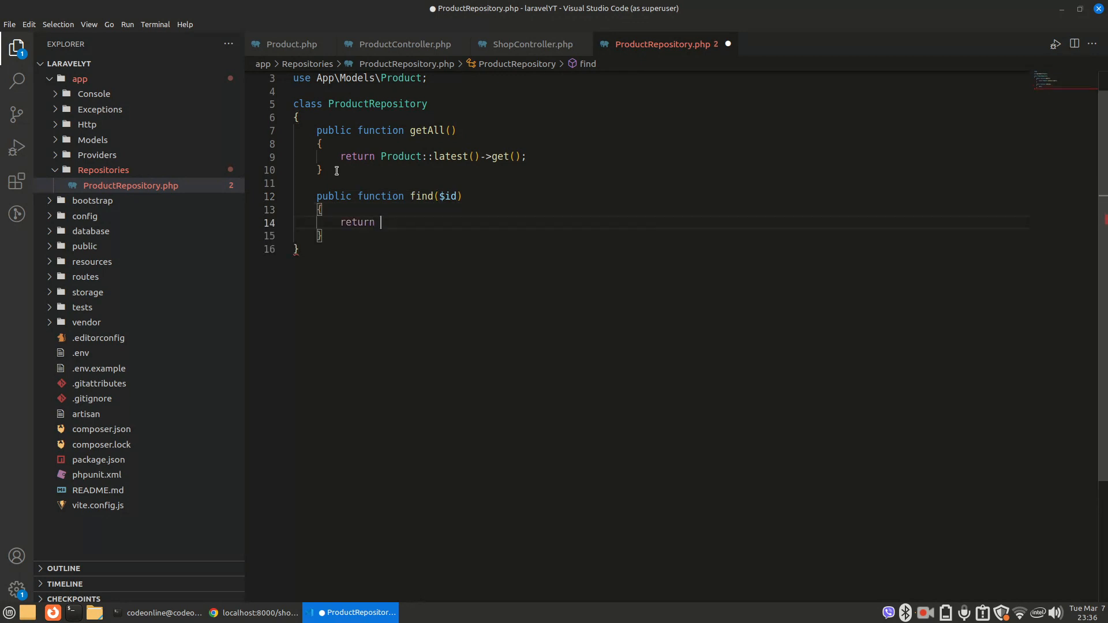
text(Product)
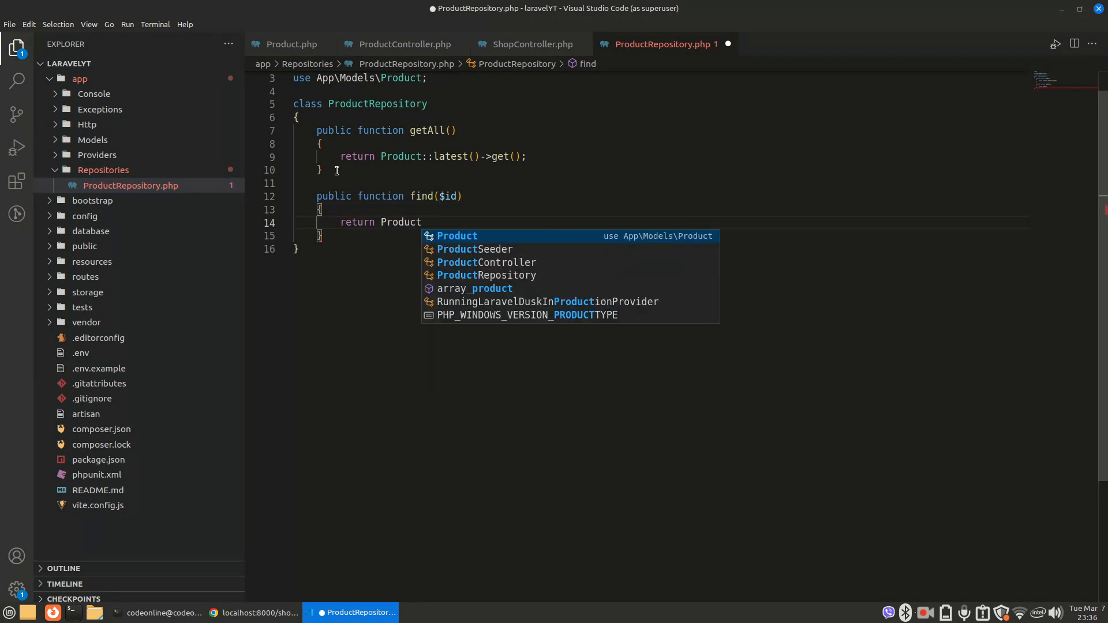
text(::)
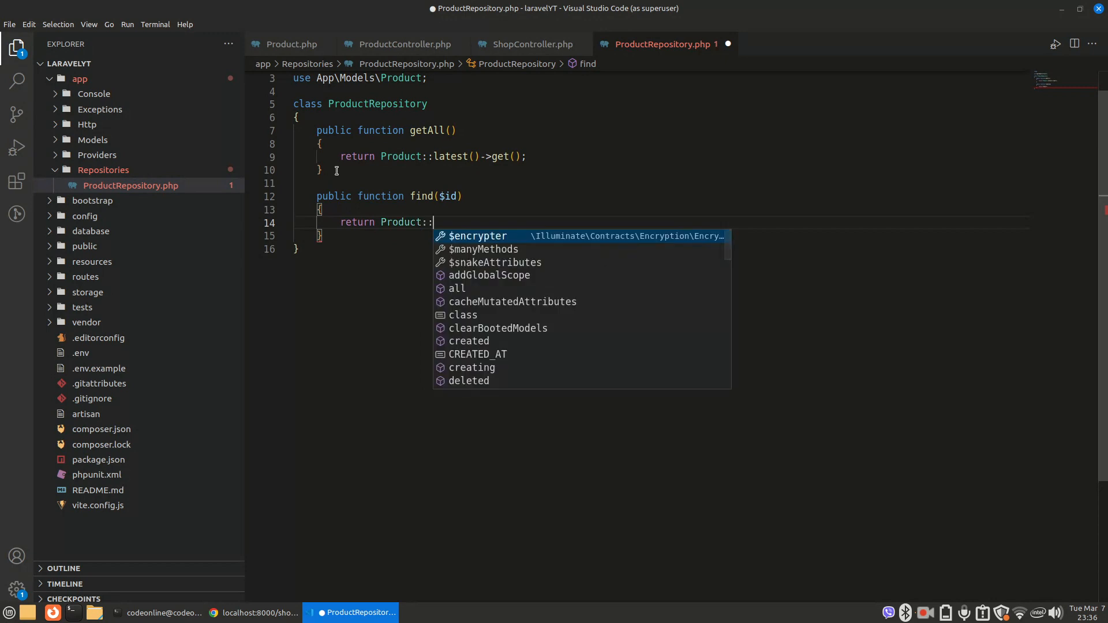
text(find)
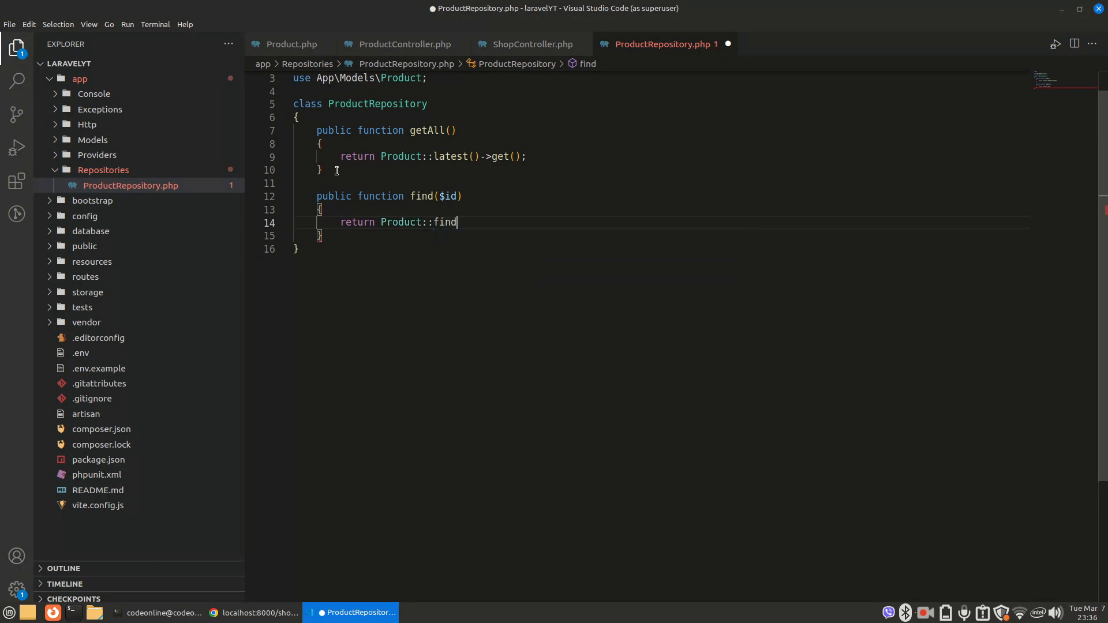
text(())
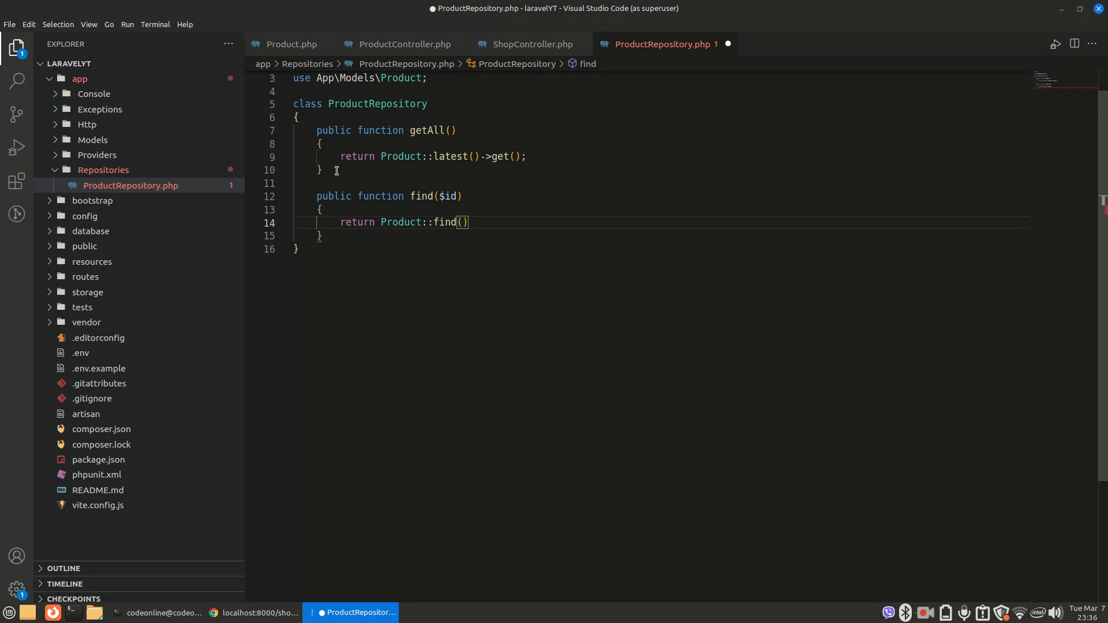
text(where)
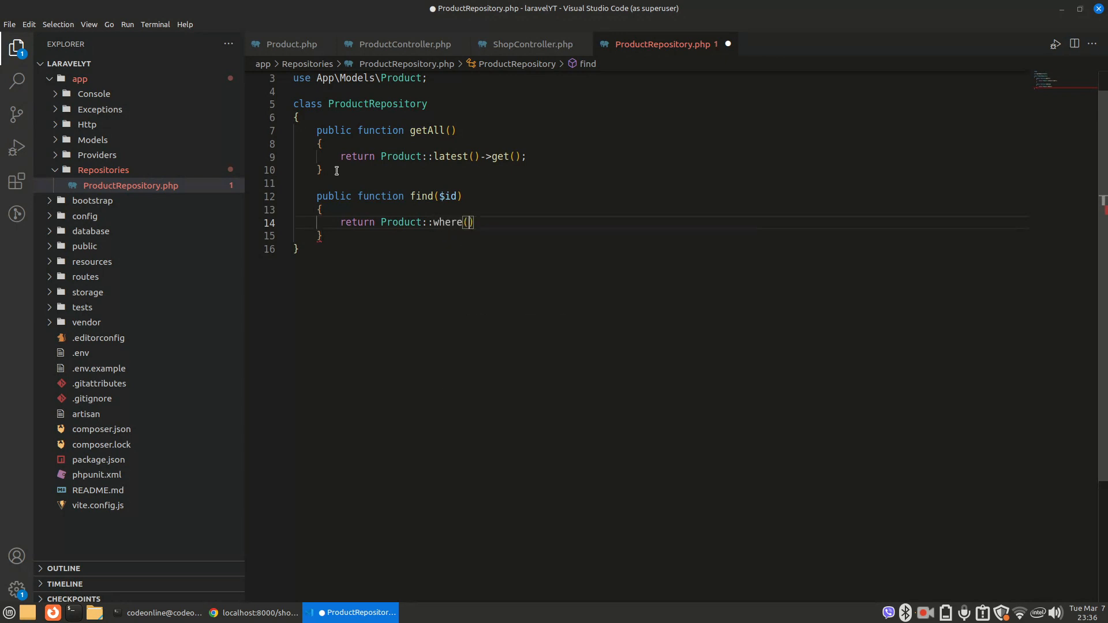
text('id',)
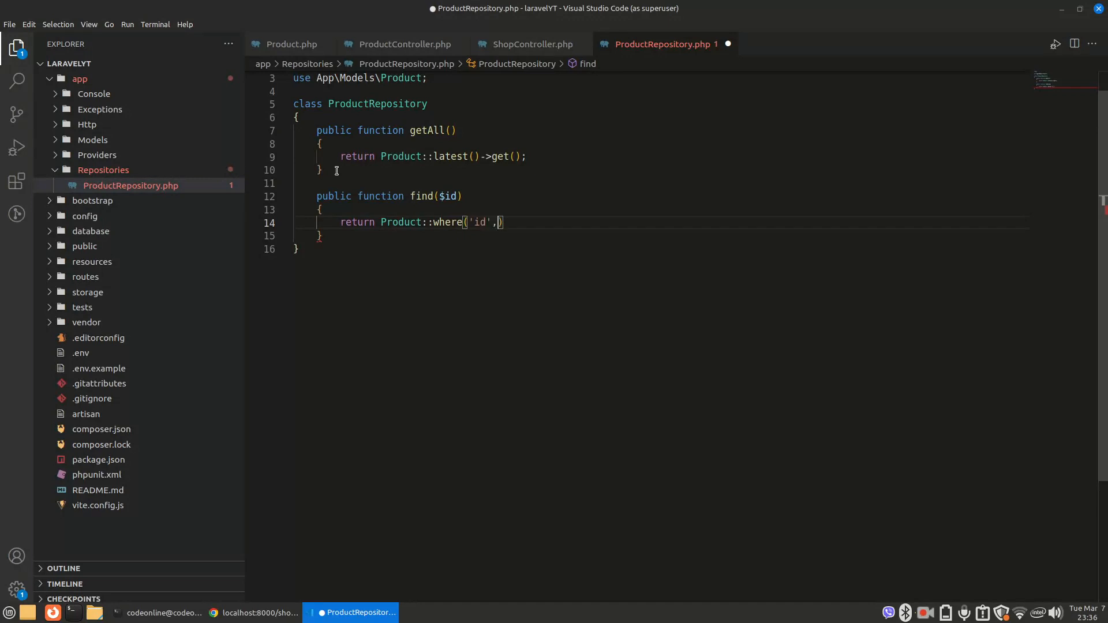
text($id);)
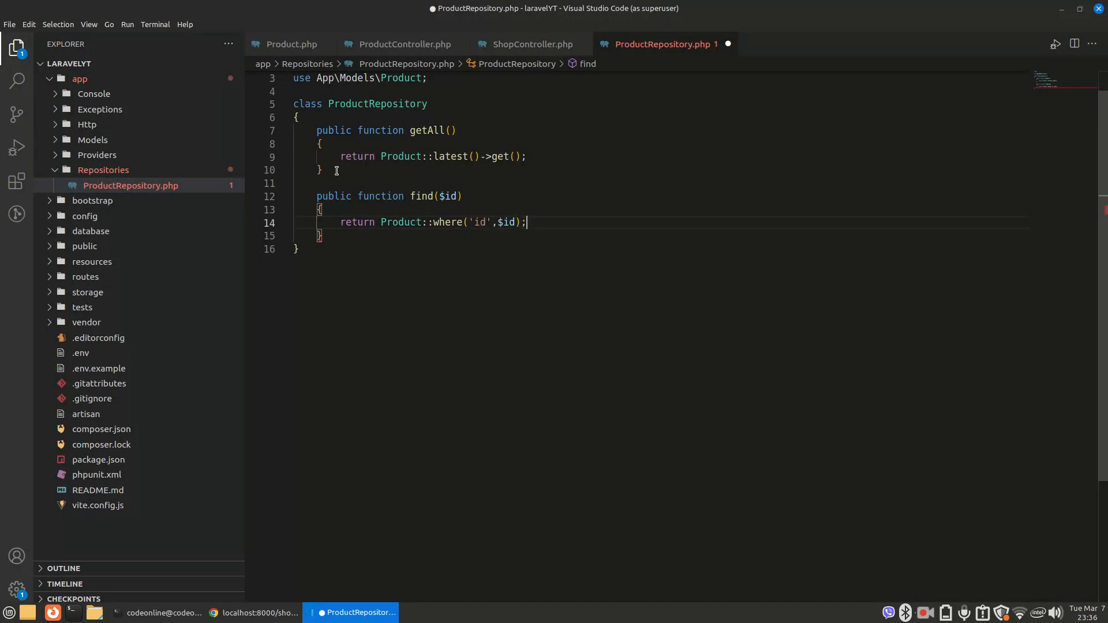
key(ctrl+s)
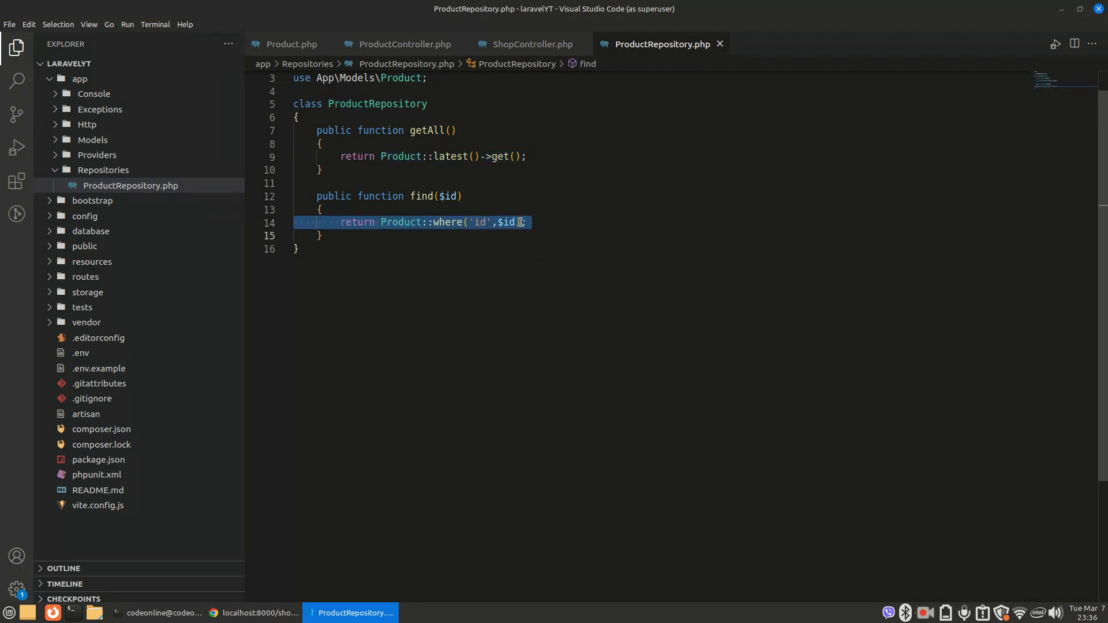
text(->first()
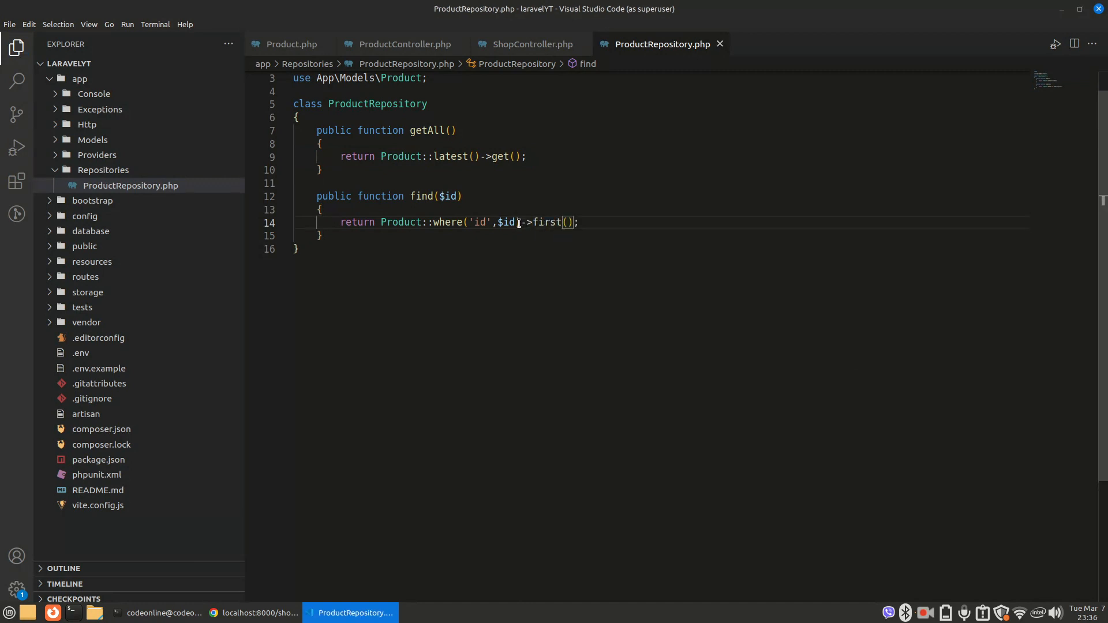
text(public func)
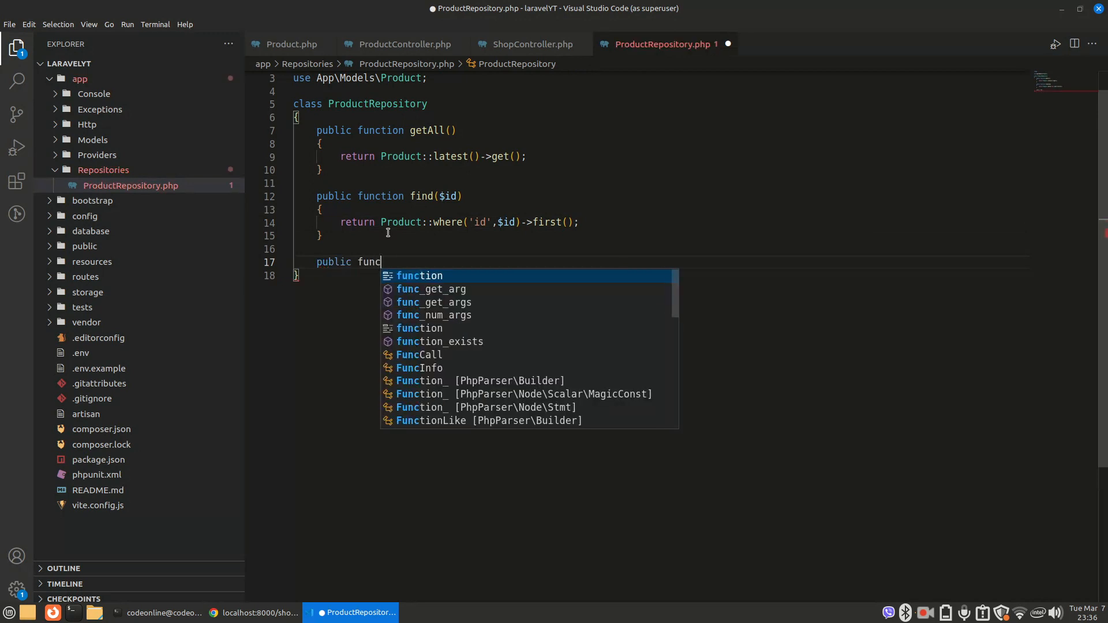
- Add a save($data) method returning Product::create($data)
text(tion save()
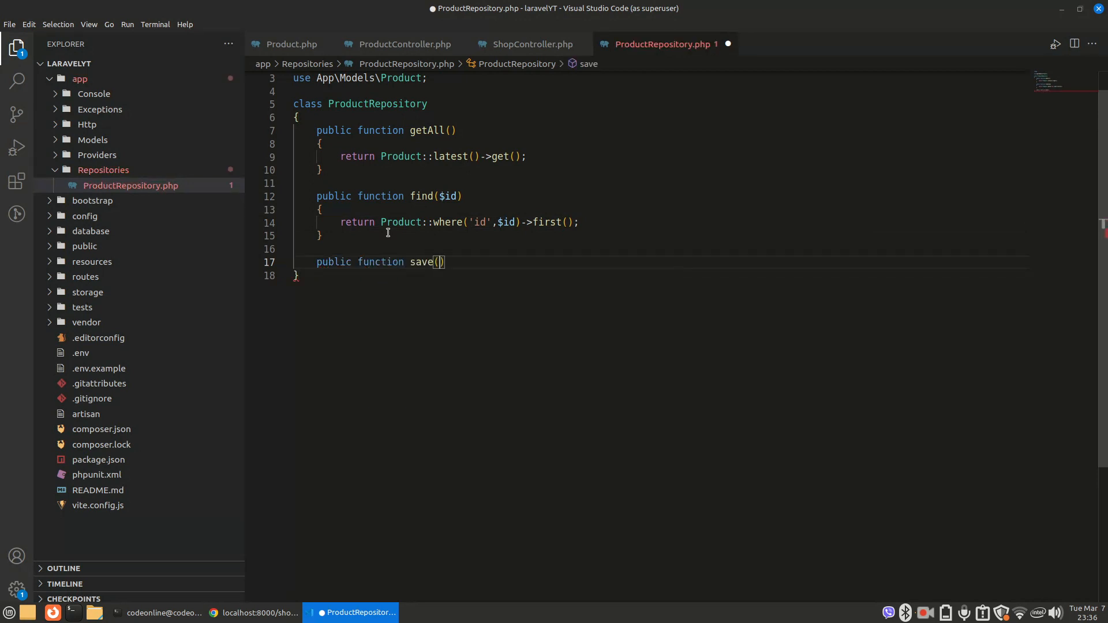
text($id)
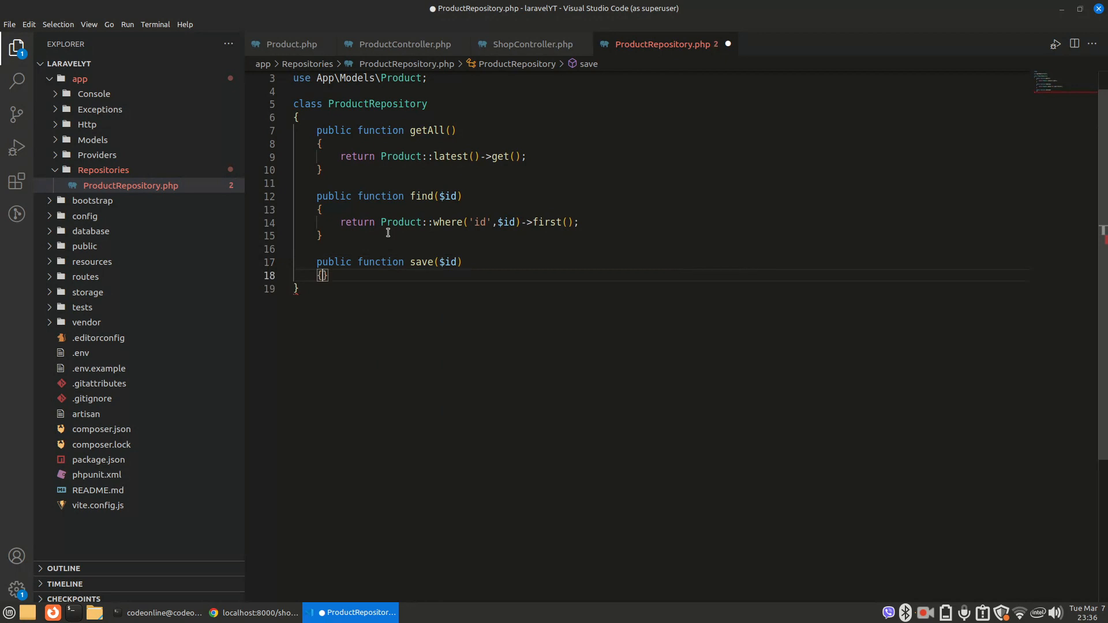
text(return)
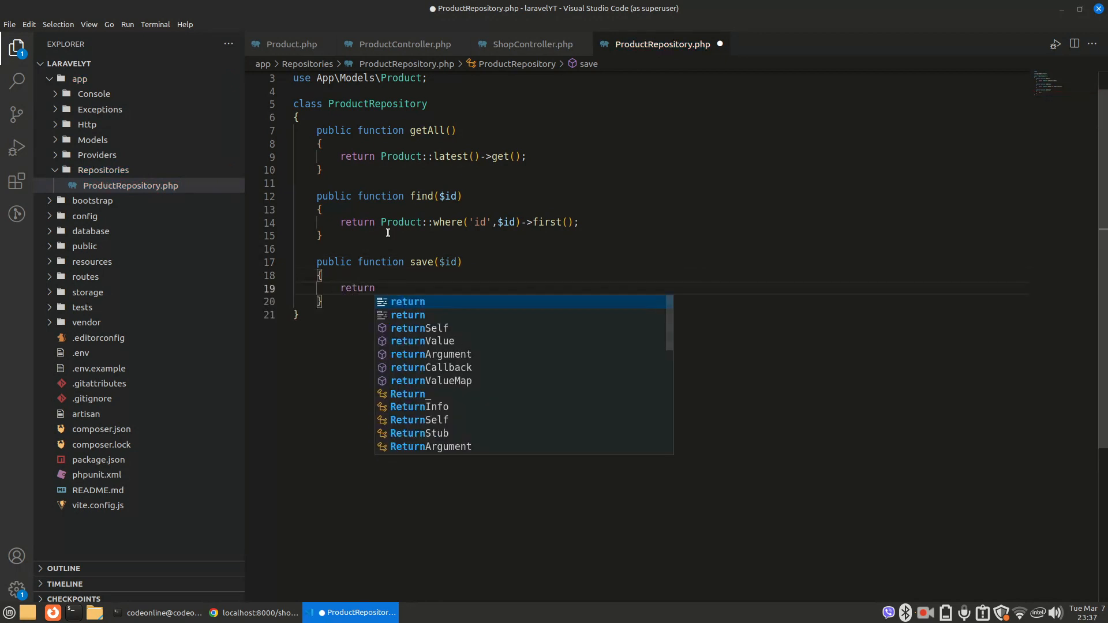
text(Product::create()
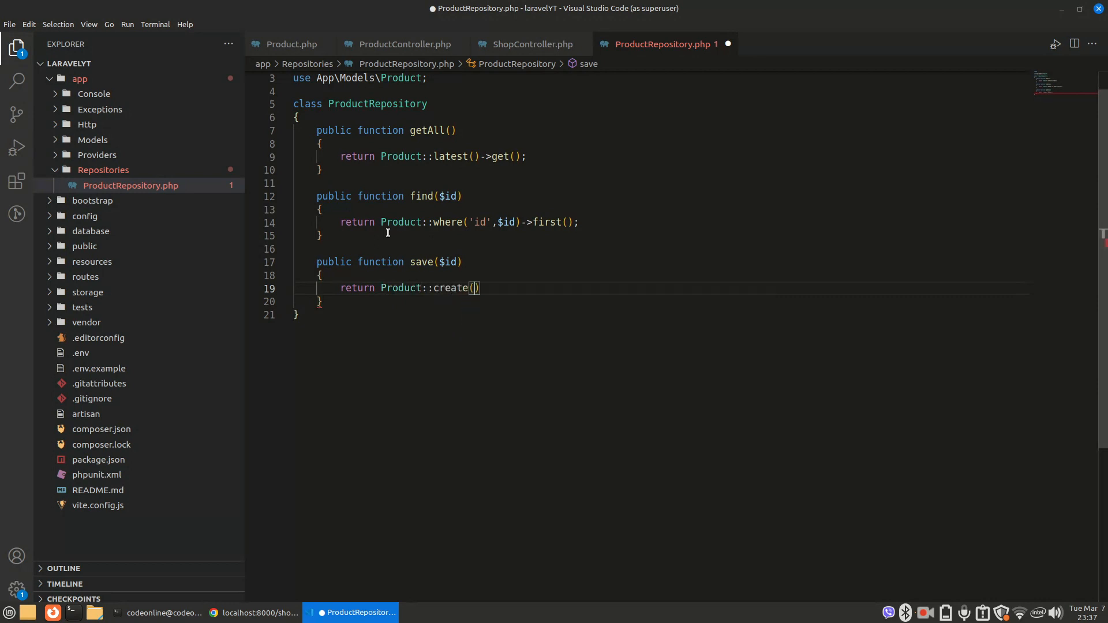
text($data)
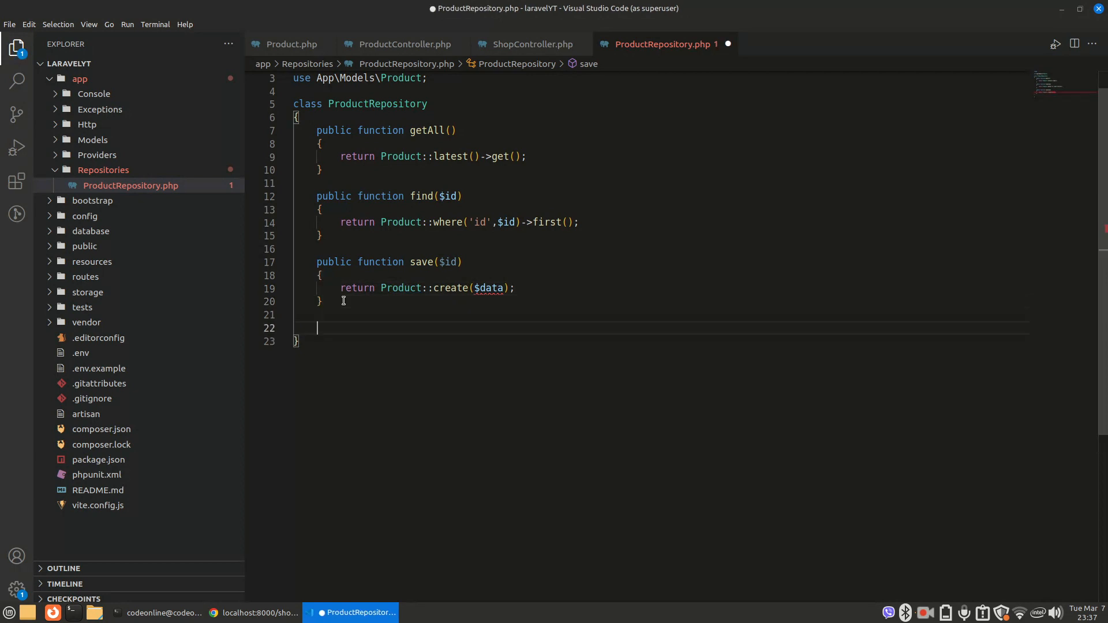
text(public u)
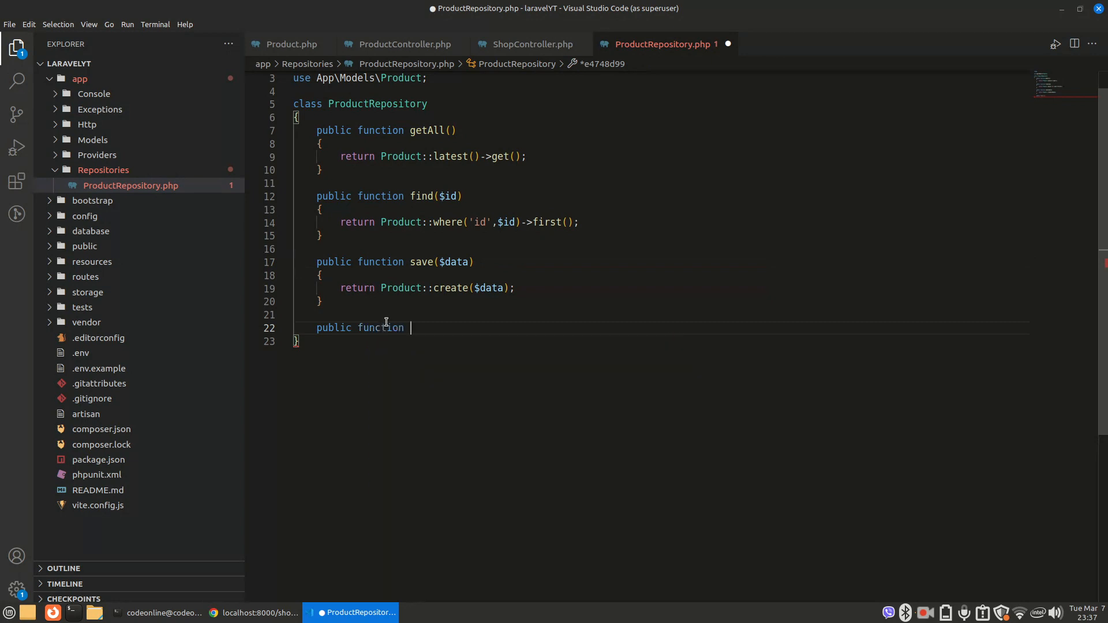
- Add delete($id) returning Product::where('id',$id)->first()->delete()
text(delete($id)
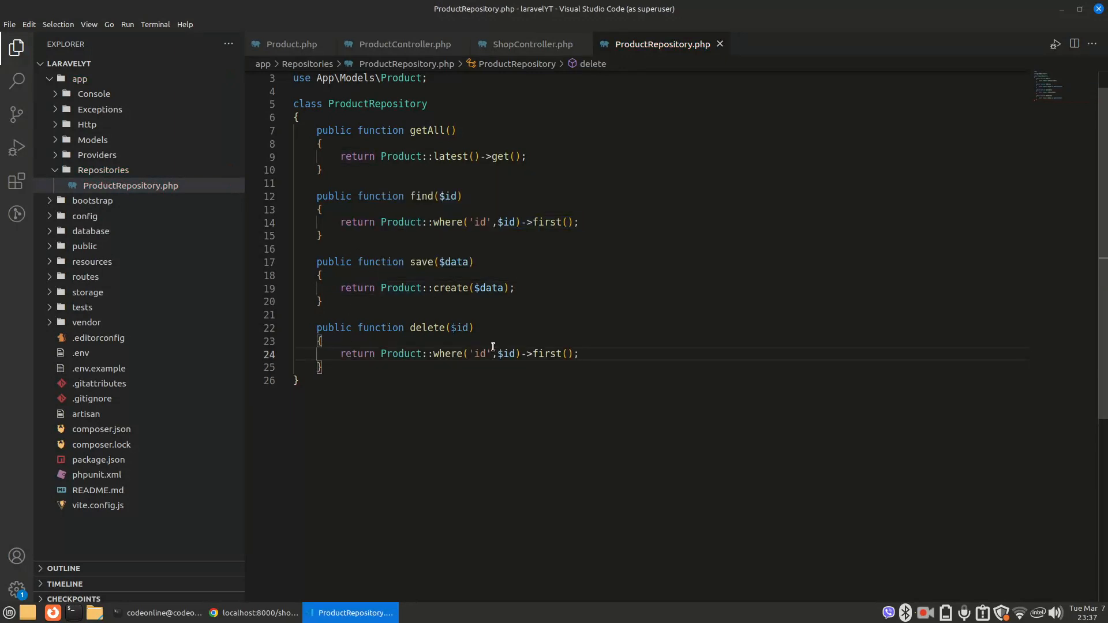
text(d)
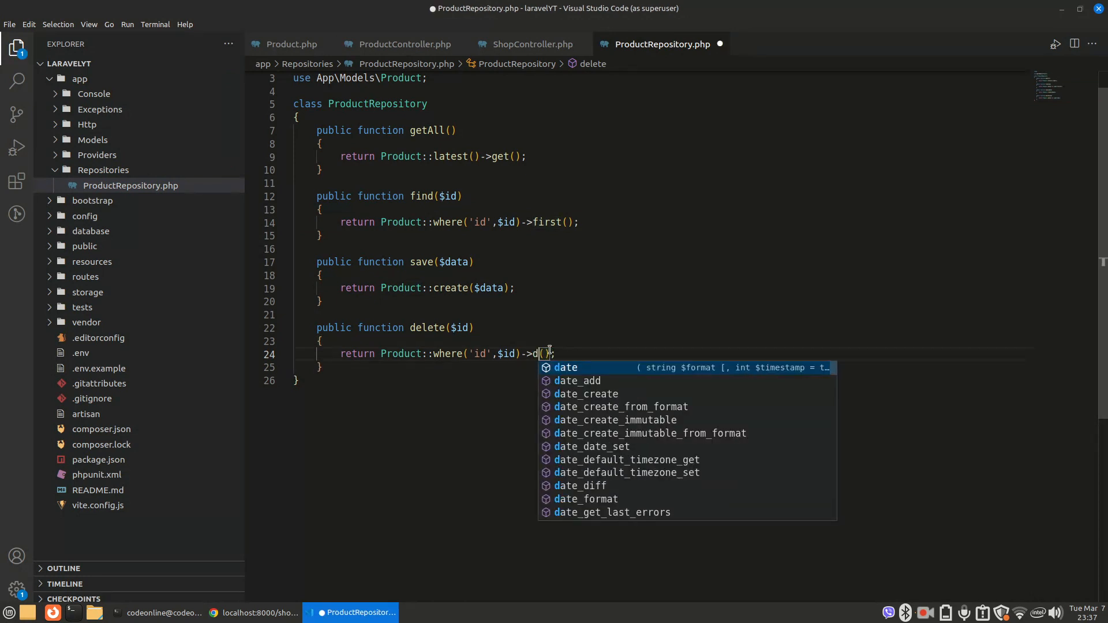
click(16, 181)
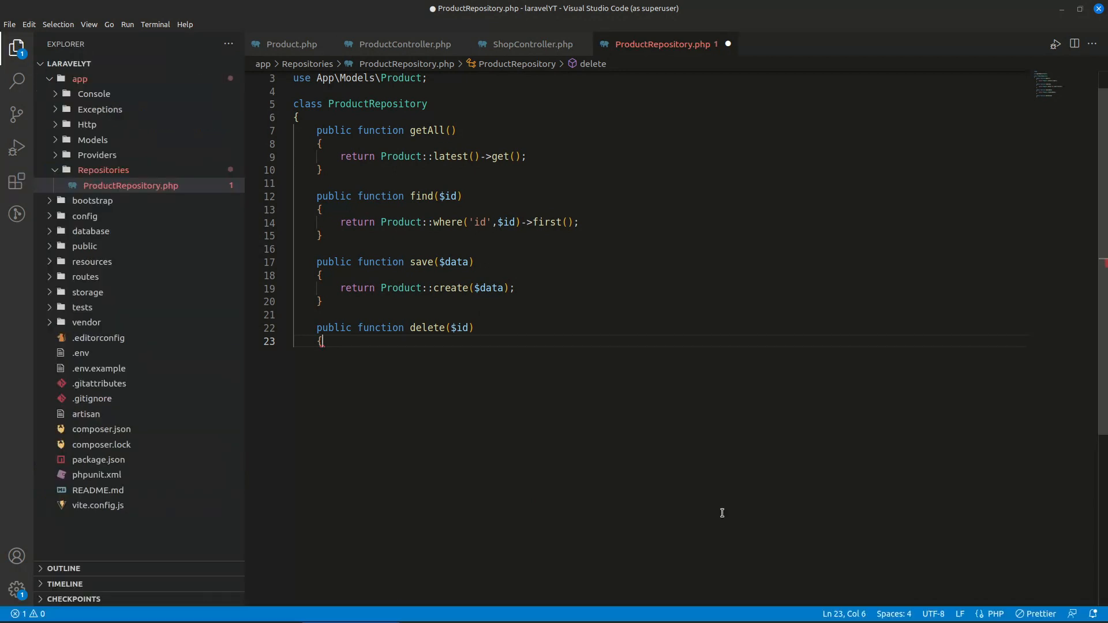
text(return Product::where('id',$id)->();)
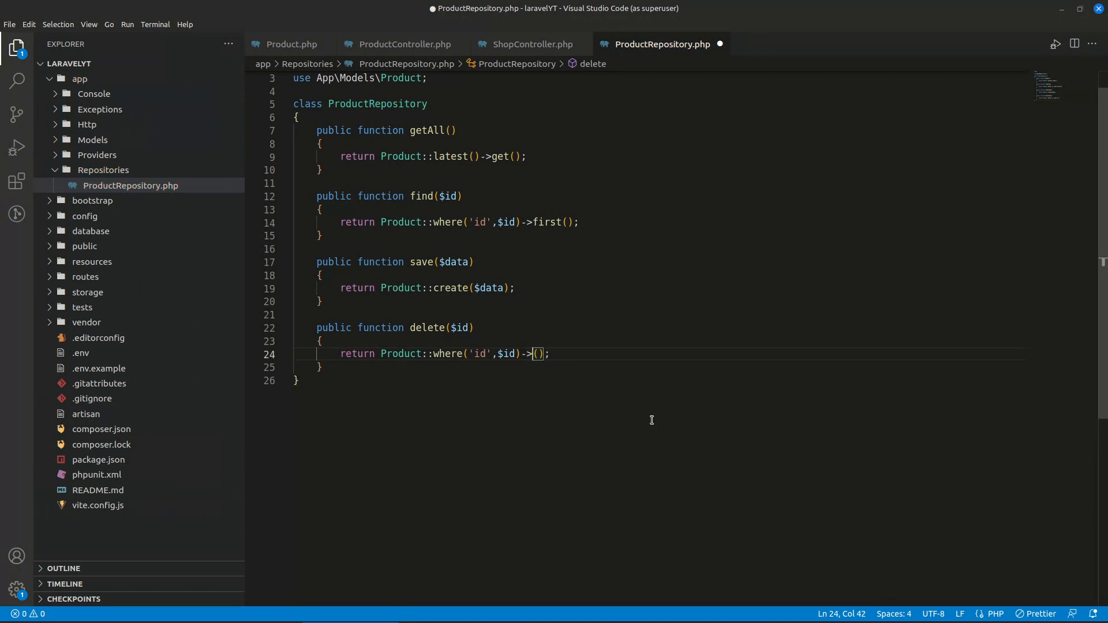
text(first)
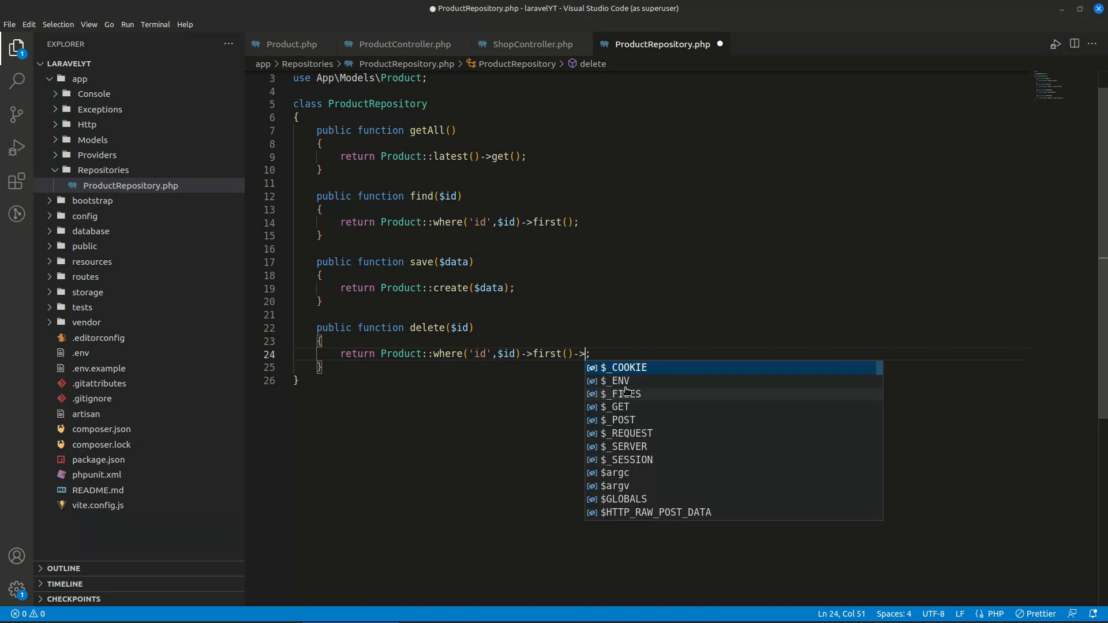
text(delete()
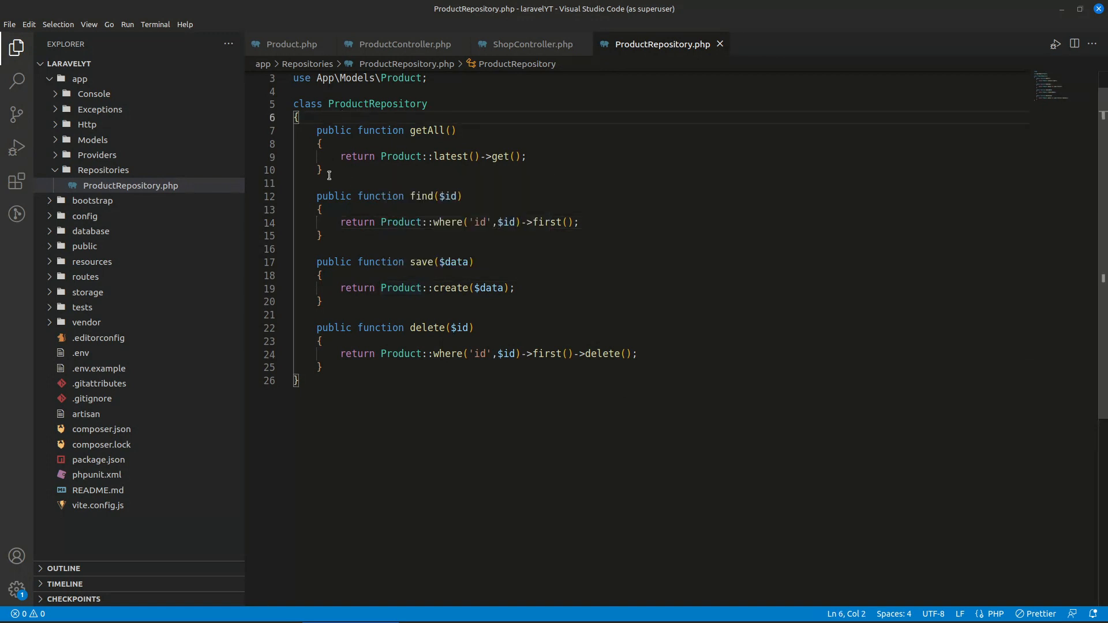
drag(340, 221, 321, 236)
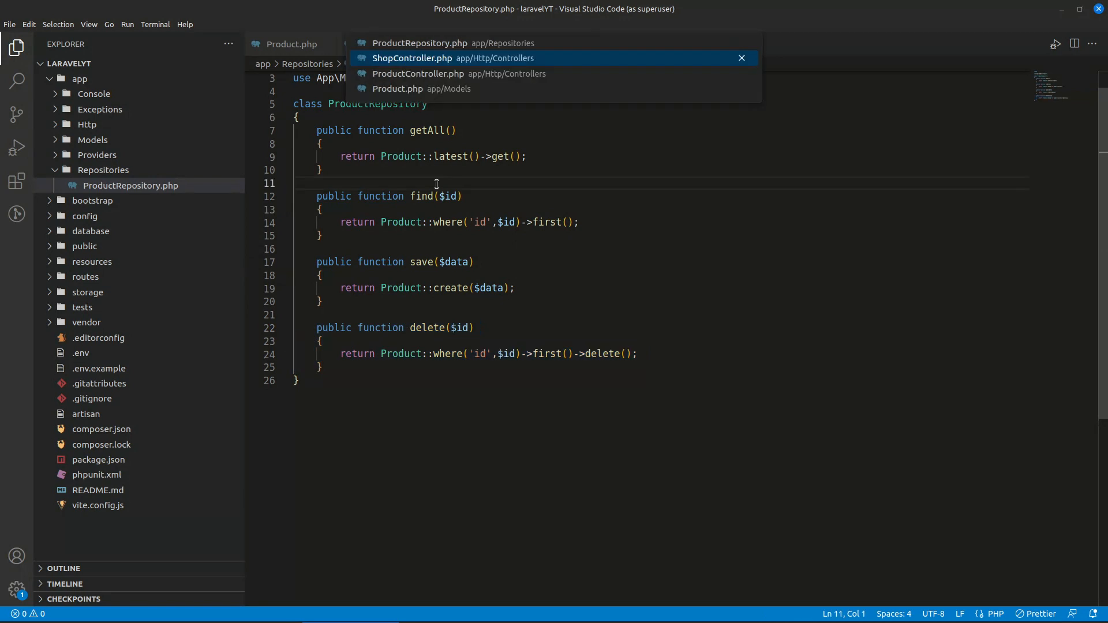
- Add a protected $productRepository property to the ProductController class
click(418, 73)
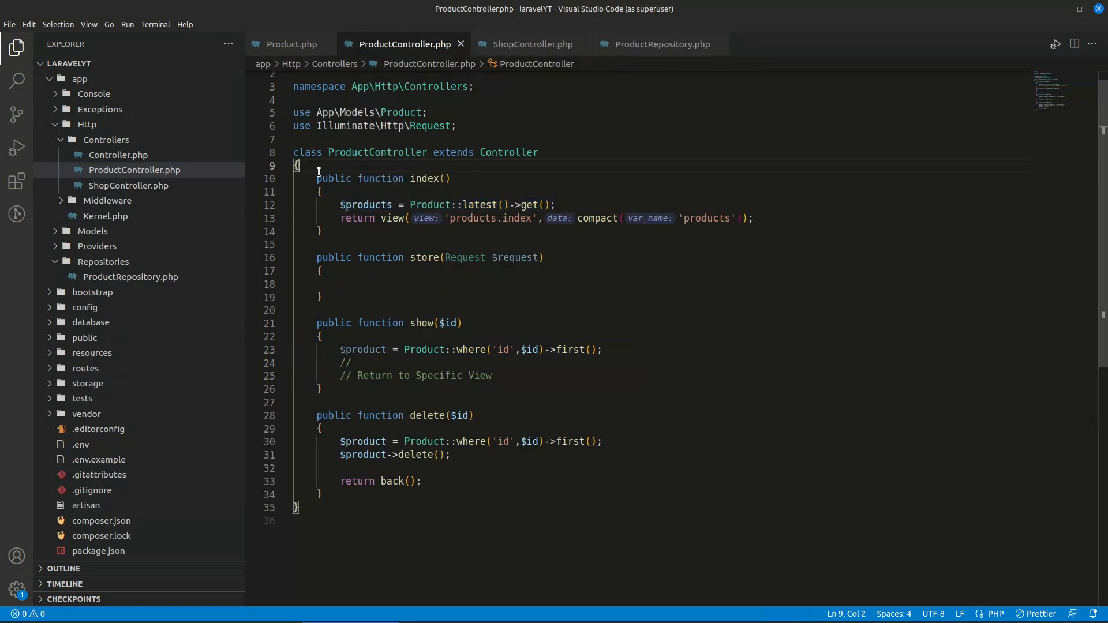
key(Enter)
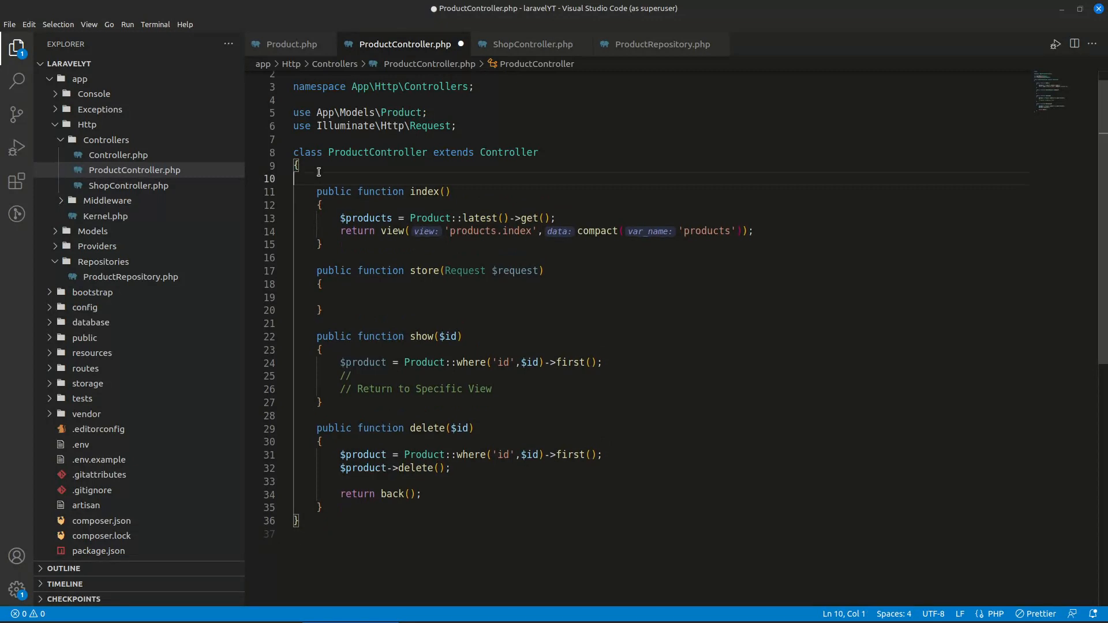
key(Enter)
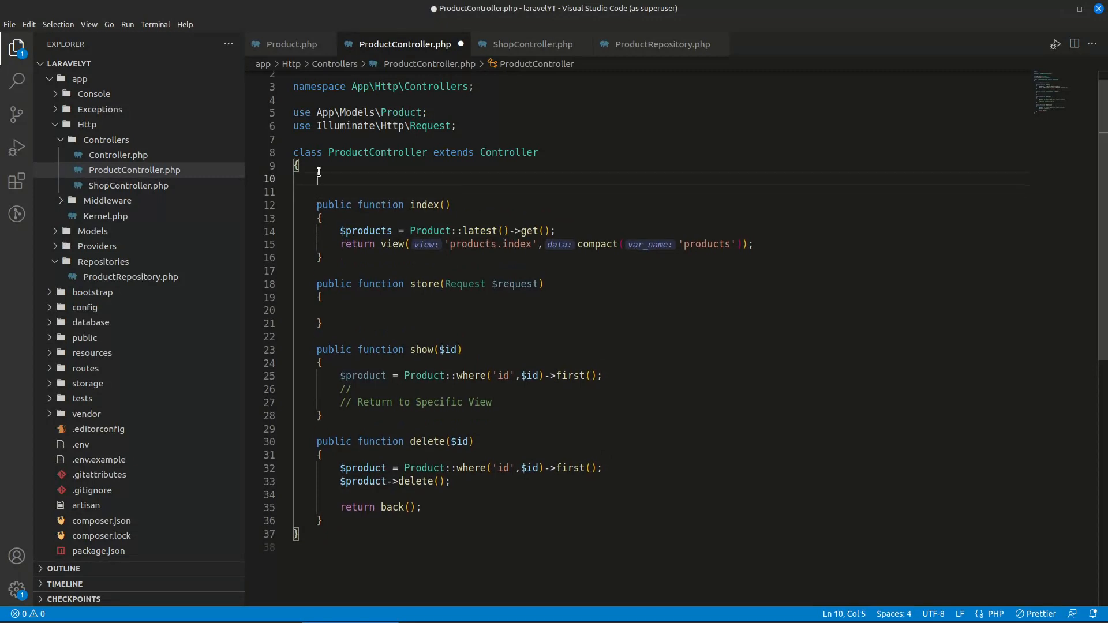
key(enter)
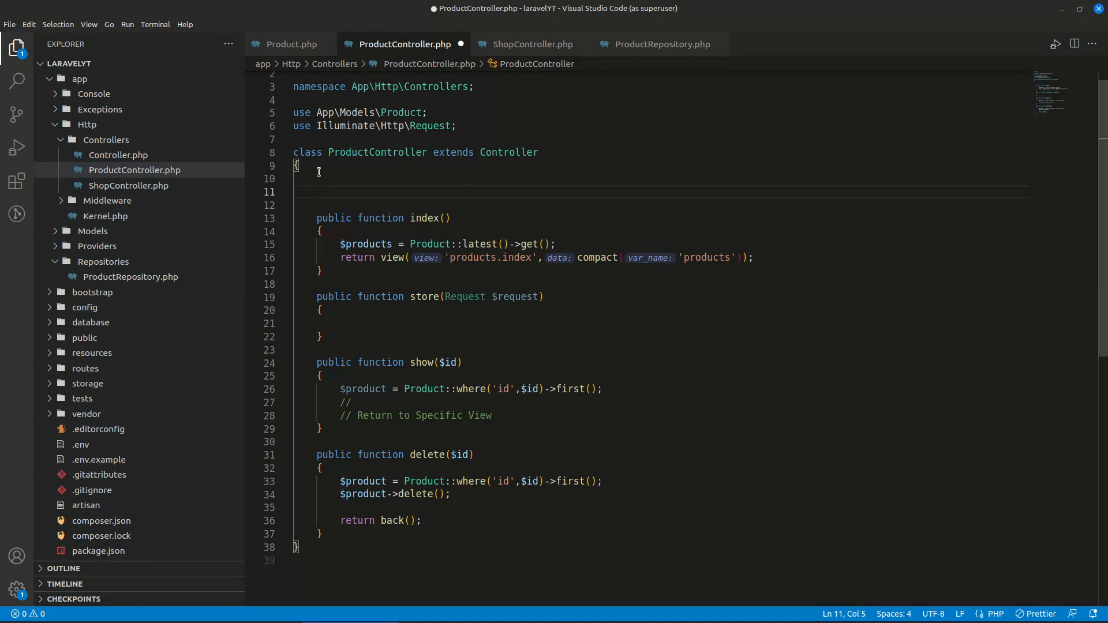
key(Backspace)
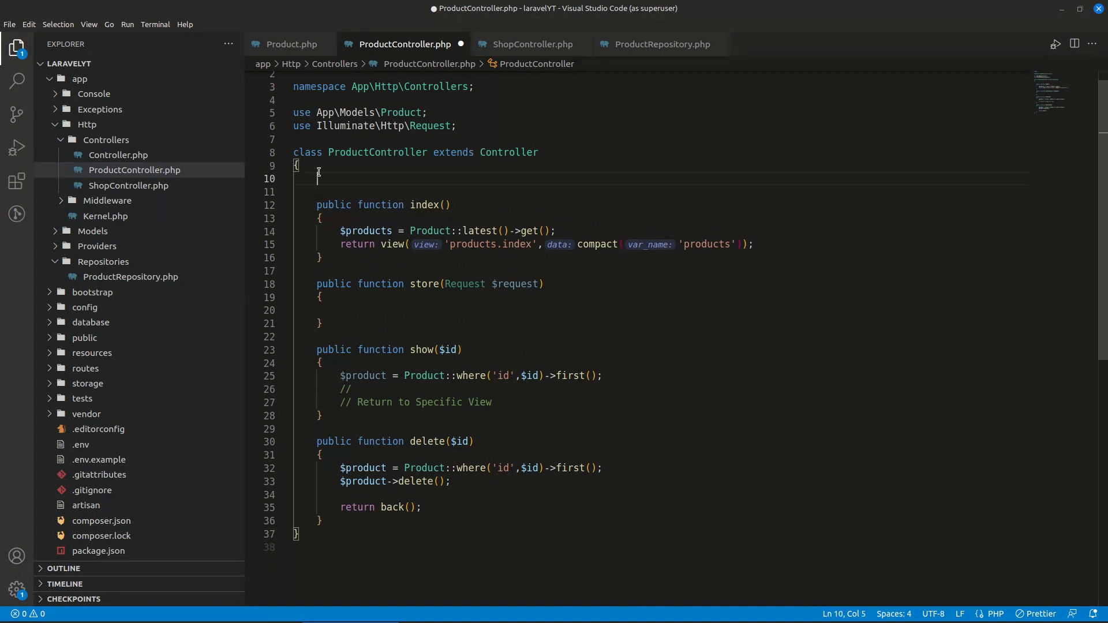
text(protected $)
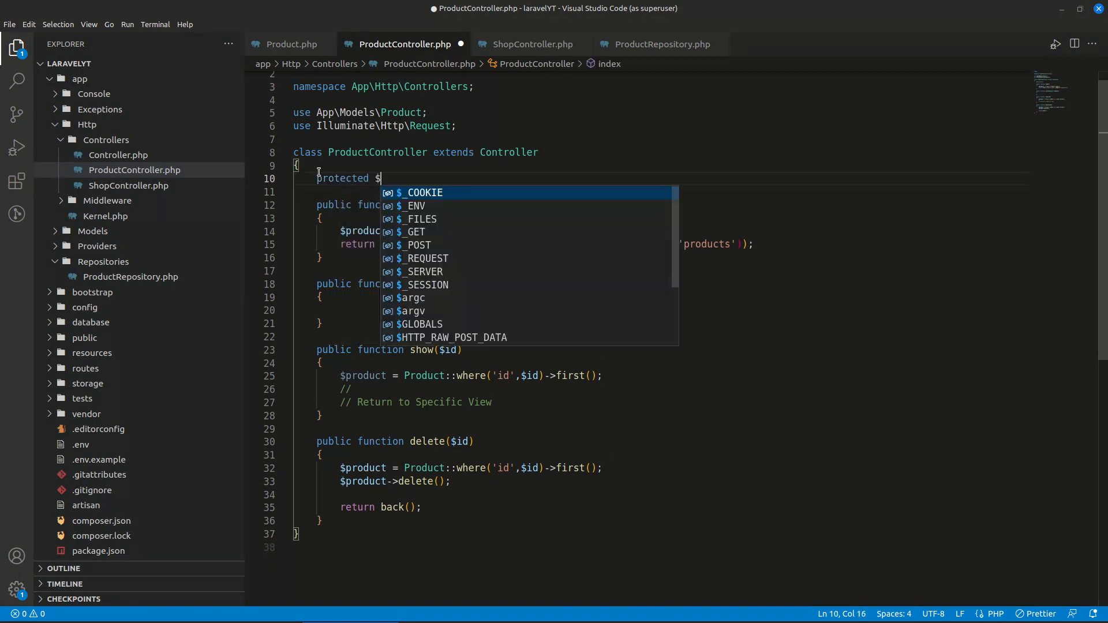
text(product)
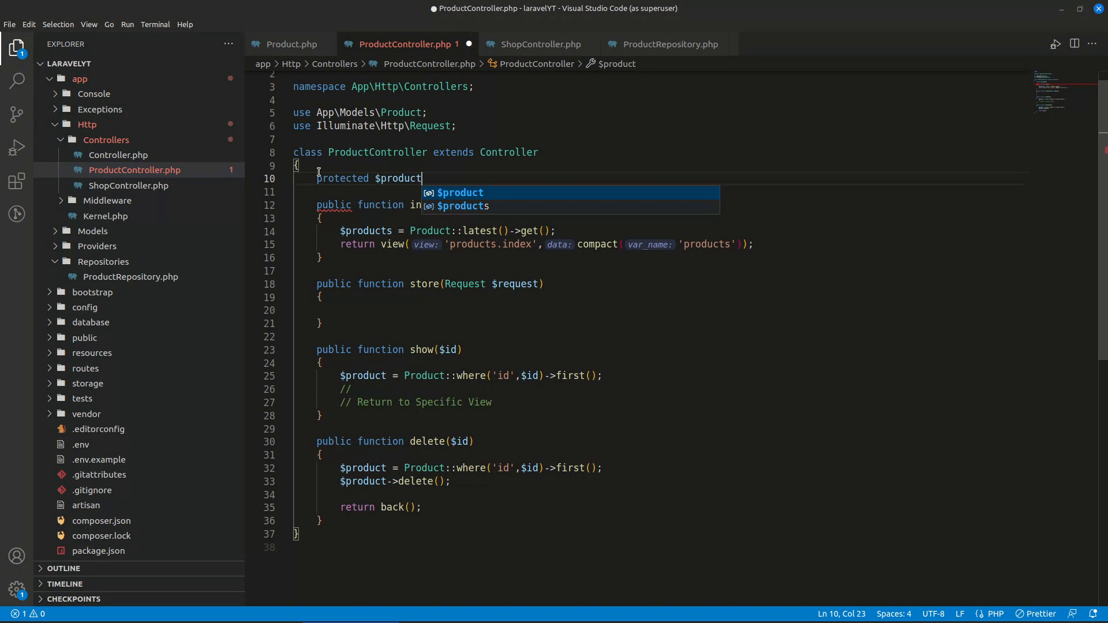
text(Repo)
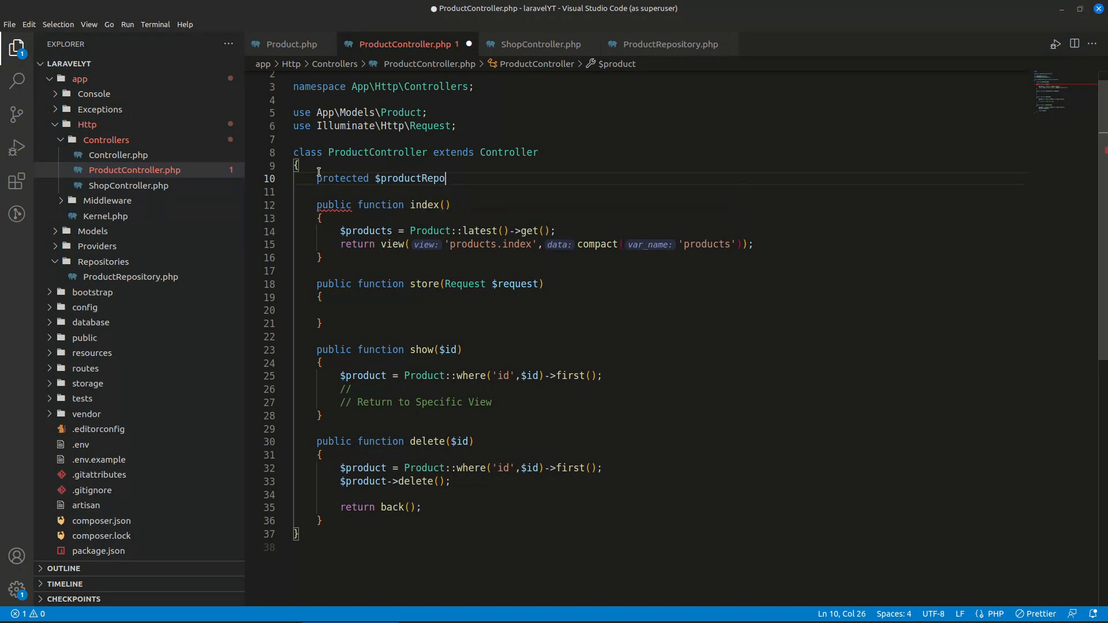
text(sitory)
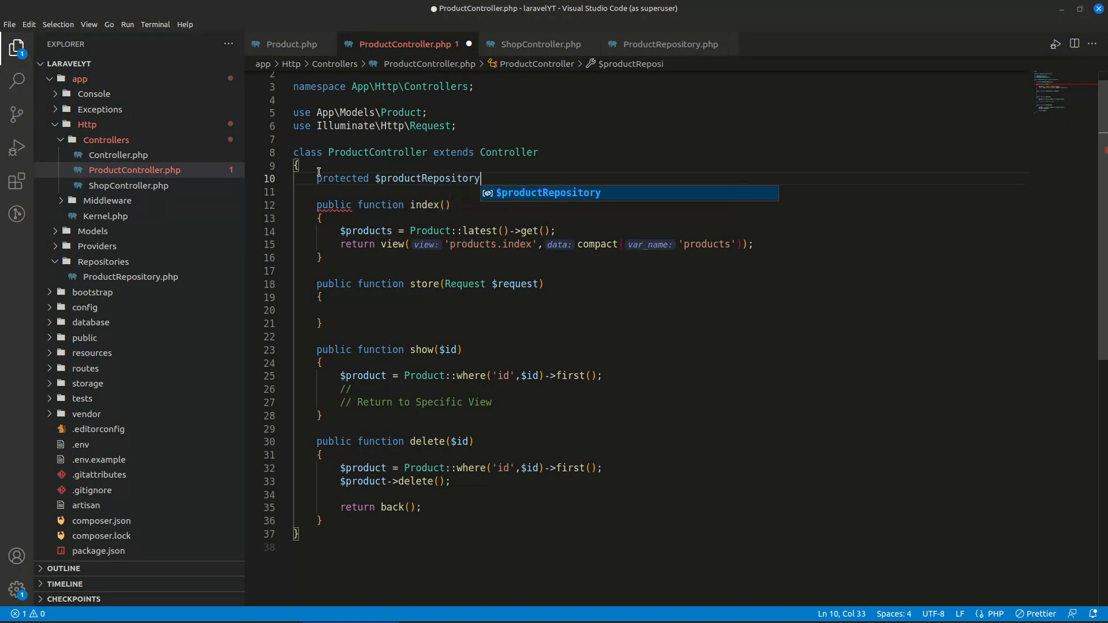
text(;)
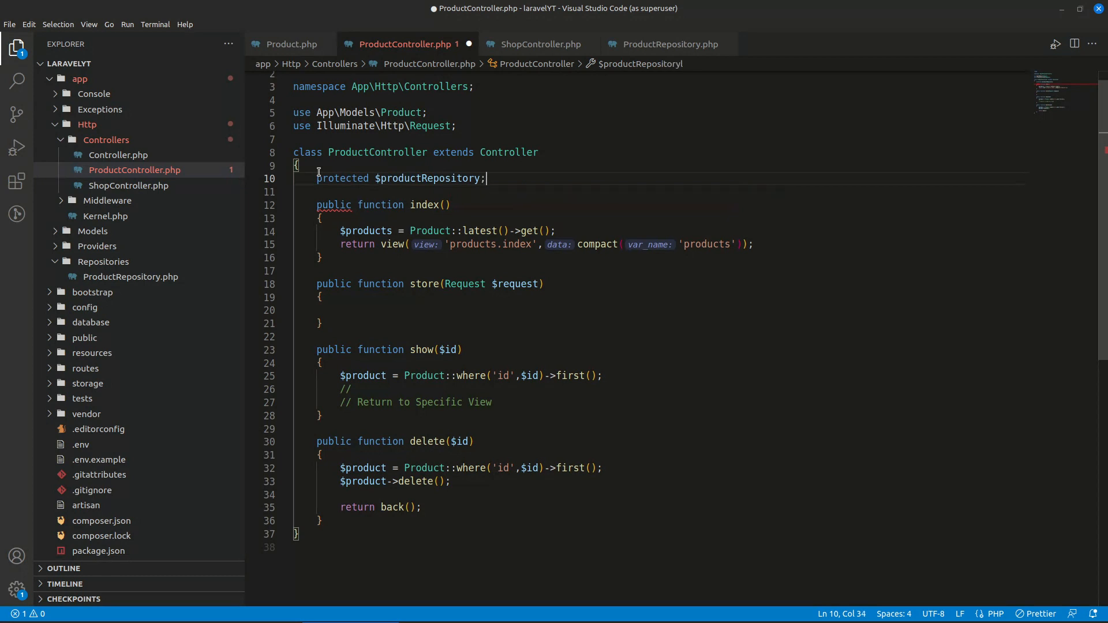
- Add a constructor taking ProductRepository $productRepository and assigning it to $this->productRepository
text(public function __const)
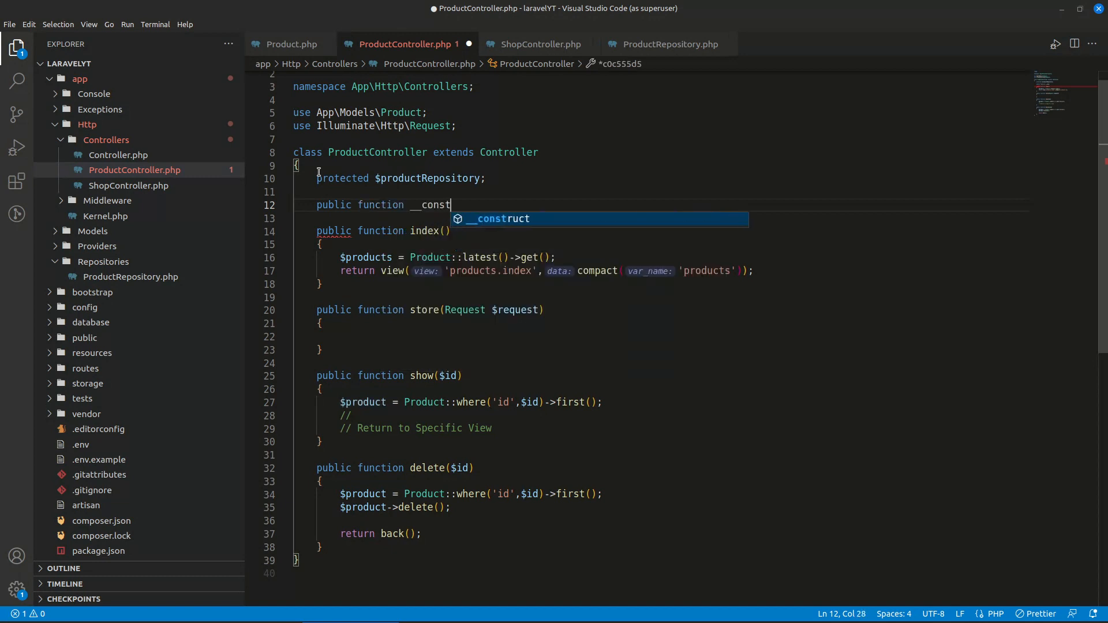
key(Tab)
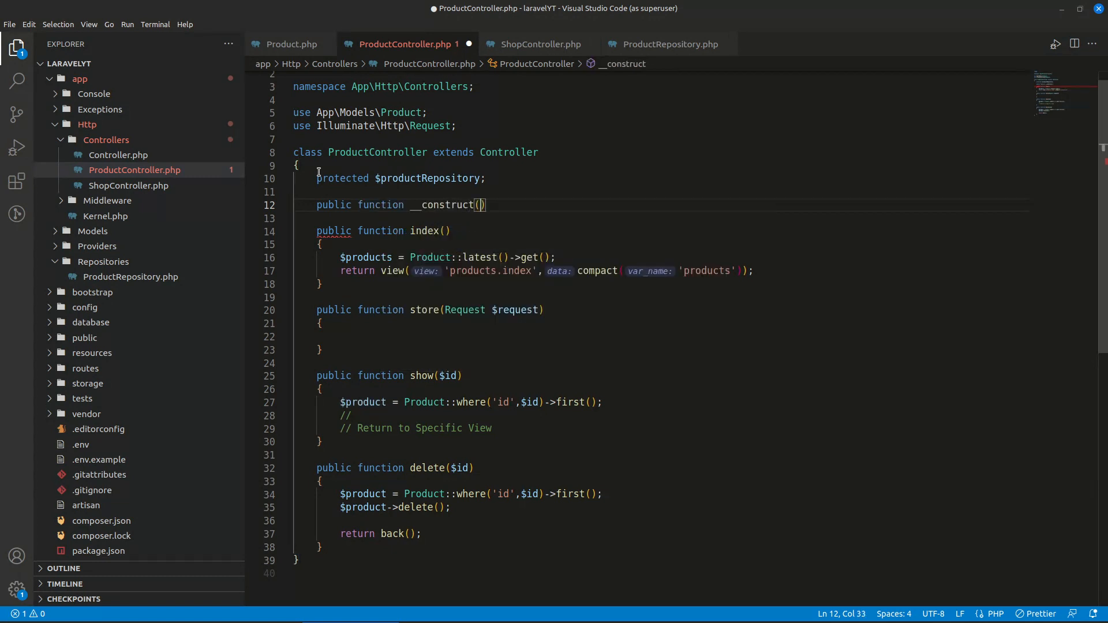
text(Pro)
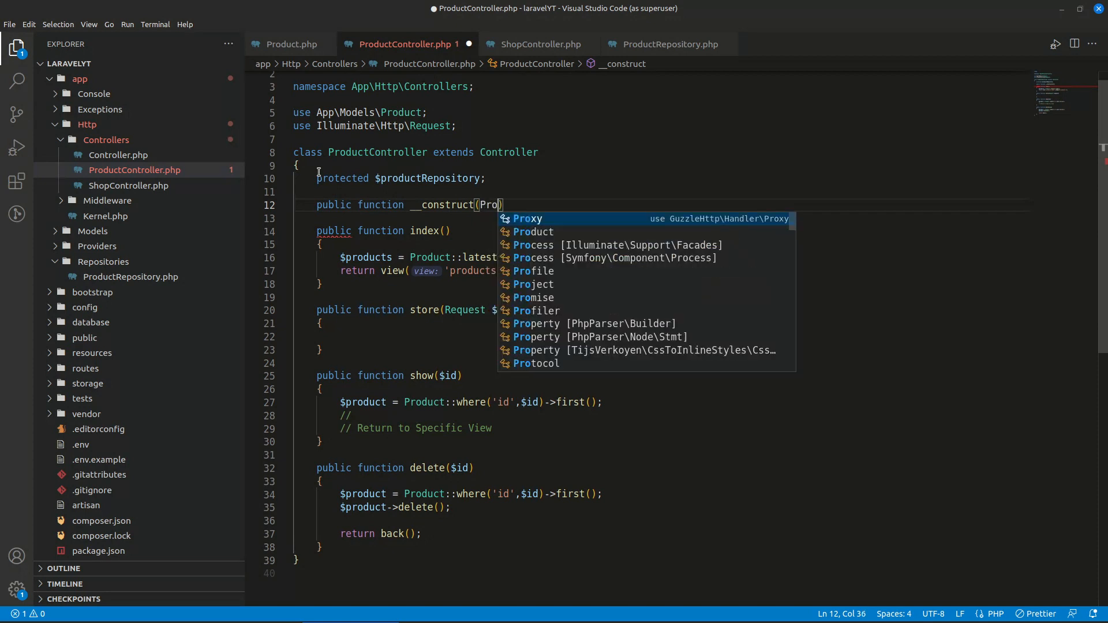
text(ductRepository)
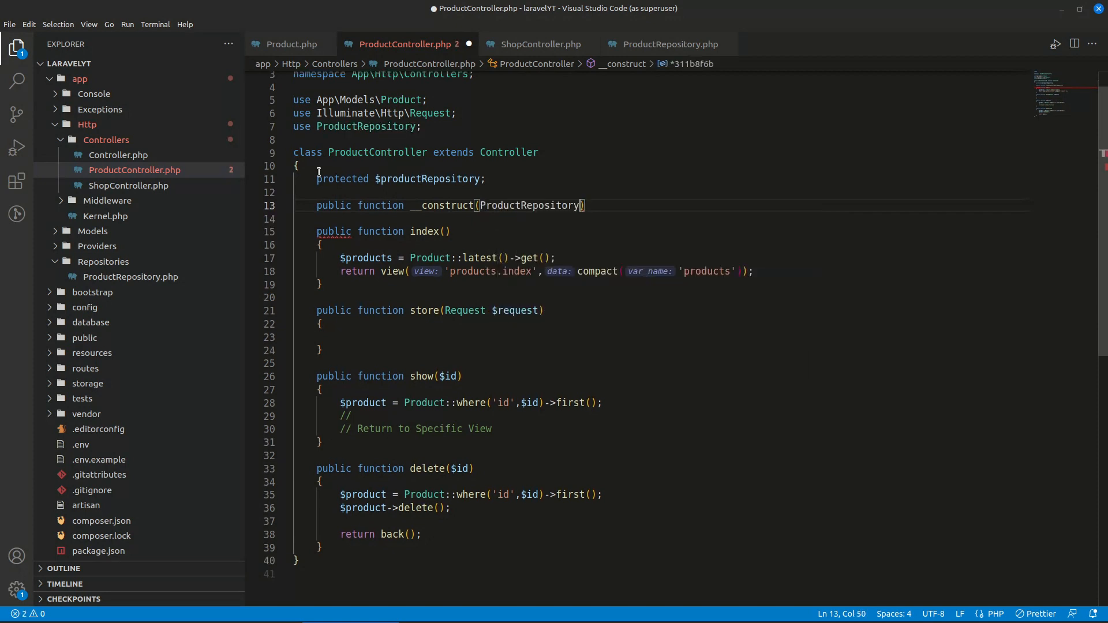
text($pr)
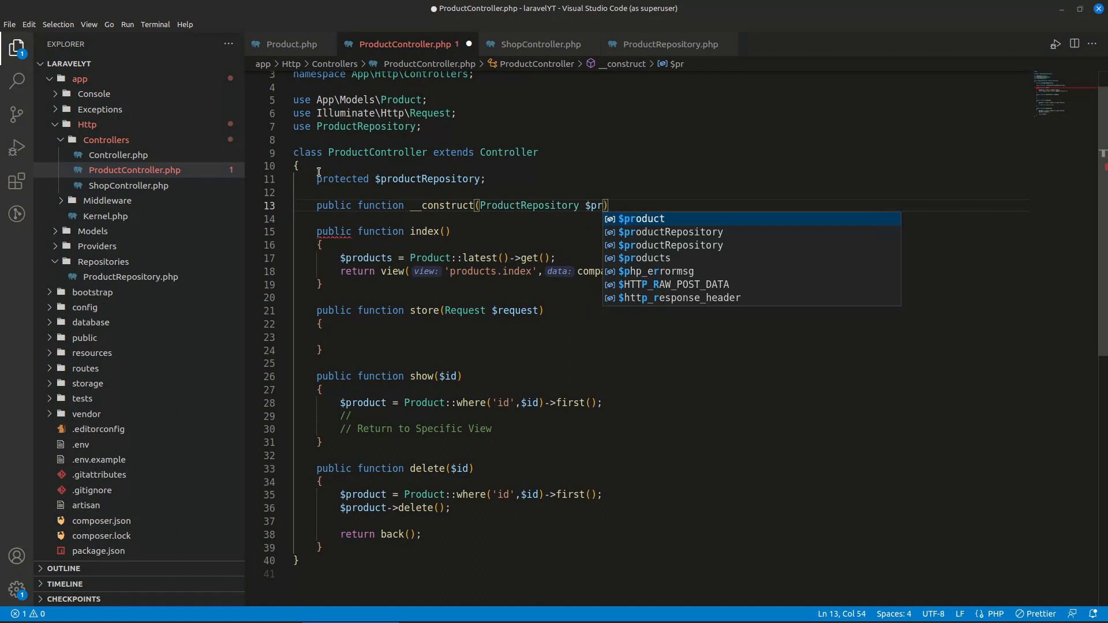
key(Tab)
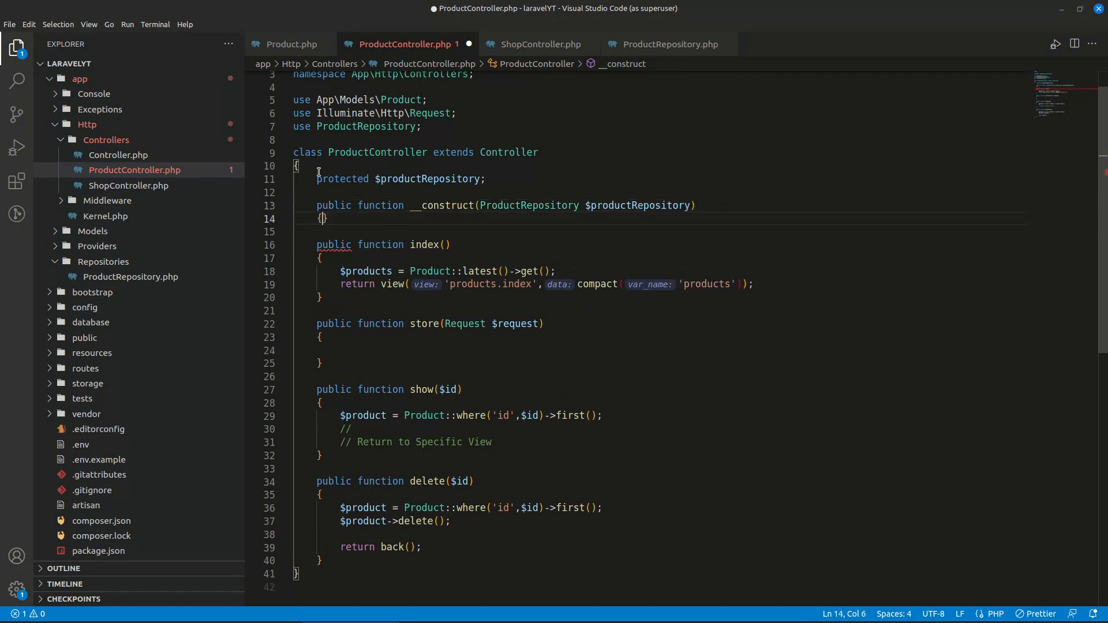
key(Enter)
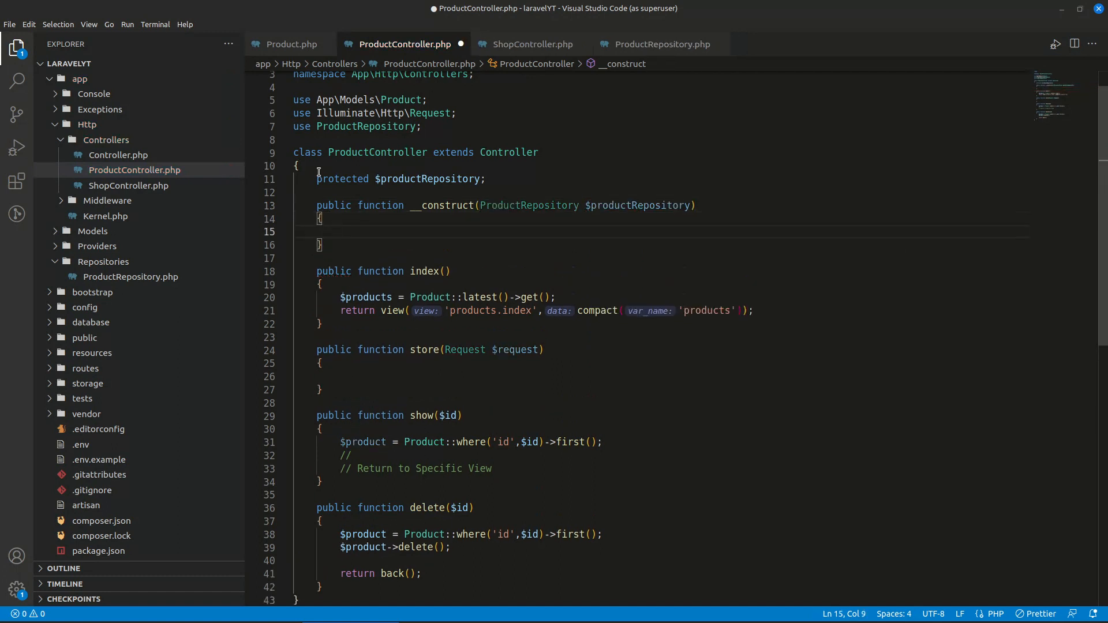
text($this->)
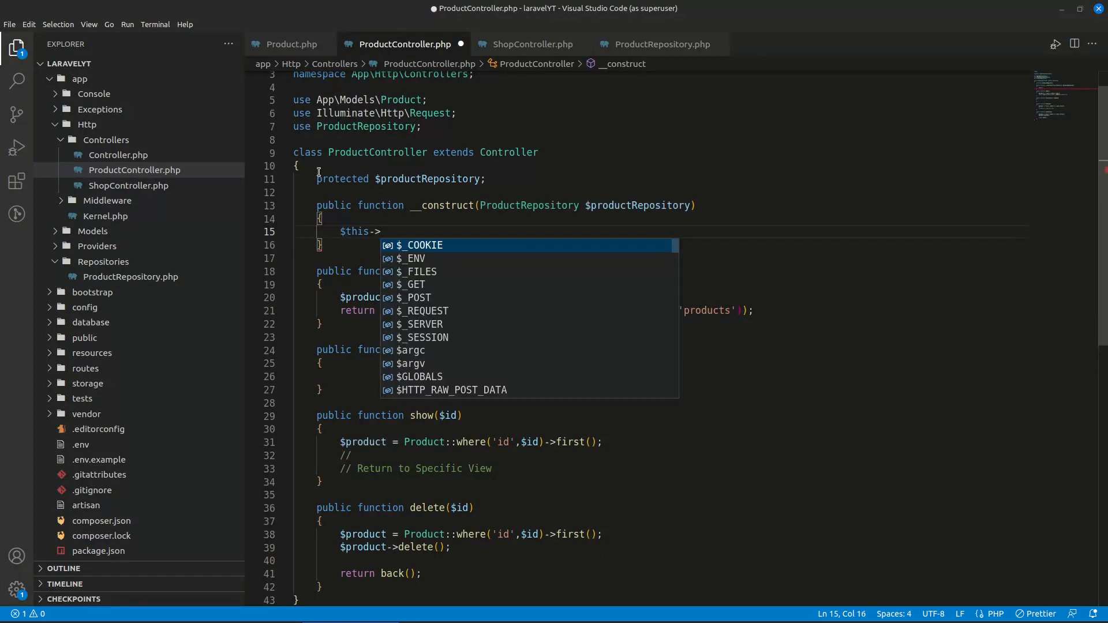
text(produc)
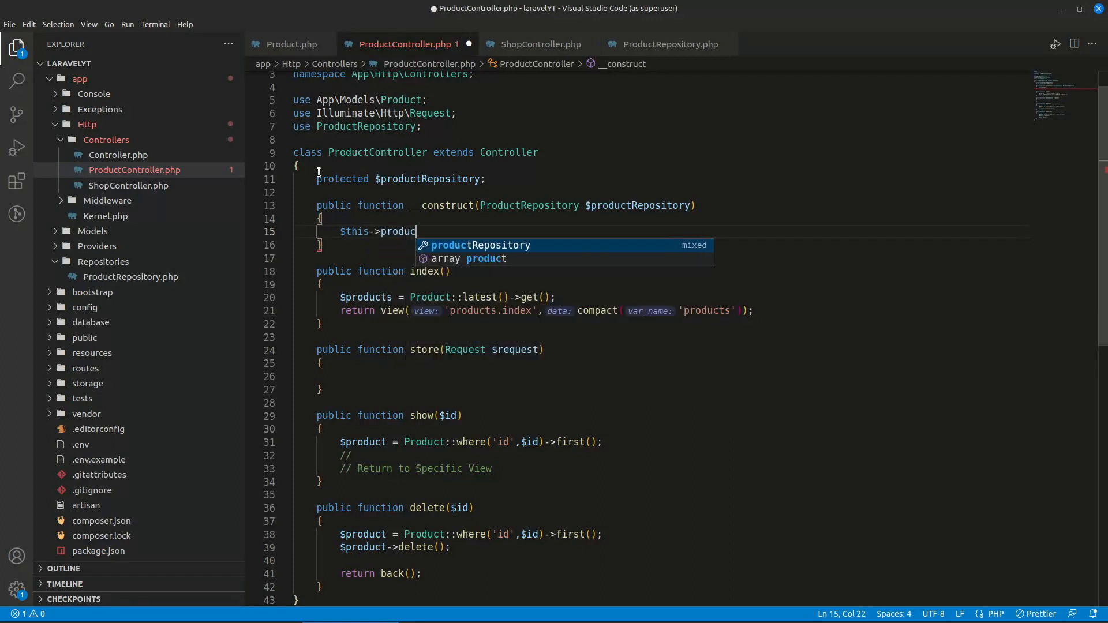
key(Tab)
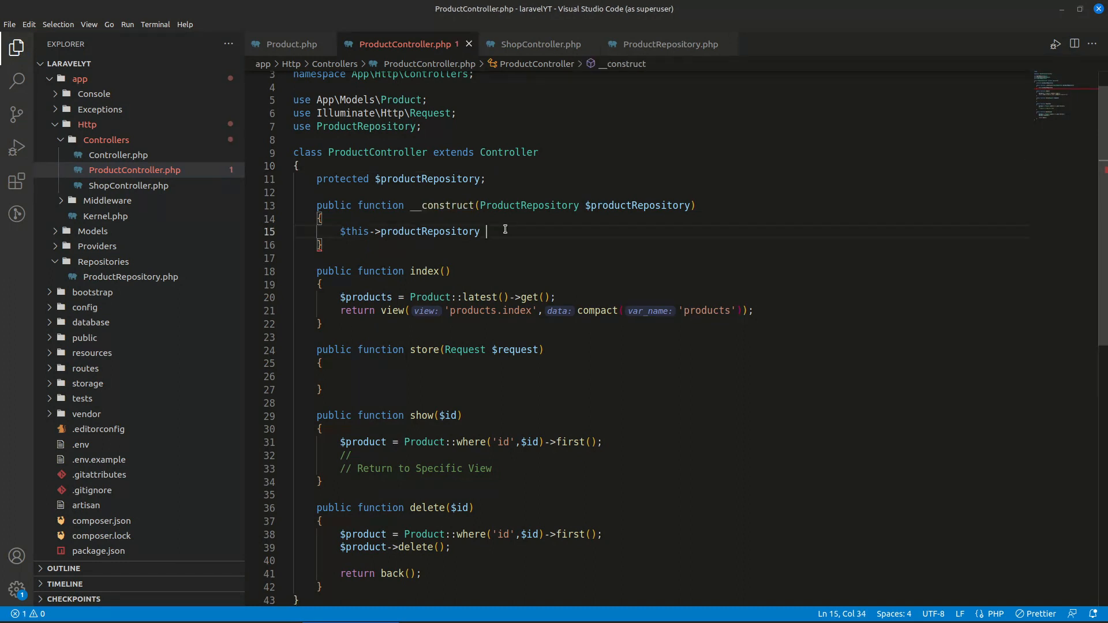
text(=)
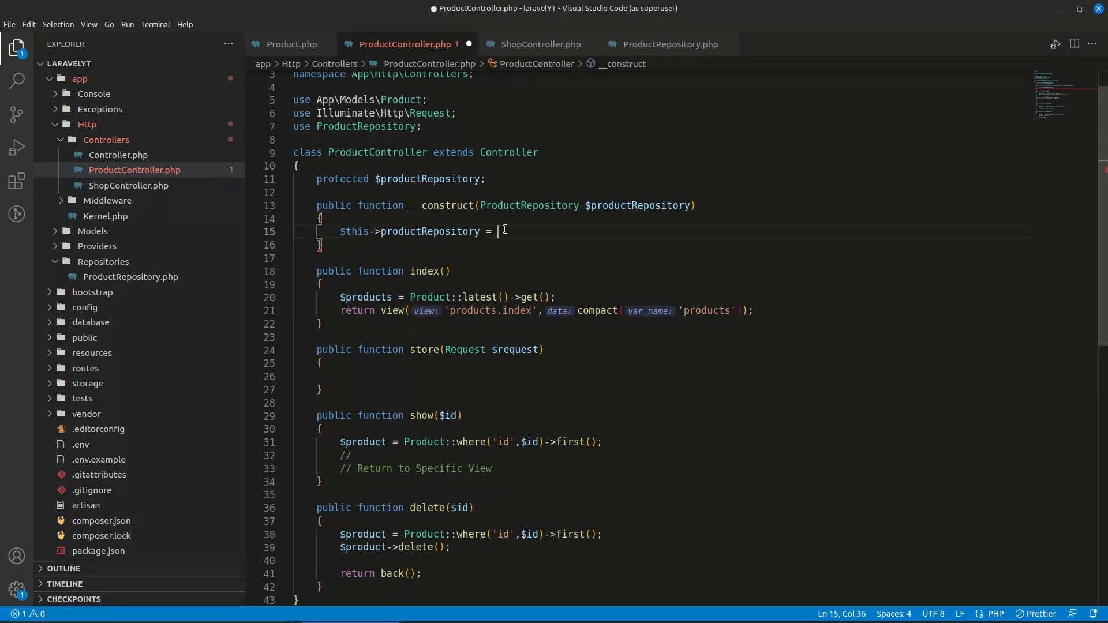
text($)
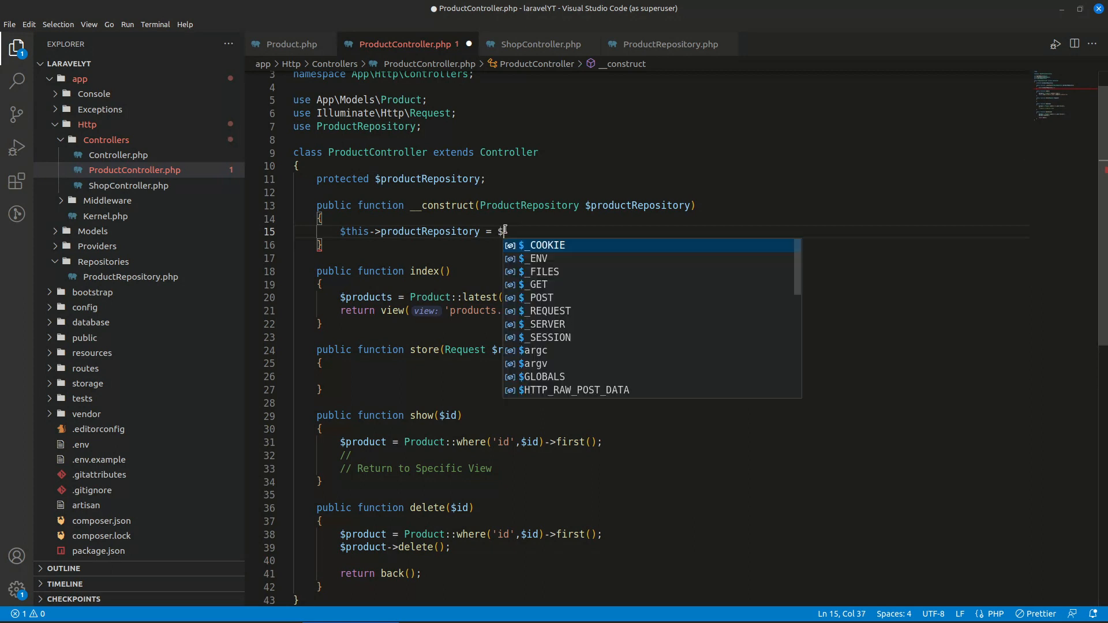
text(productRepository;)
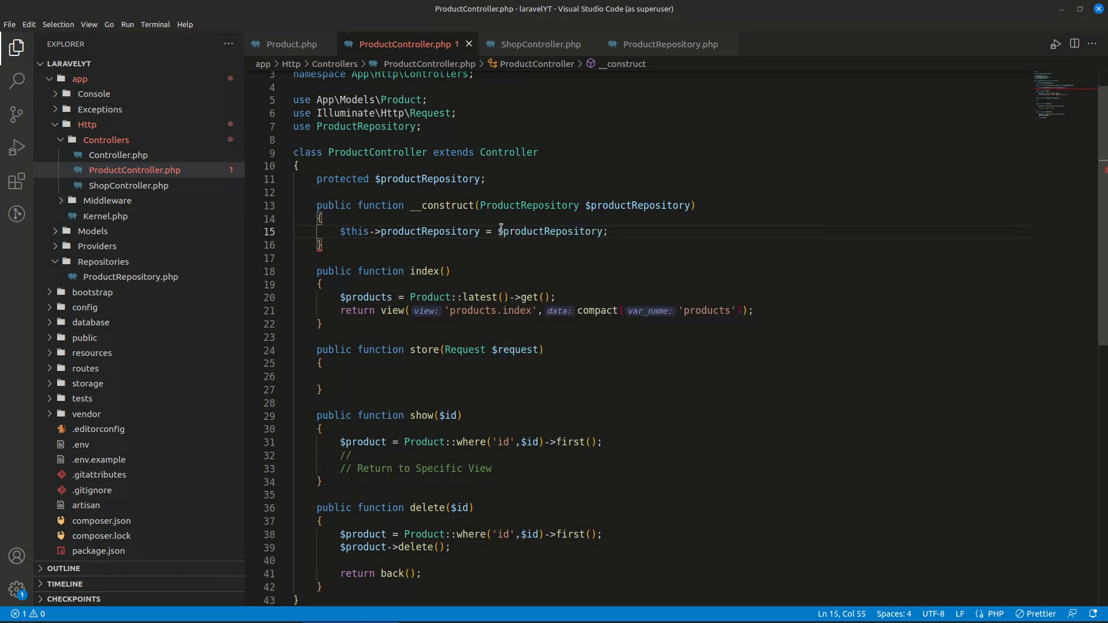
click(660, 43)
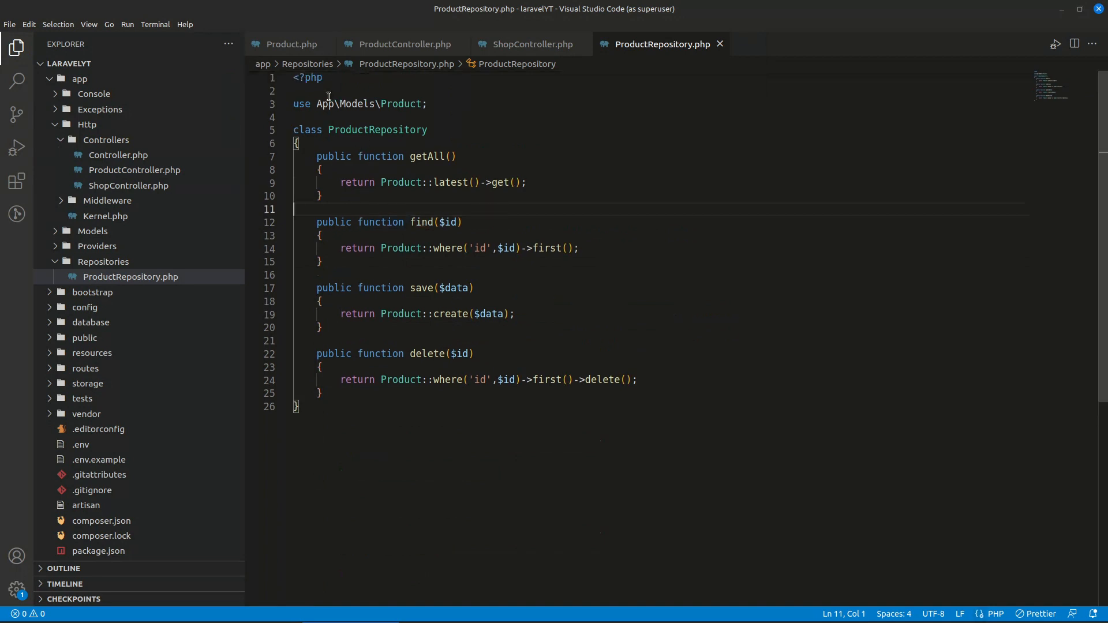
- Declare namespace App\Repositories beneath the <?php tag in ProductRepository.php
key(Enter)
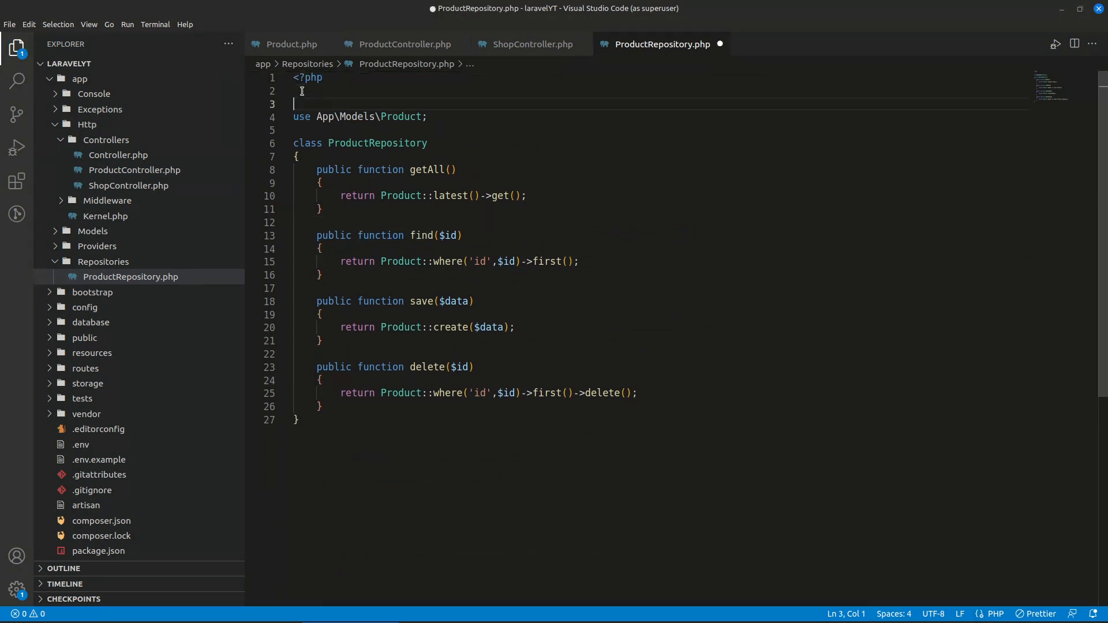
text(namespace A)
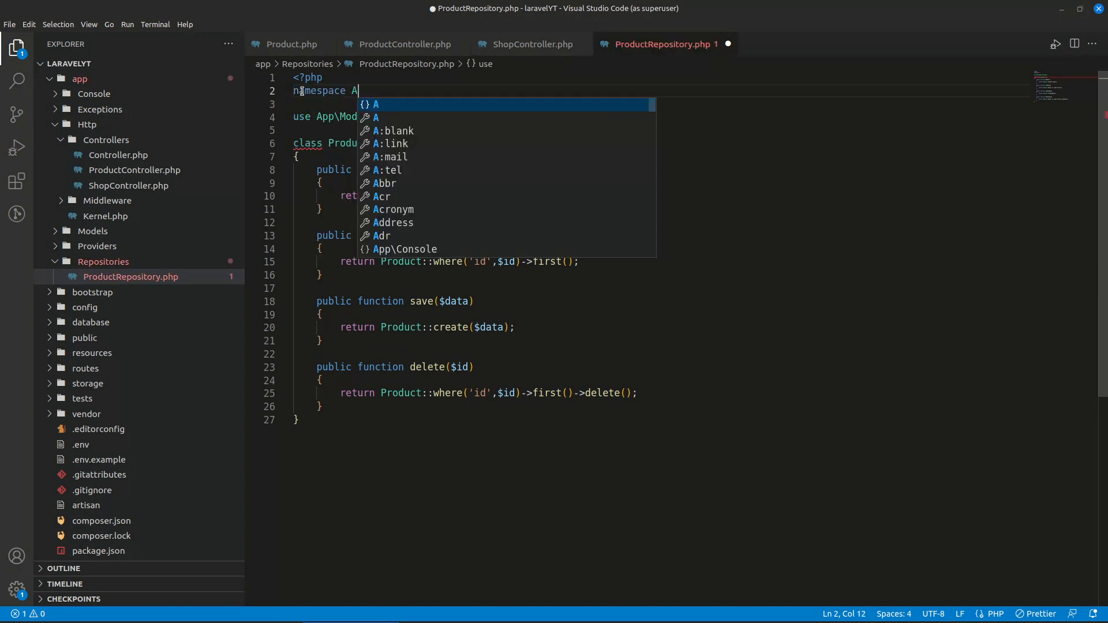
text(pp\Repos)
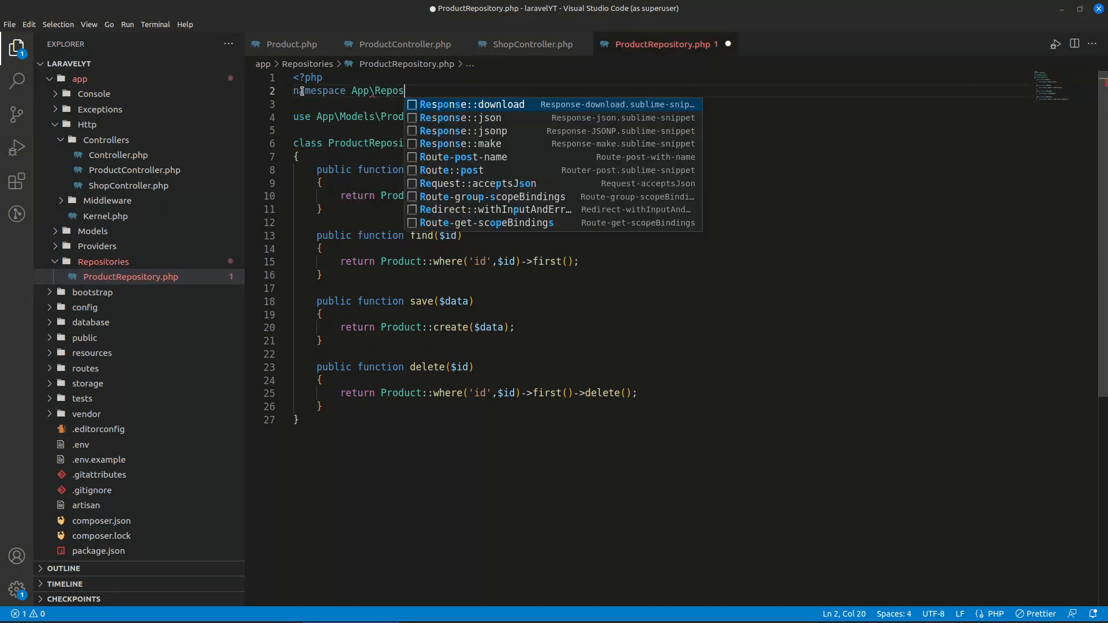
text(ito)
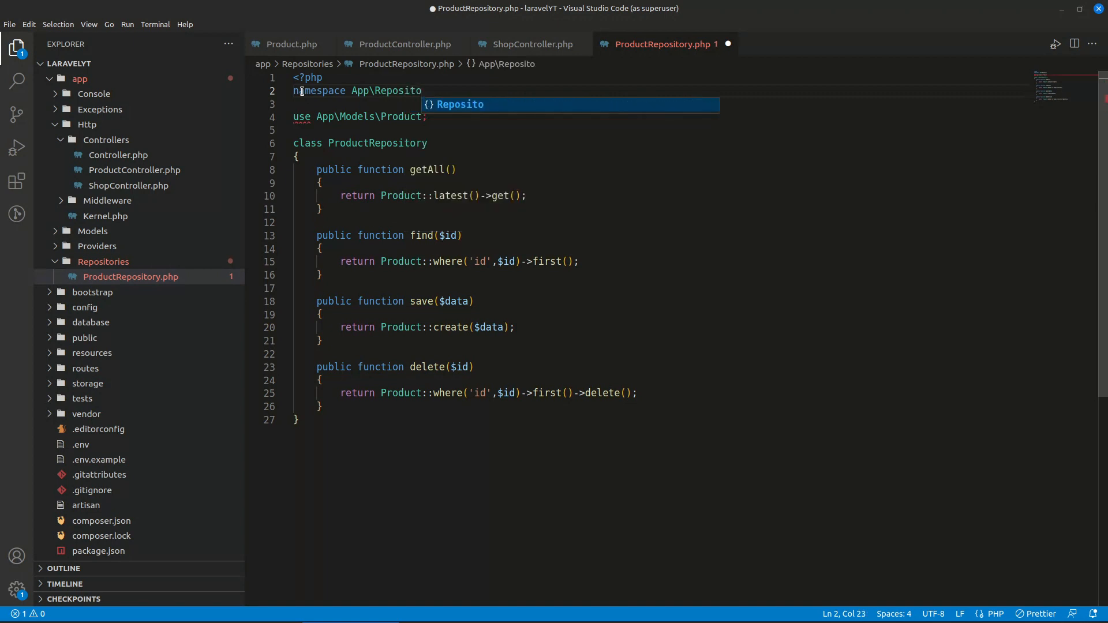
text(ries;)
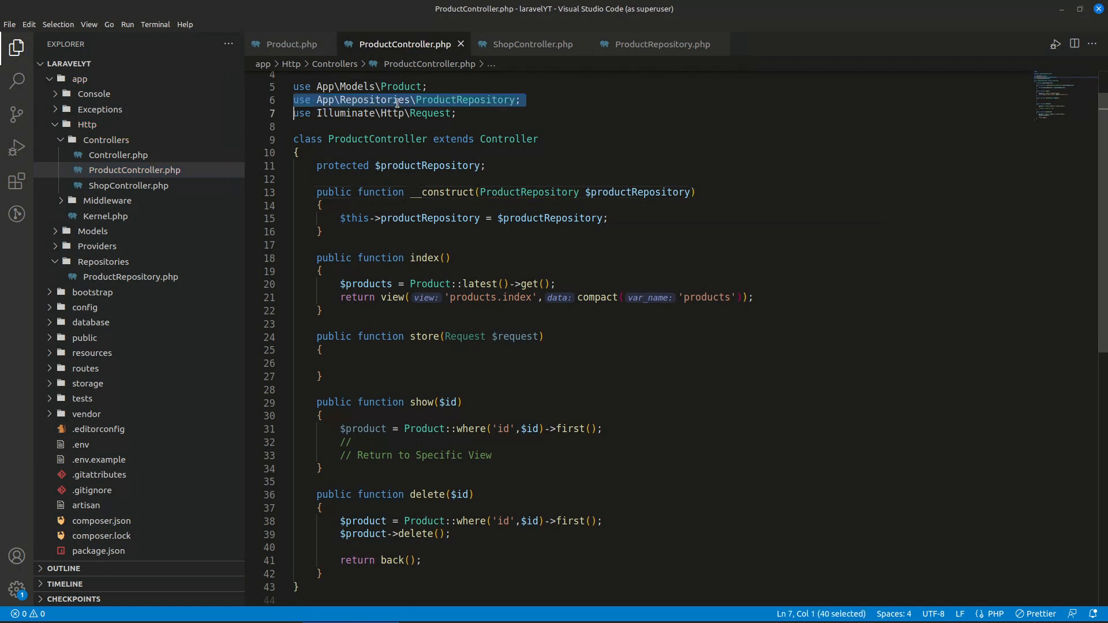
- Make index() fetch products with $this->productRepository->getAll()
click(660, 44)
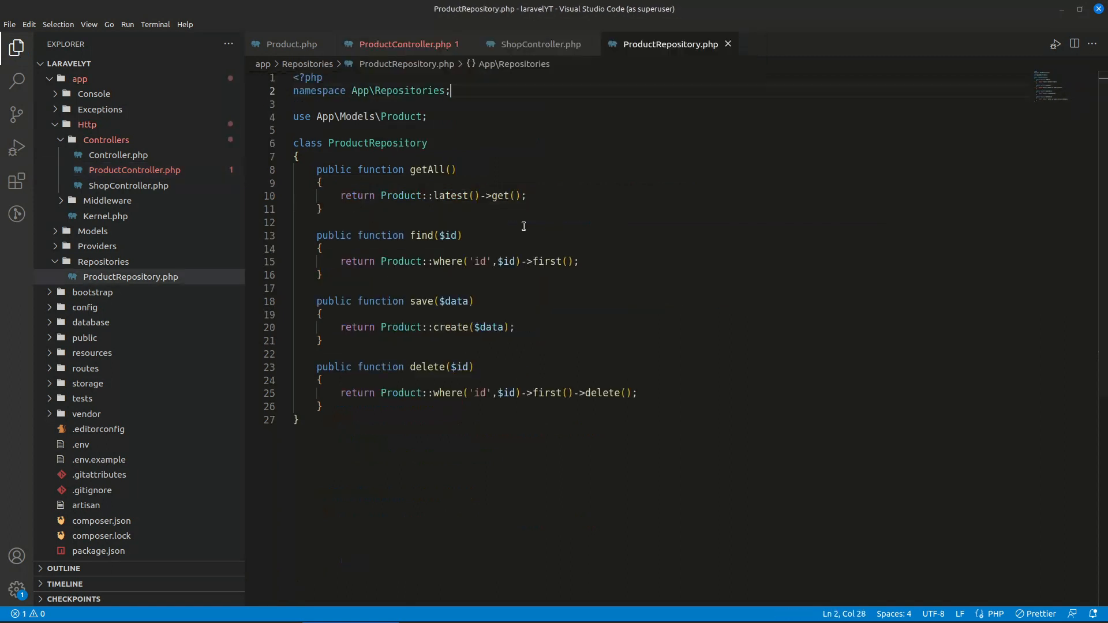
click(400, 44)
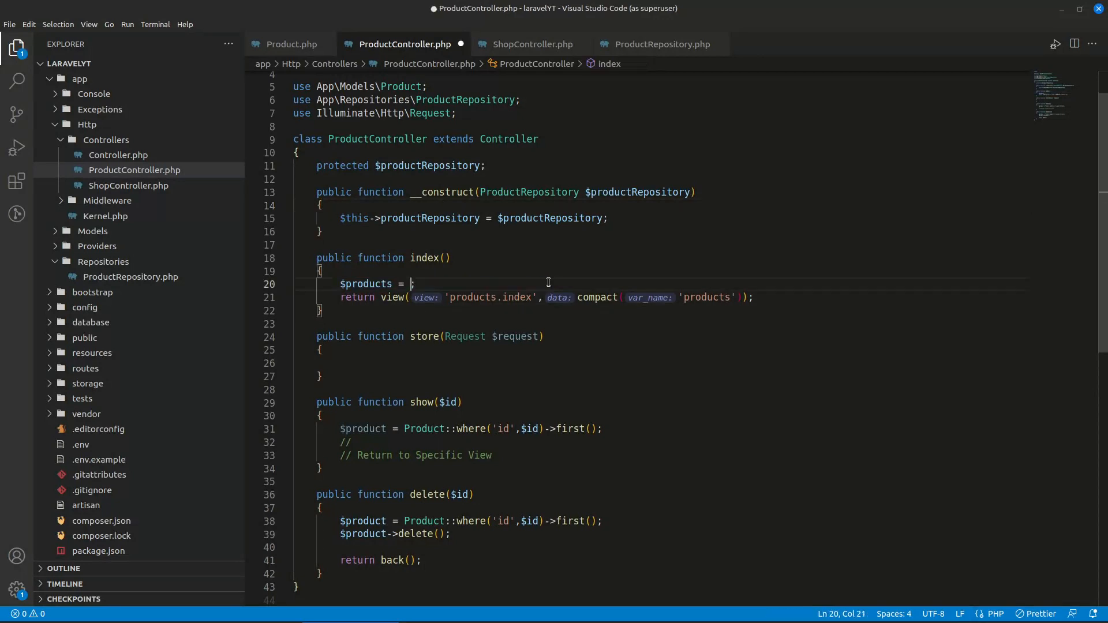
text($this->)
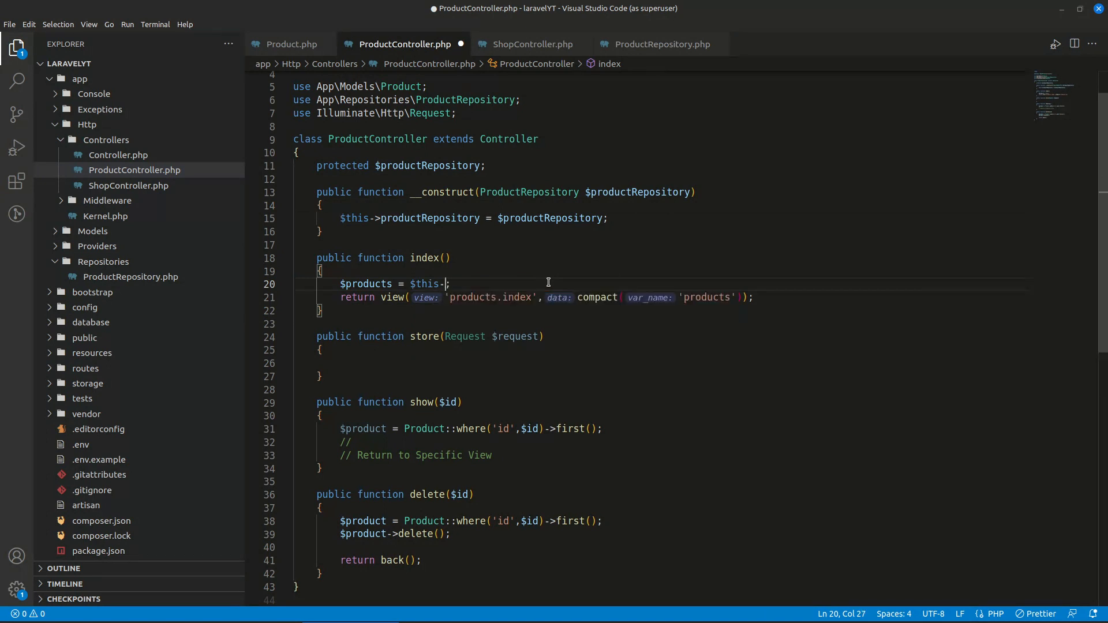
text(productRepository)
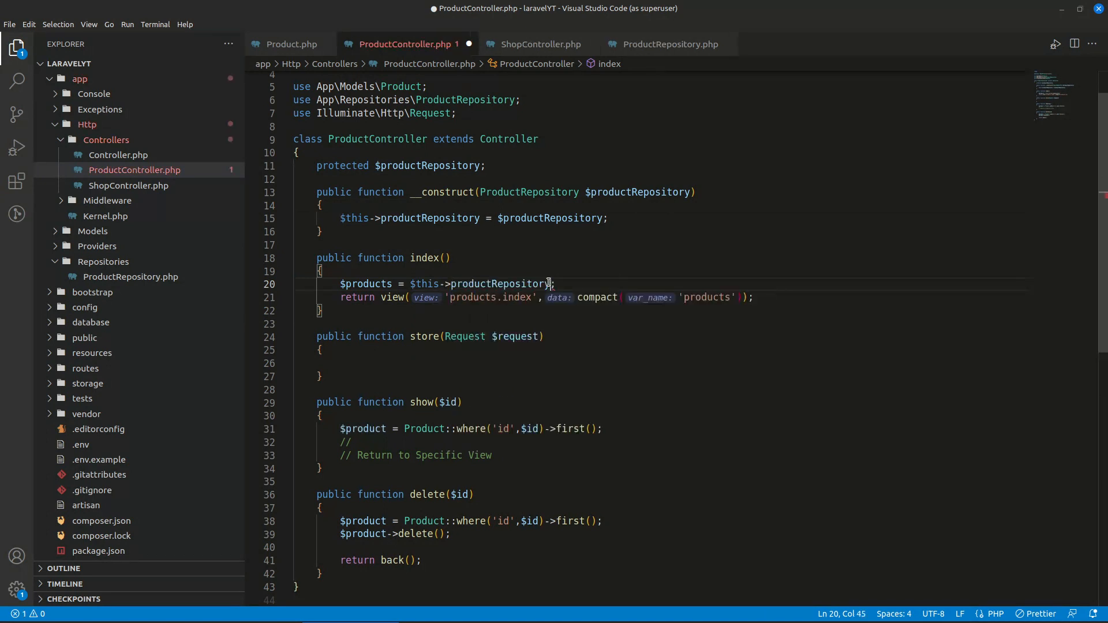
click(665, 44)
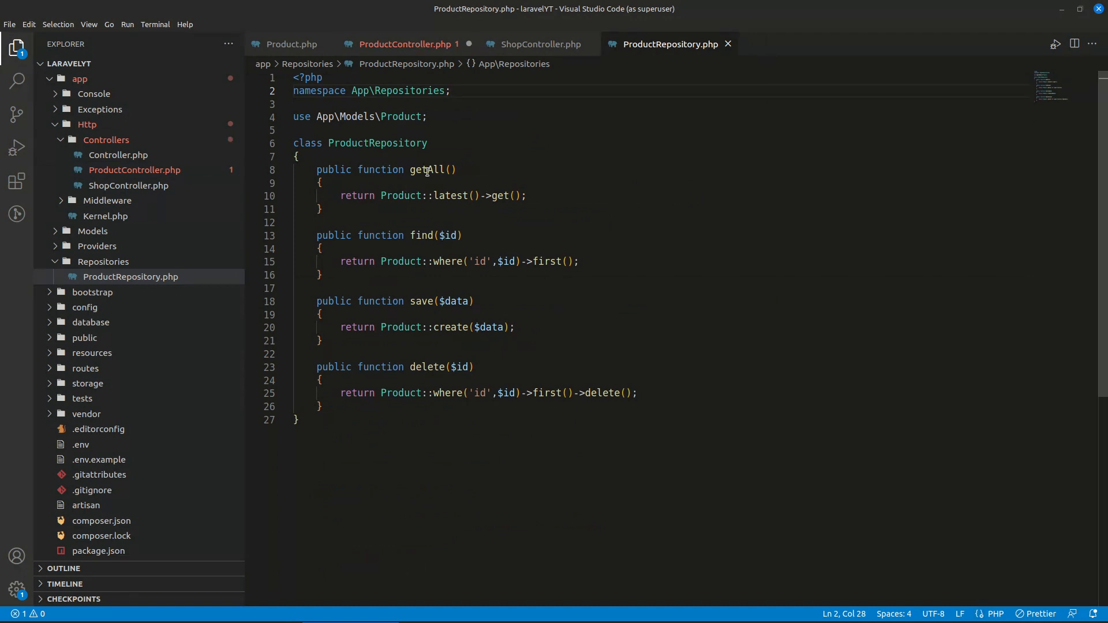
click(400, 44)
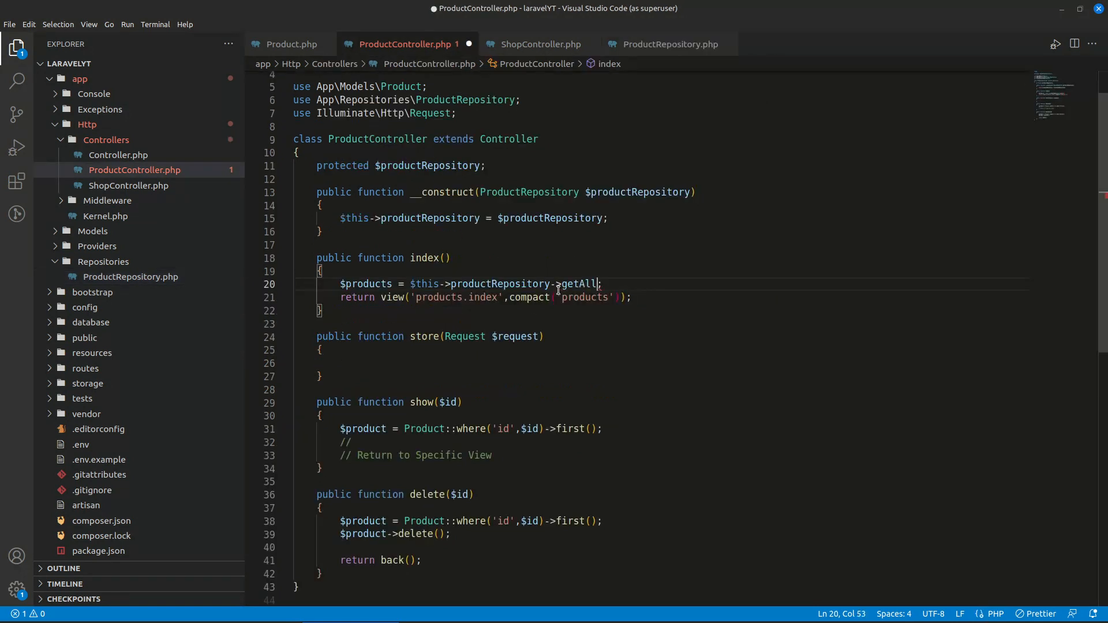
text(())
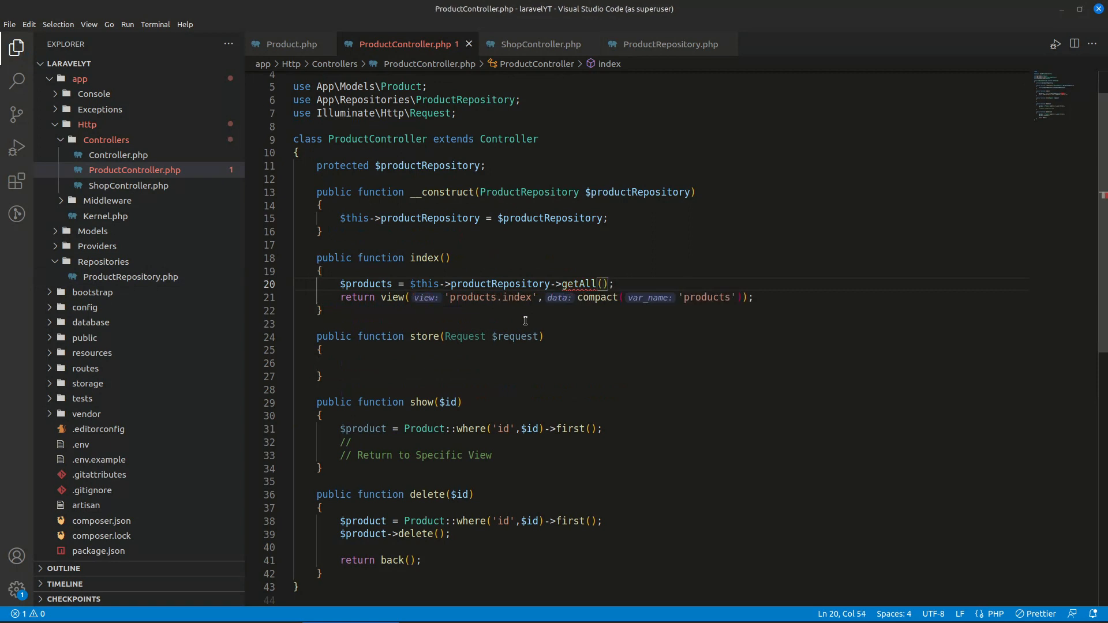
text($inp)
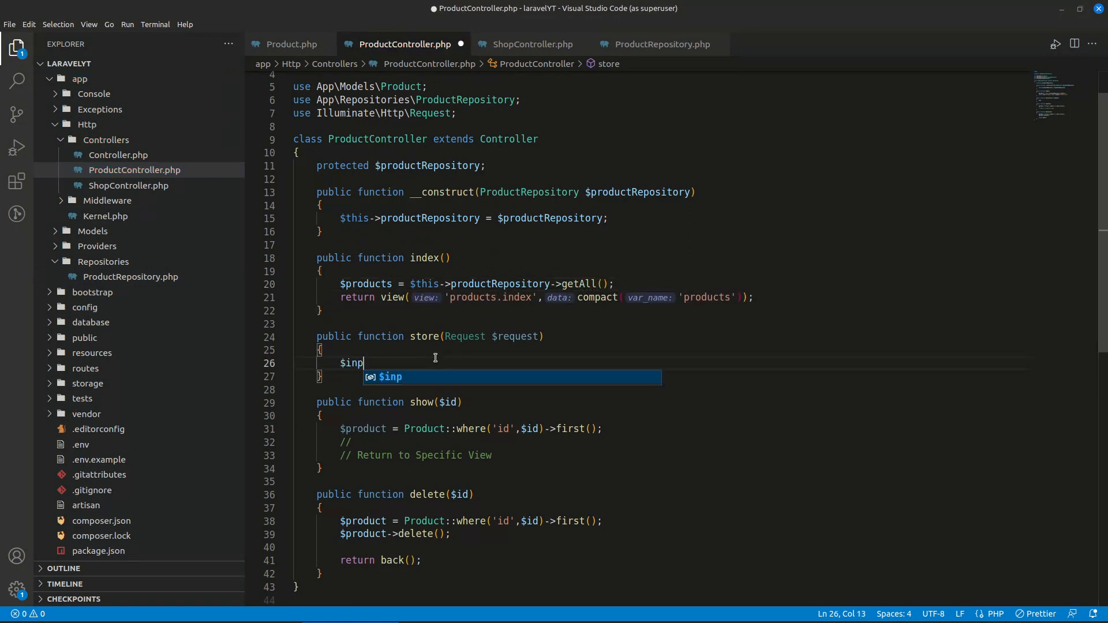
- In store(), pass $inputs to $this->productRepository->save() and add a //redirect comment
text(uts = $request->all();)
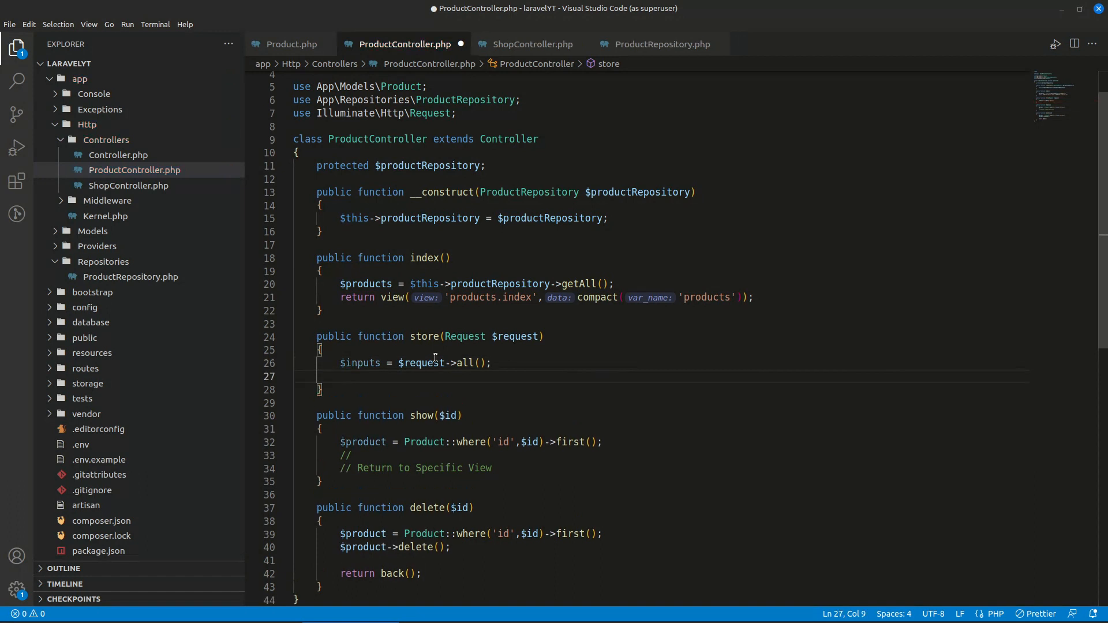
text($)
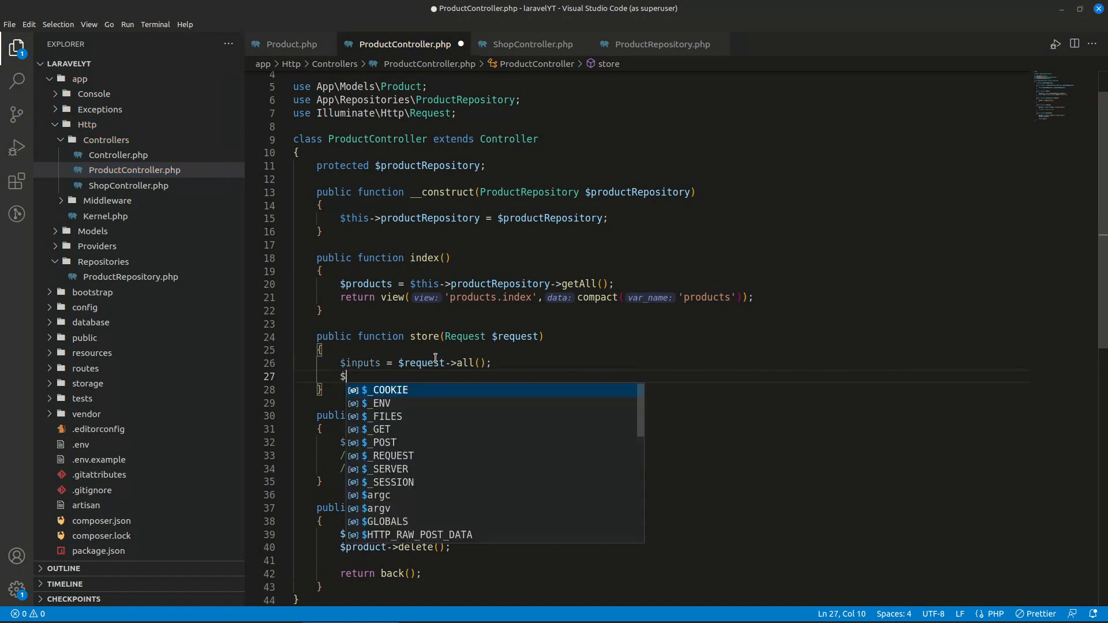
text(this->pr)
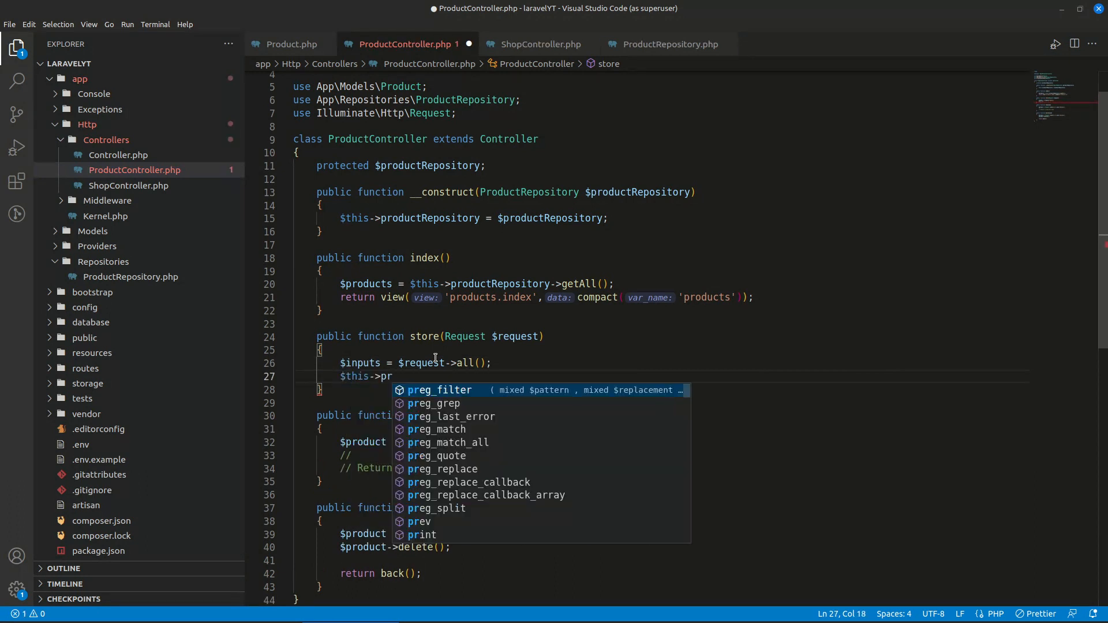
text(oductRepository)
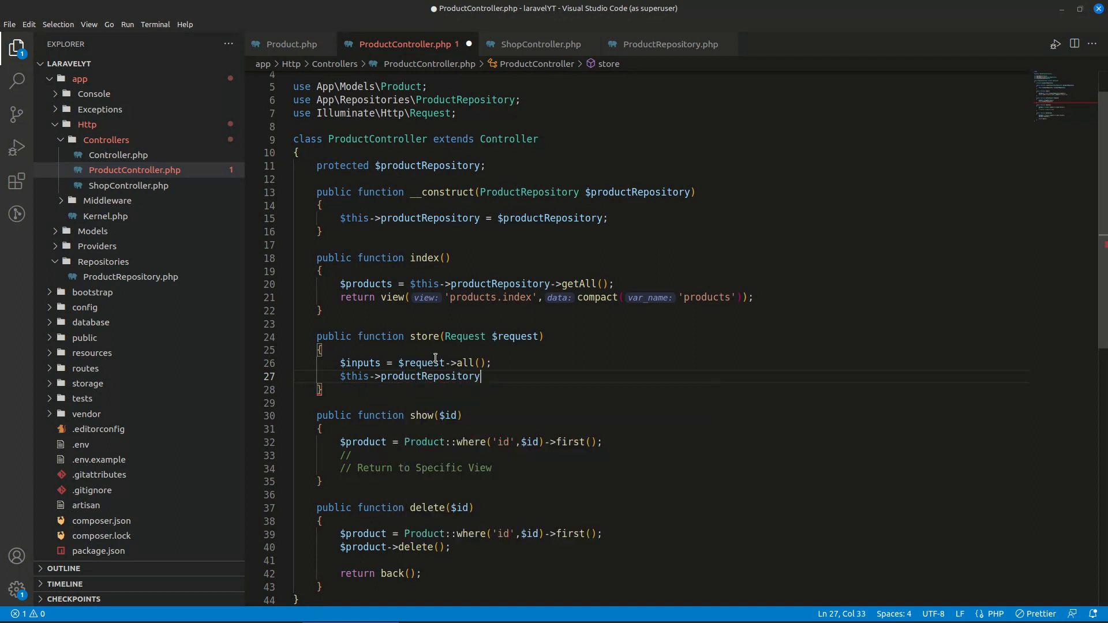
click(664, 44)
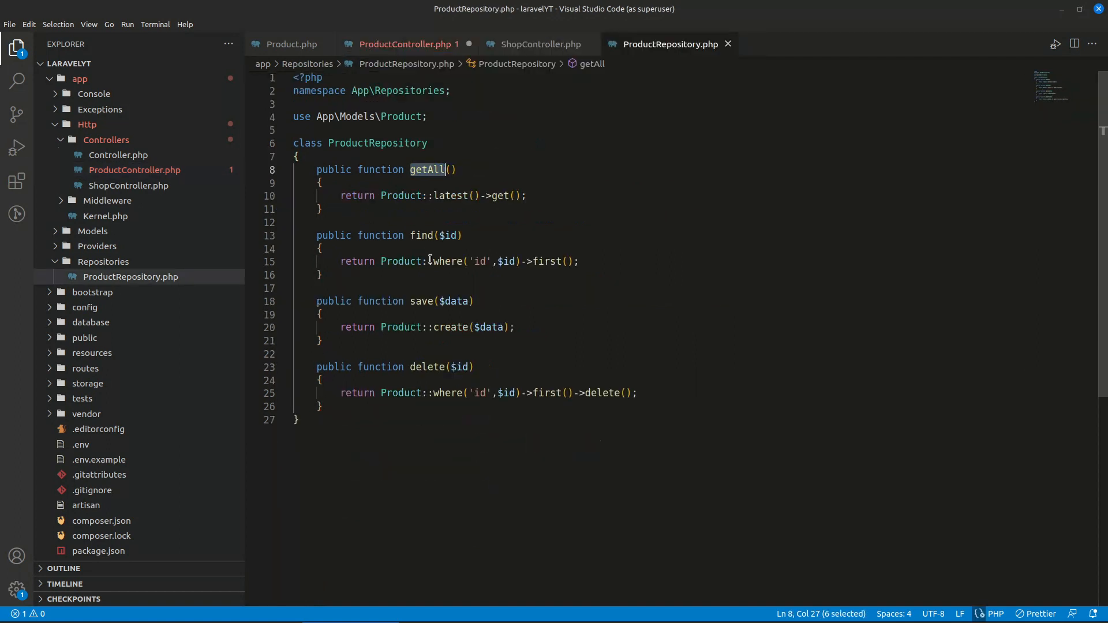
click(403, 44)
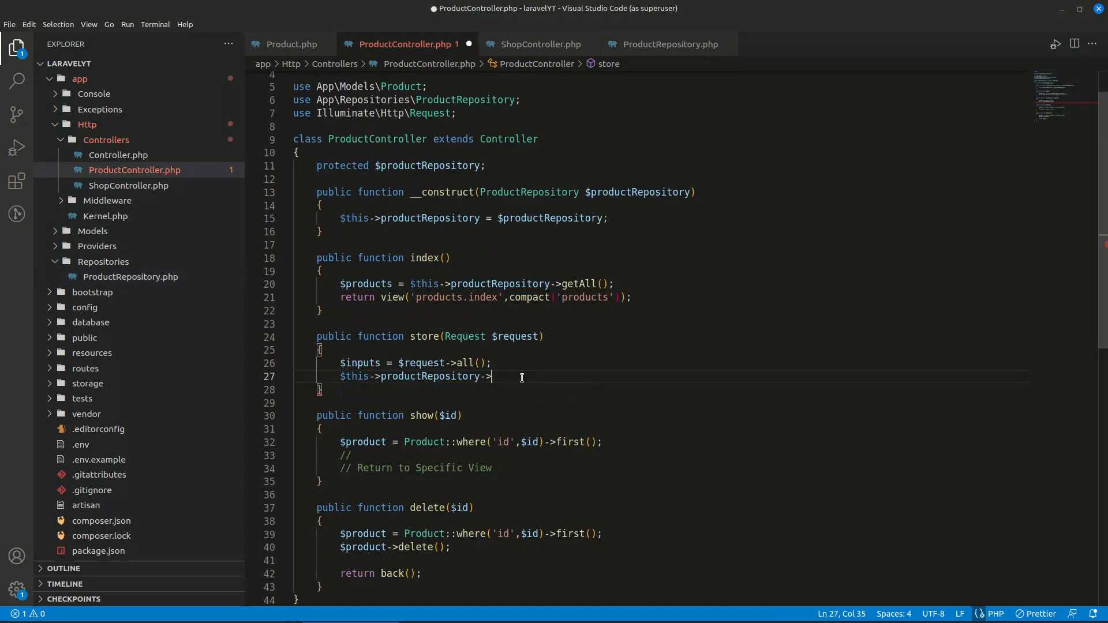
text(save()
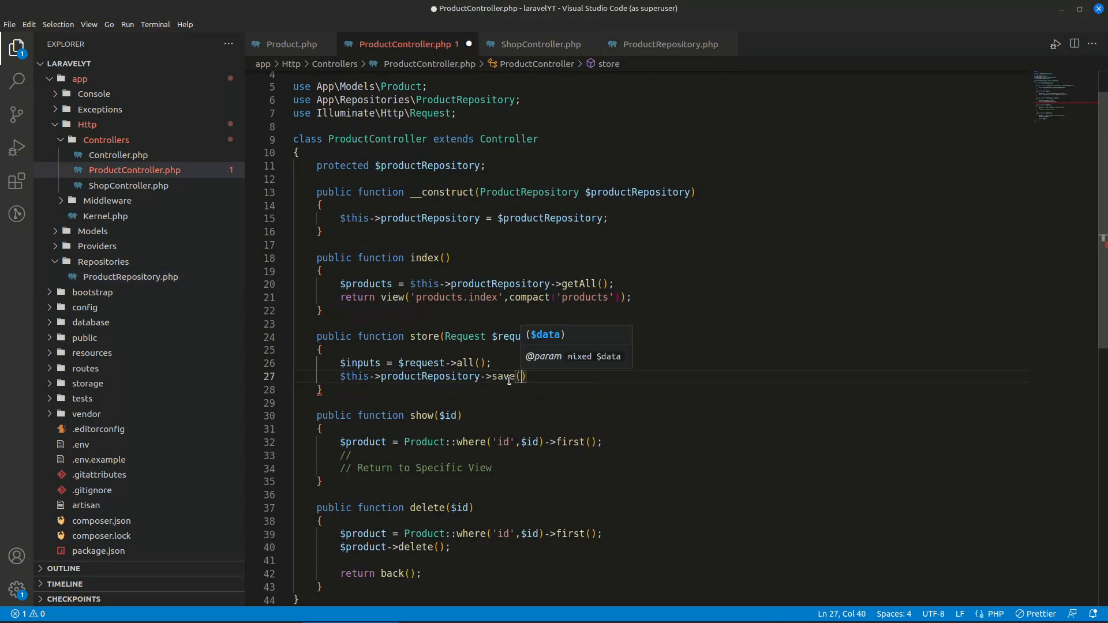
text($data)
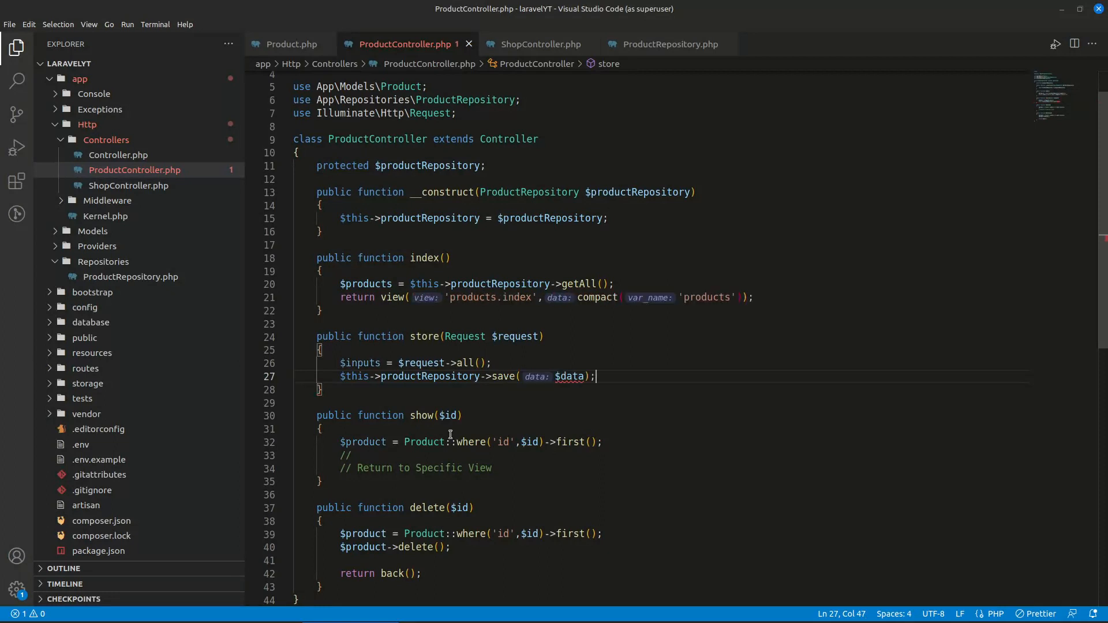
mouse_move(429, 362)
text(inpu)
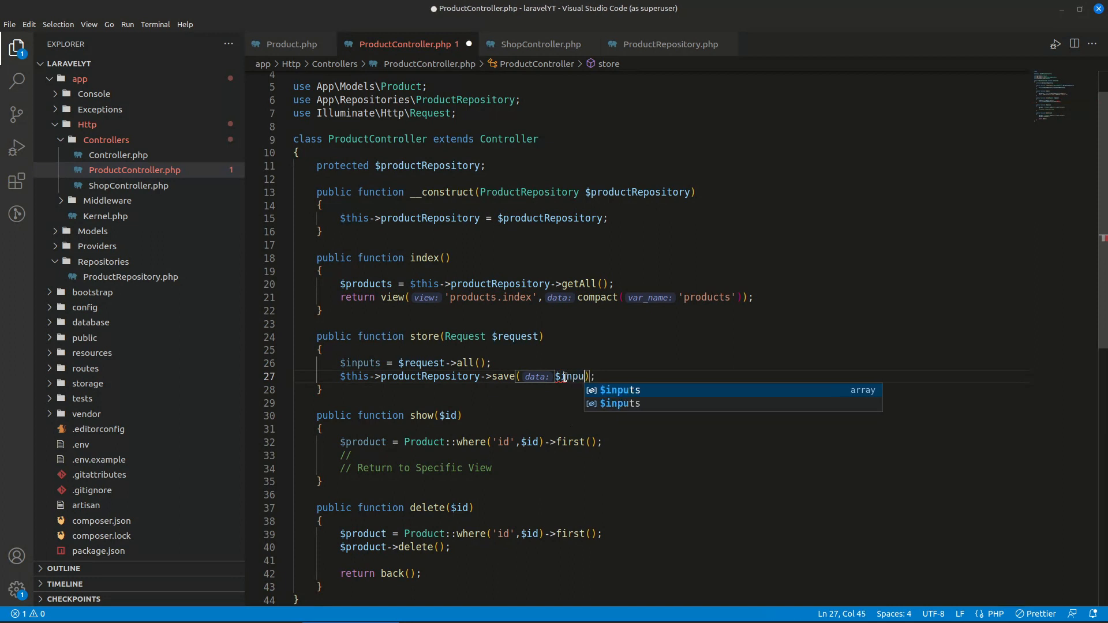
key(Enter)
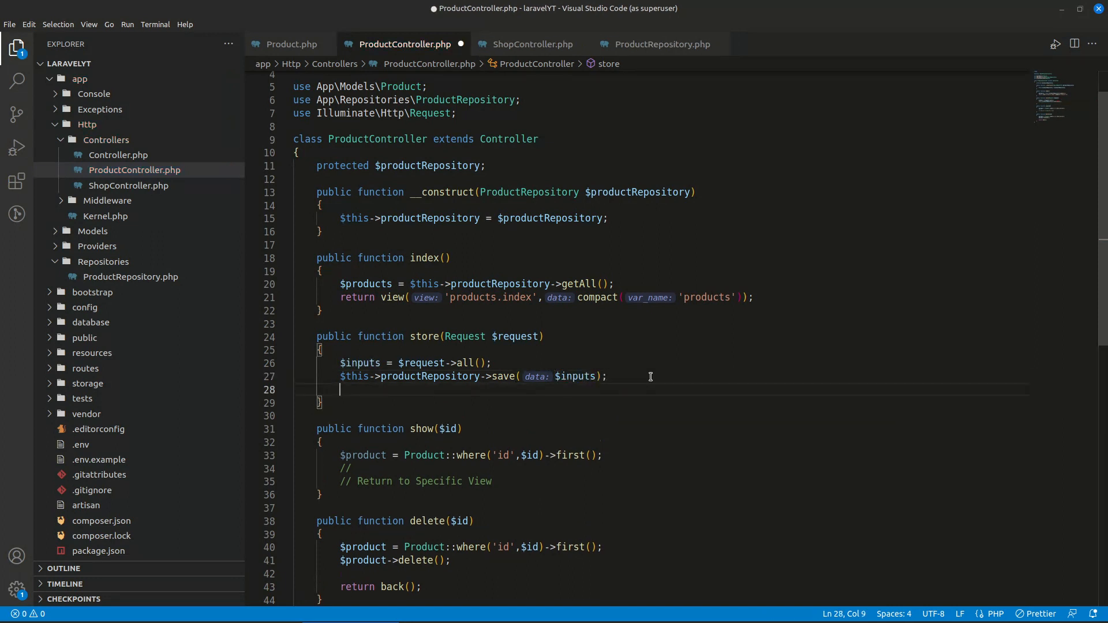
text(//redirect)
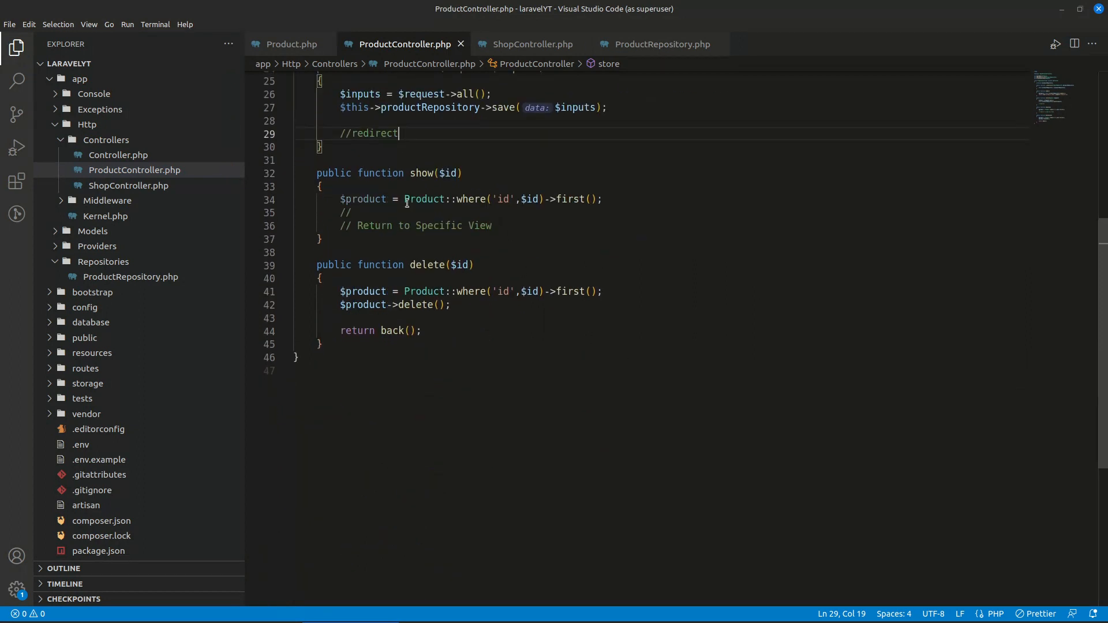
- Replace the Product::where query in show() with $this->productRepository->find($id)
drag(403, 198, 599, 198)
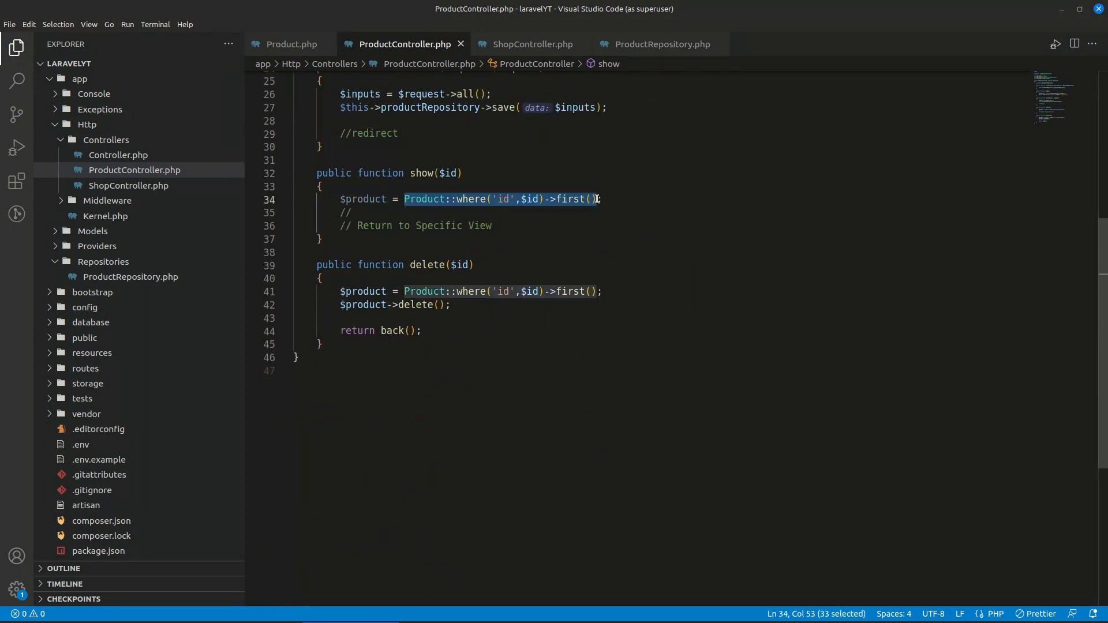
text($this->)
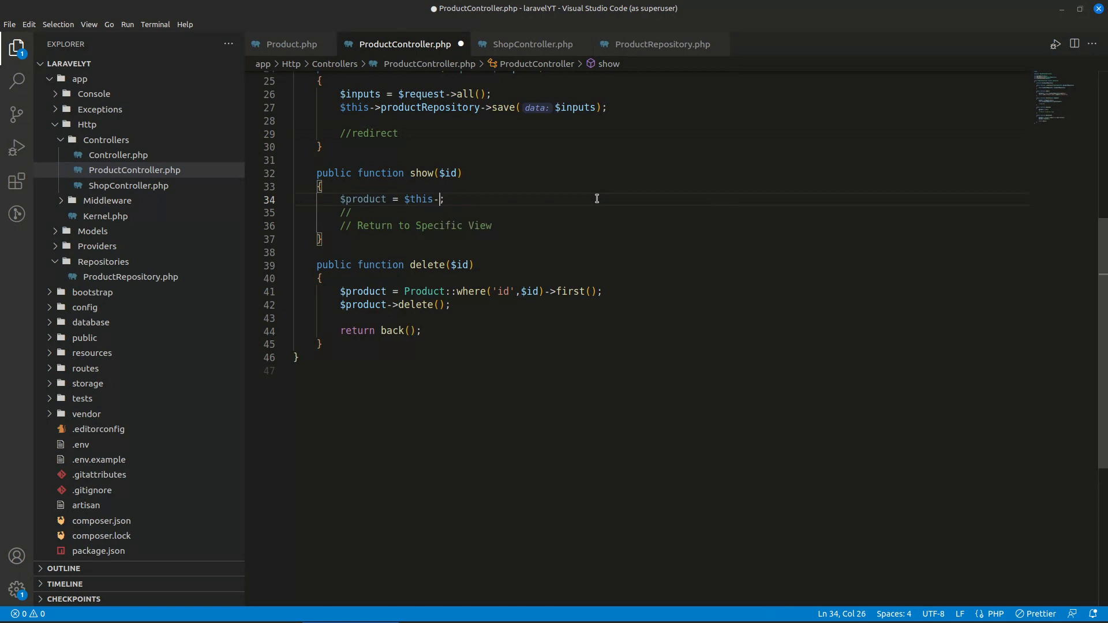
text(prodyc)
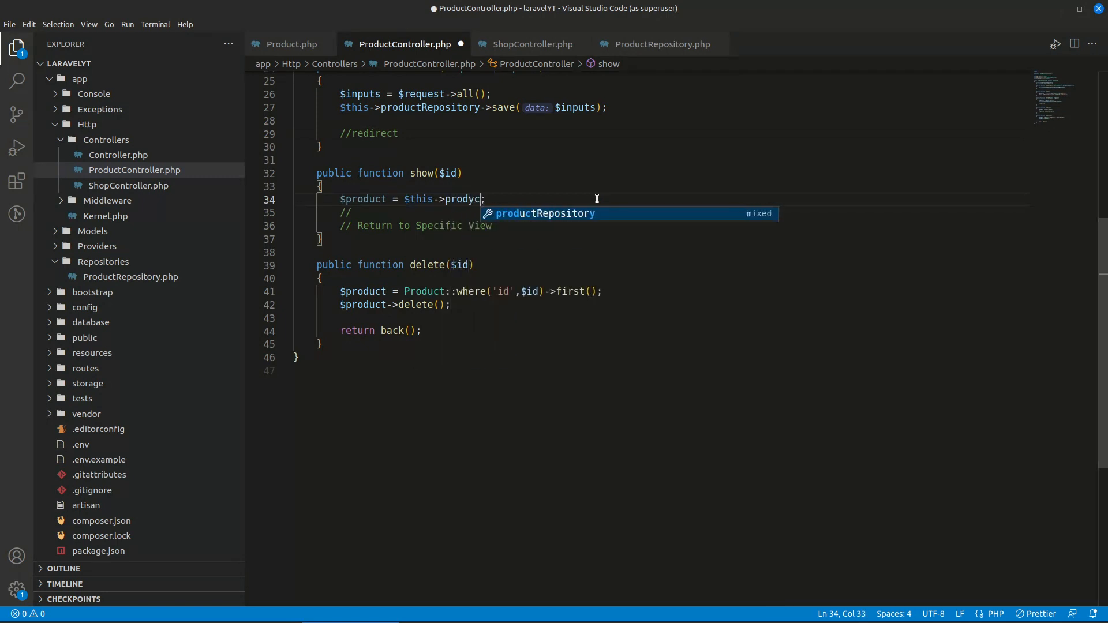
text(productRepository->find()
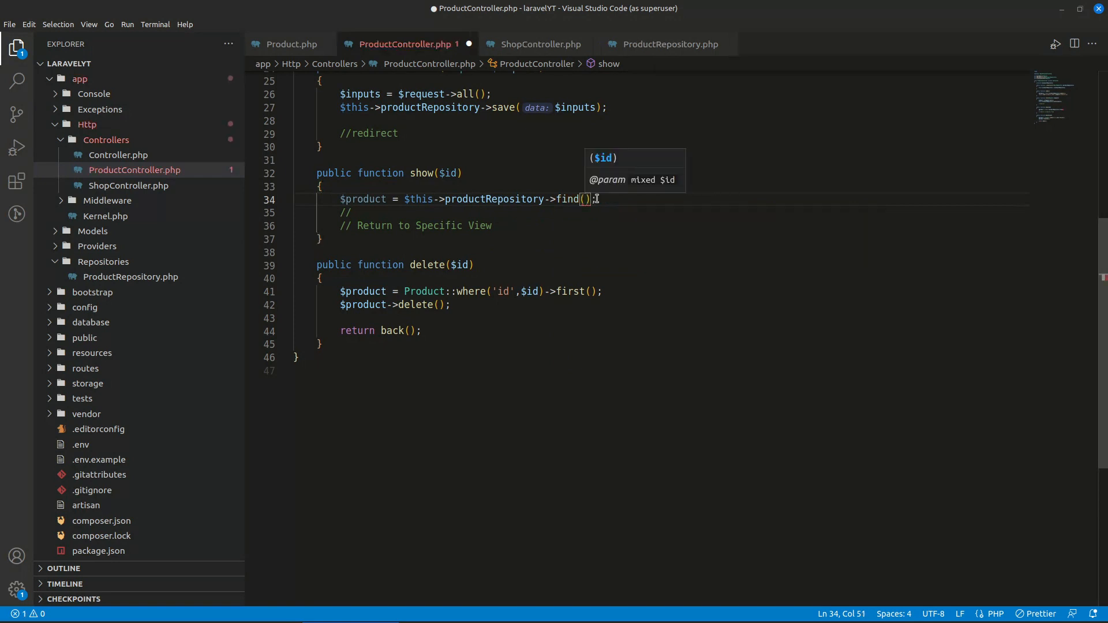
click(661, 44)
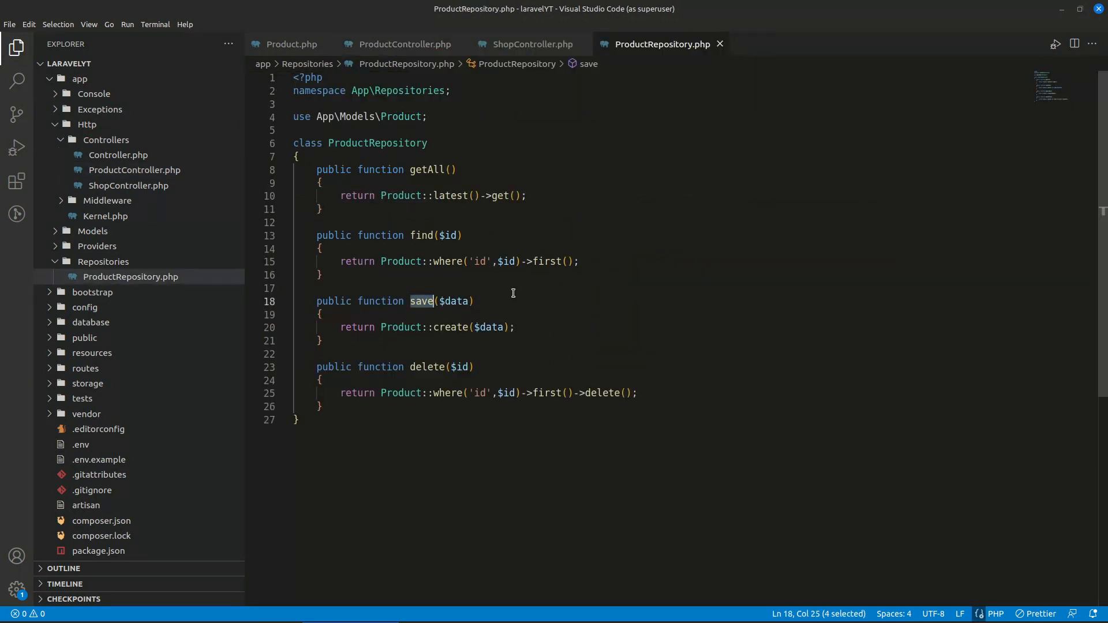
click(400, 44)
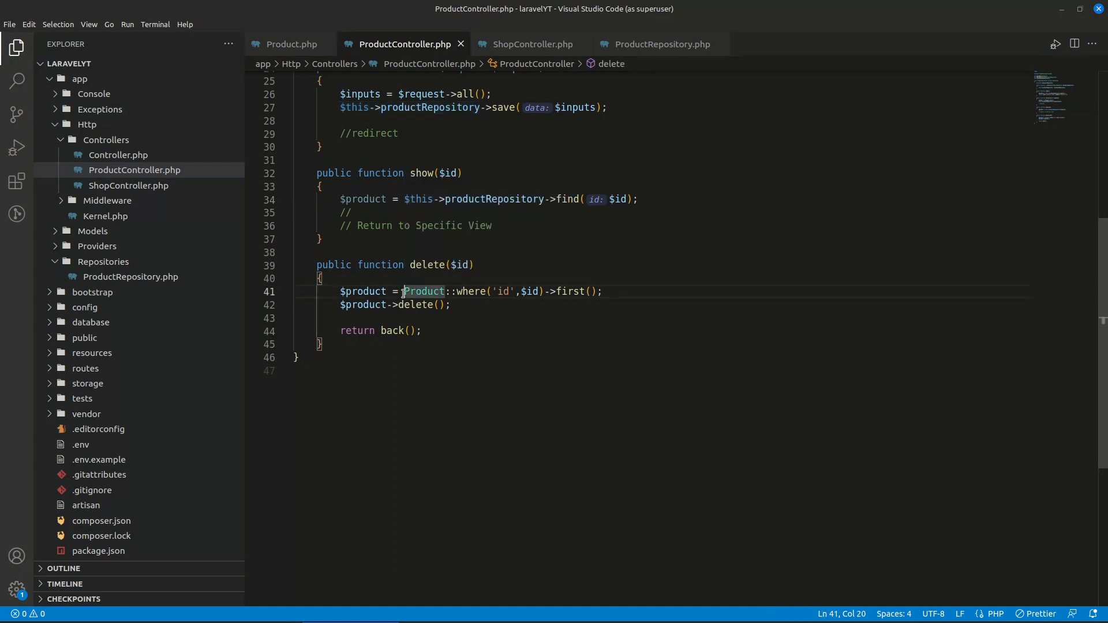
- Replace the Product query in delete() with $this->productRepository->delete($id)
drag(402, 291, 540, 291)
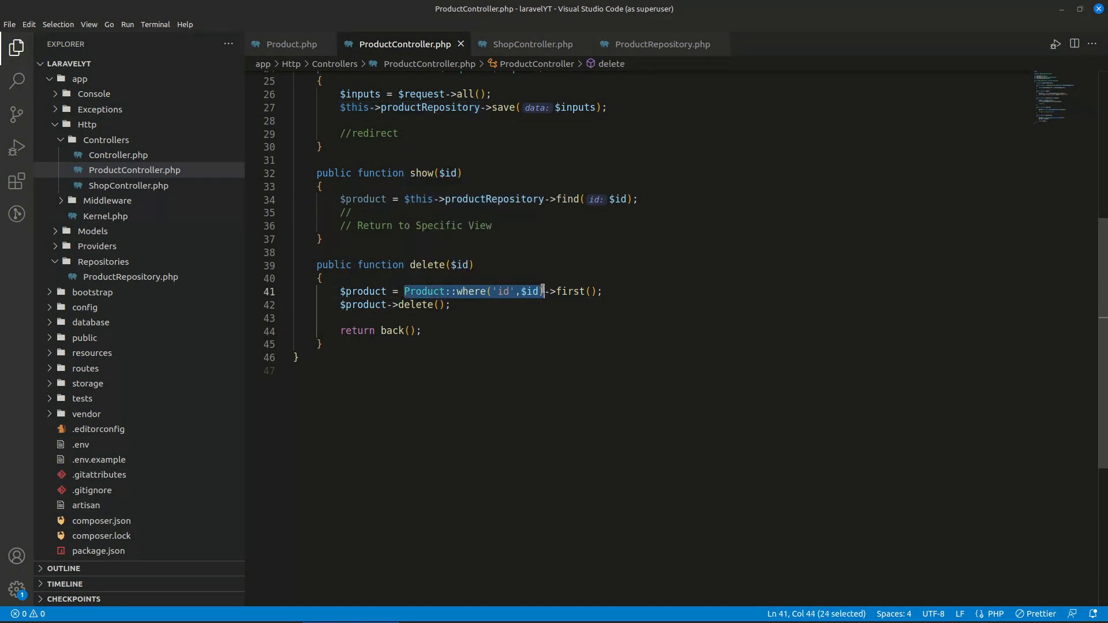
text($this->productRepository->)
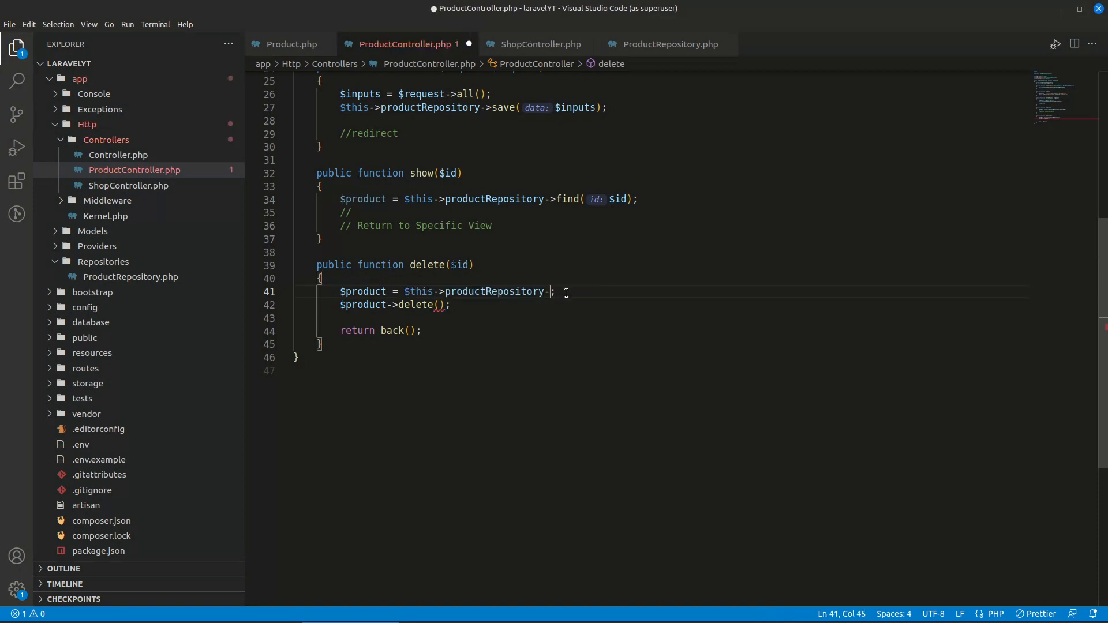
text(d)
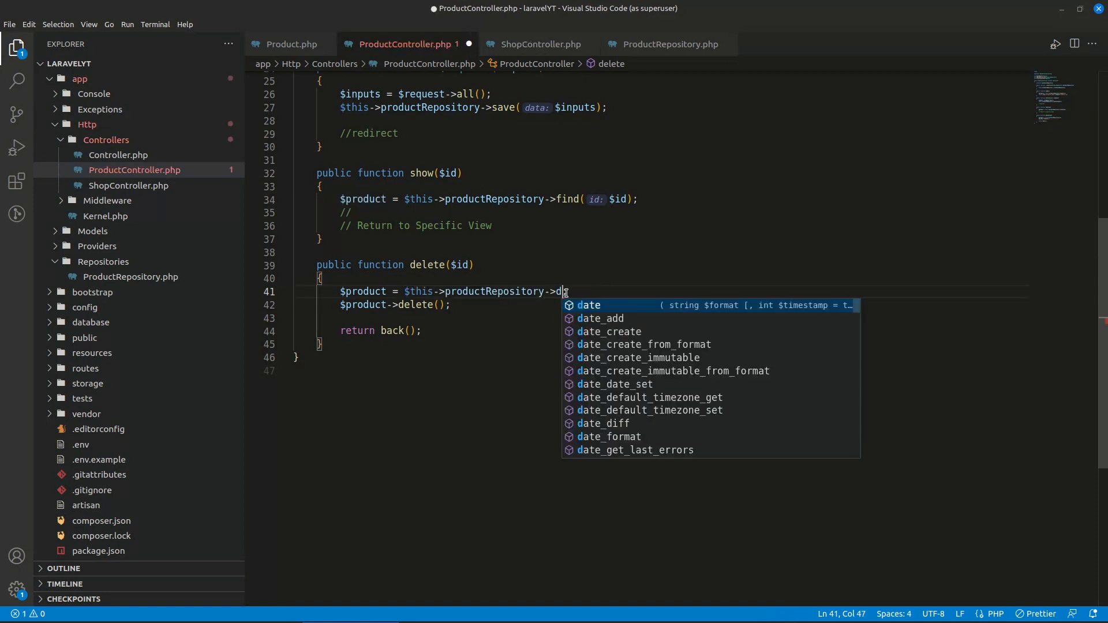
text(elete($id)
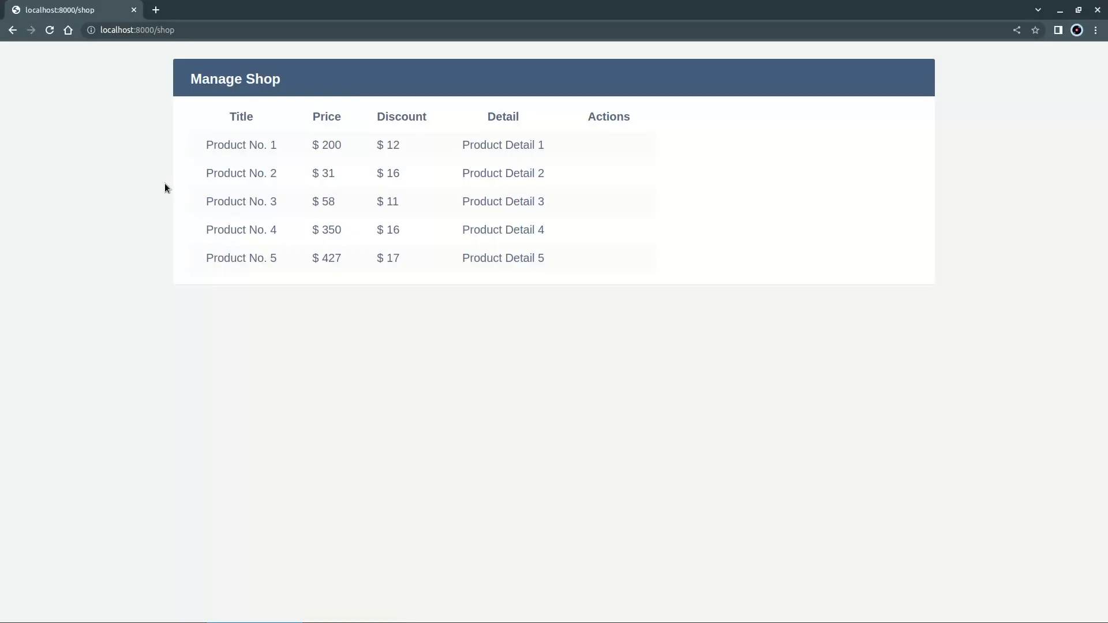
- View the localhost:8000/shop product table in Chrome
double_click(166, 30)
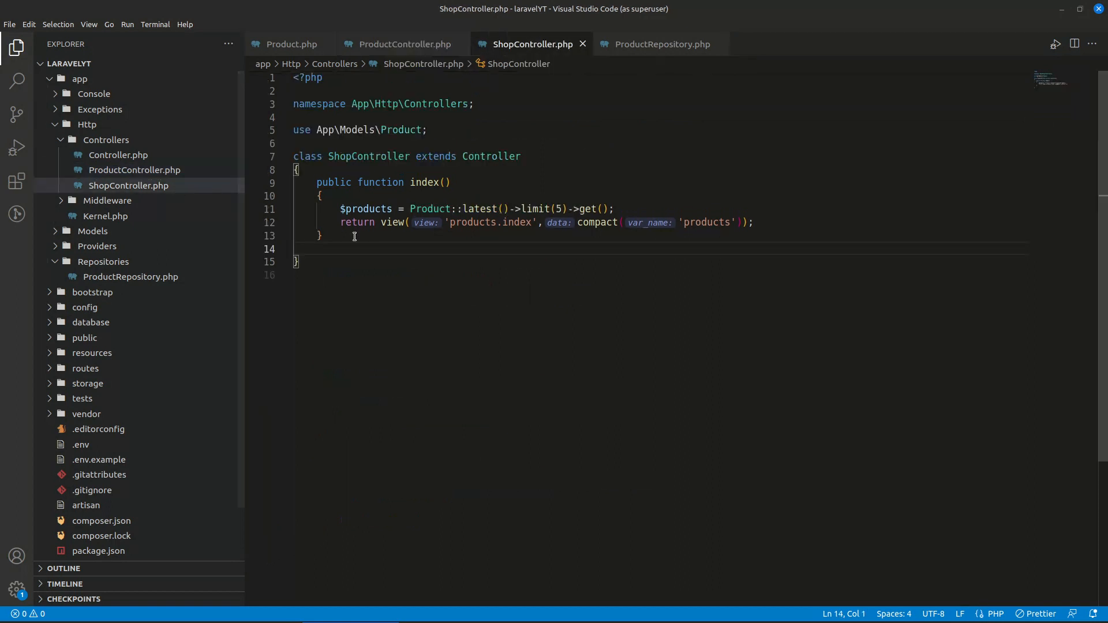
- Switch from ProductController back to ShopController and its Product::latest()->limit(5)->get() query
key(Ctrl+Tab)
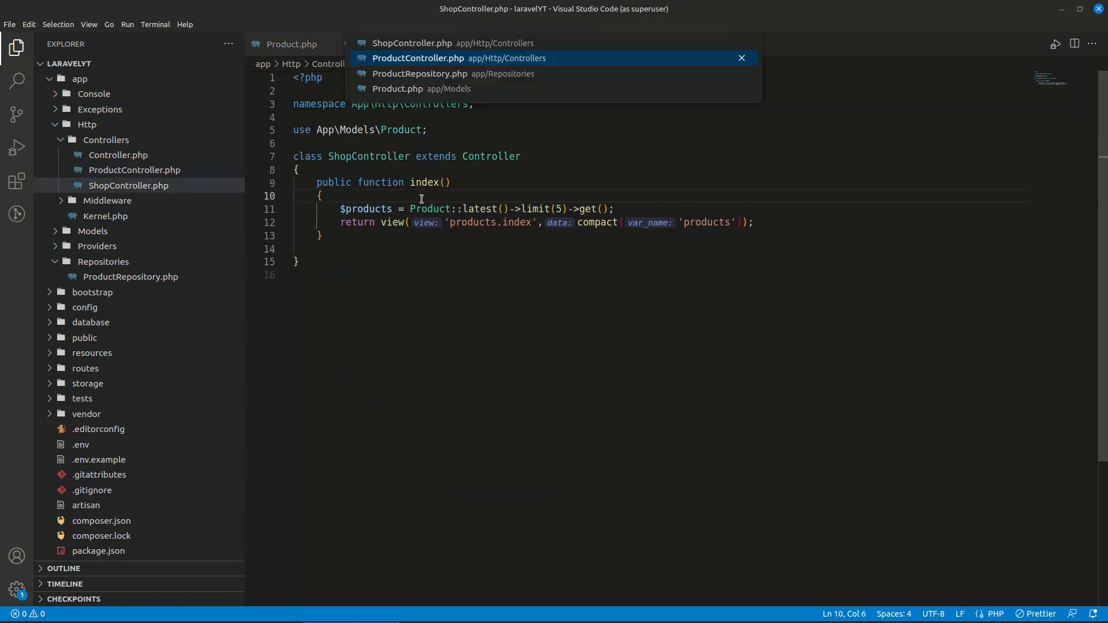
click(419, 58)
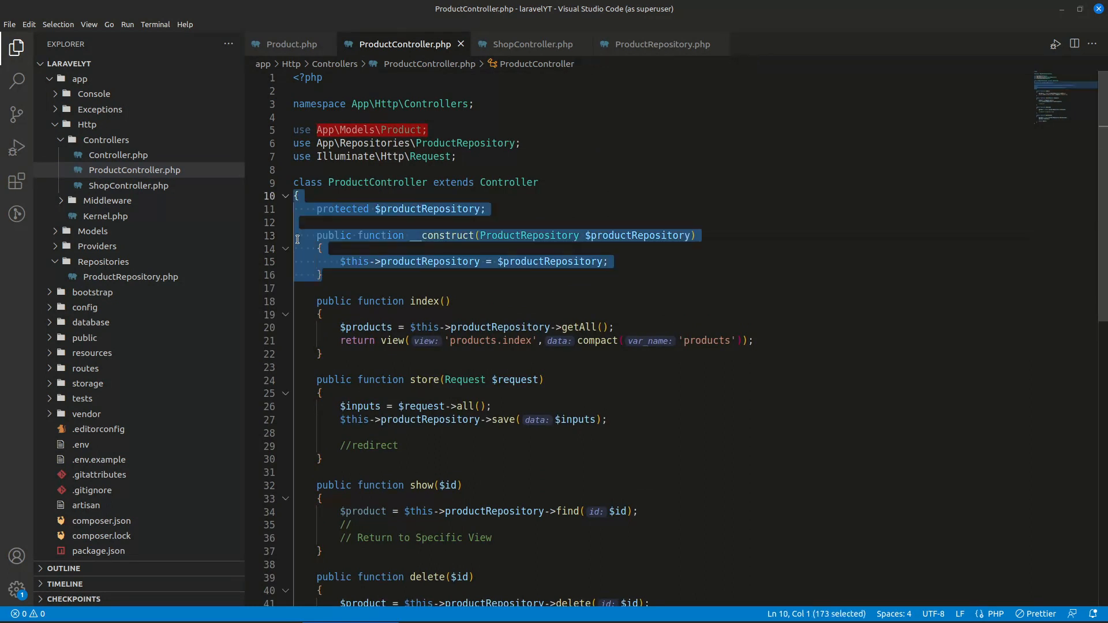
click(532, 44)
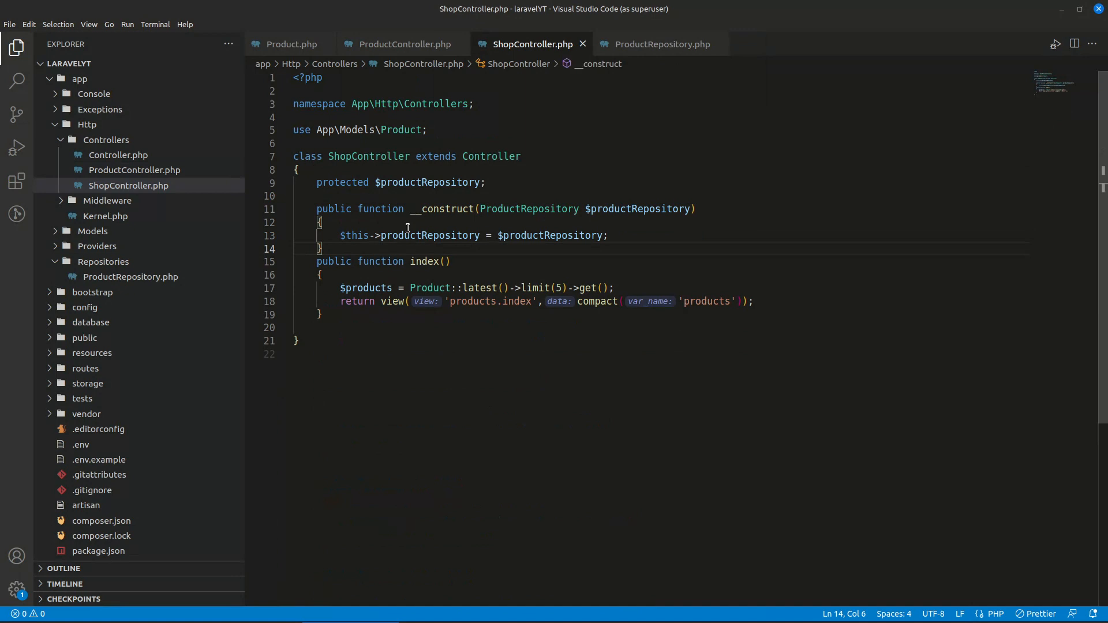
key(Enter)
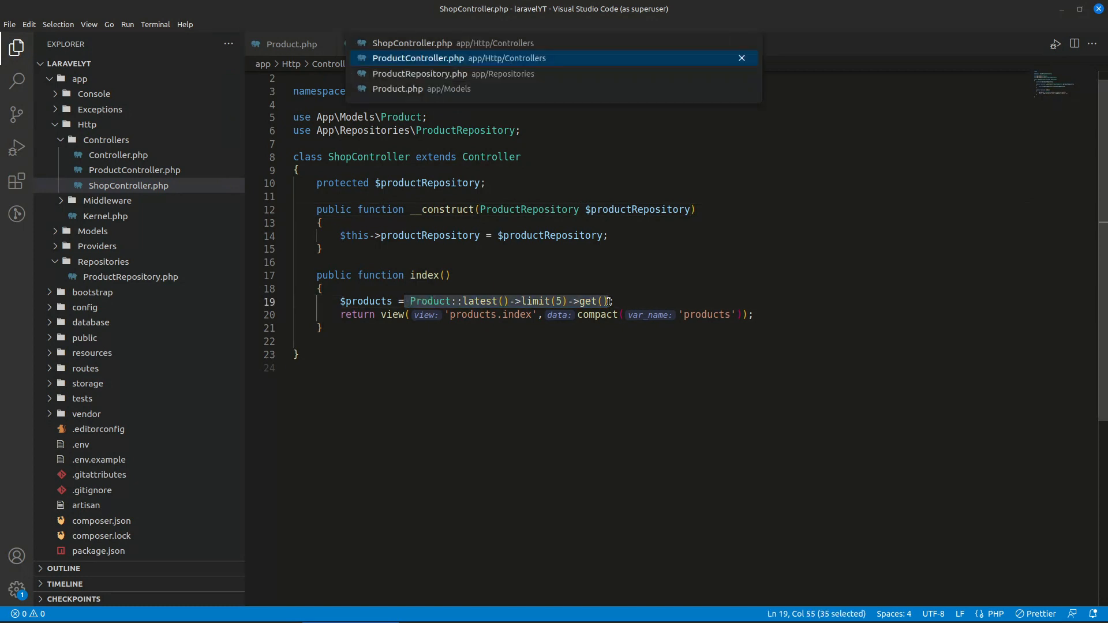
- Write public function latestByLimit($limit) in ProductRepository returning Product::latest()->limit($limit)->get()
click(419, 73)
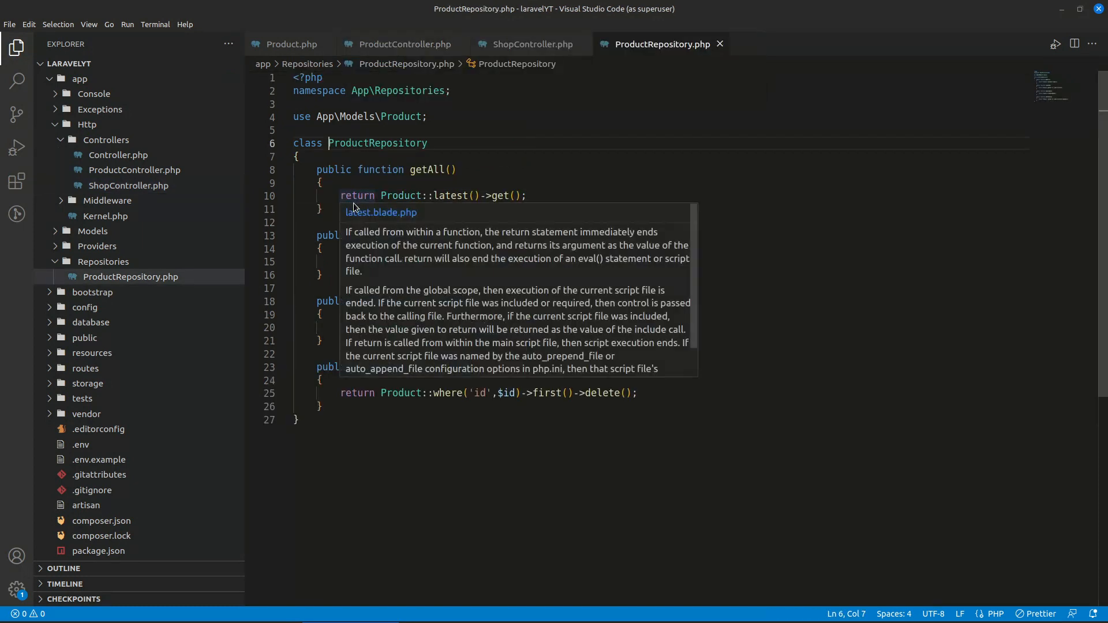
text(p)
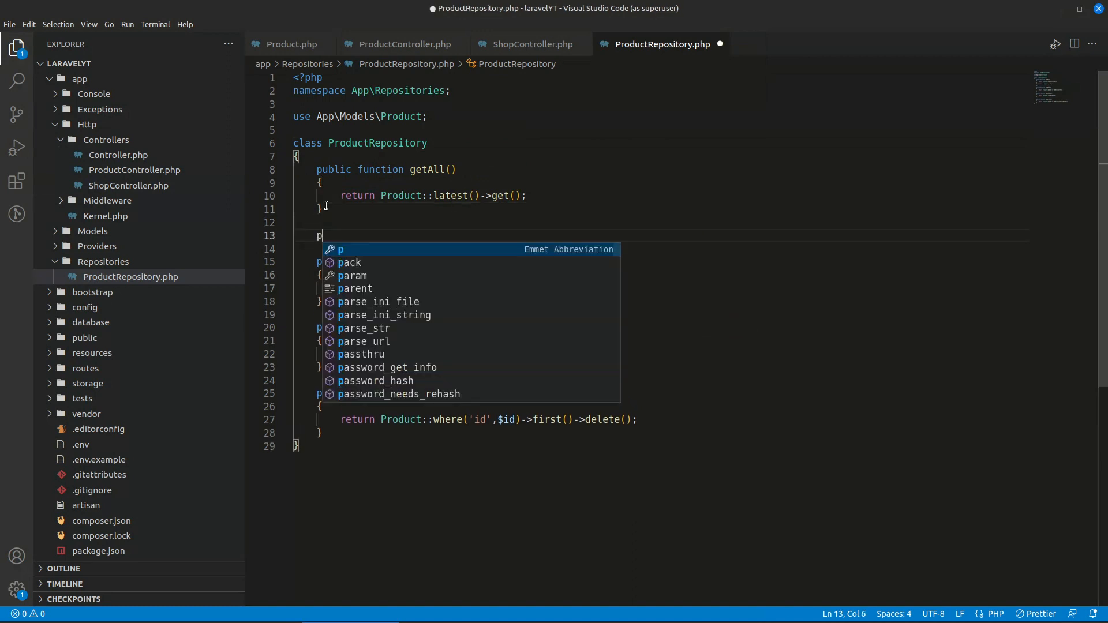
text(ublic function ge)
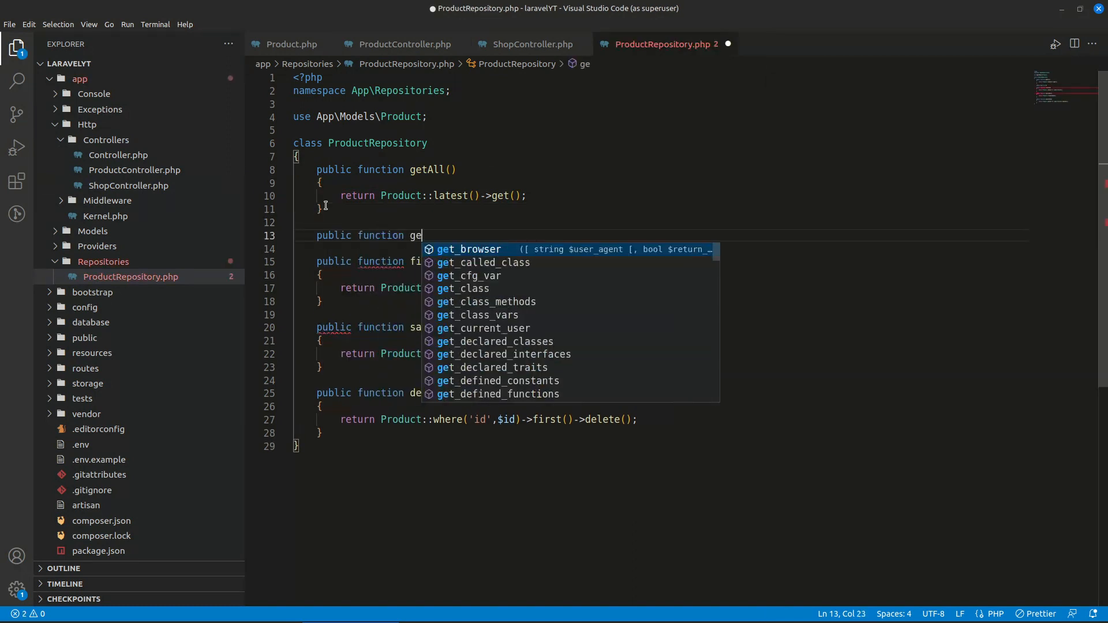
key(BackSpace)
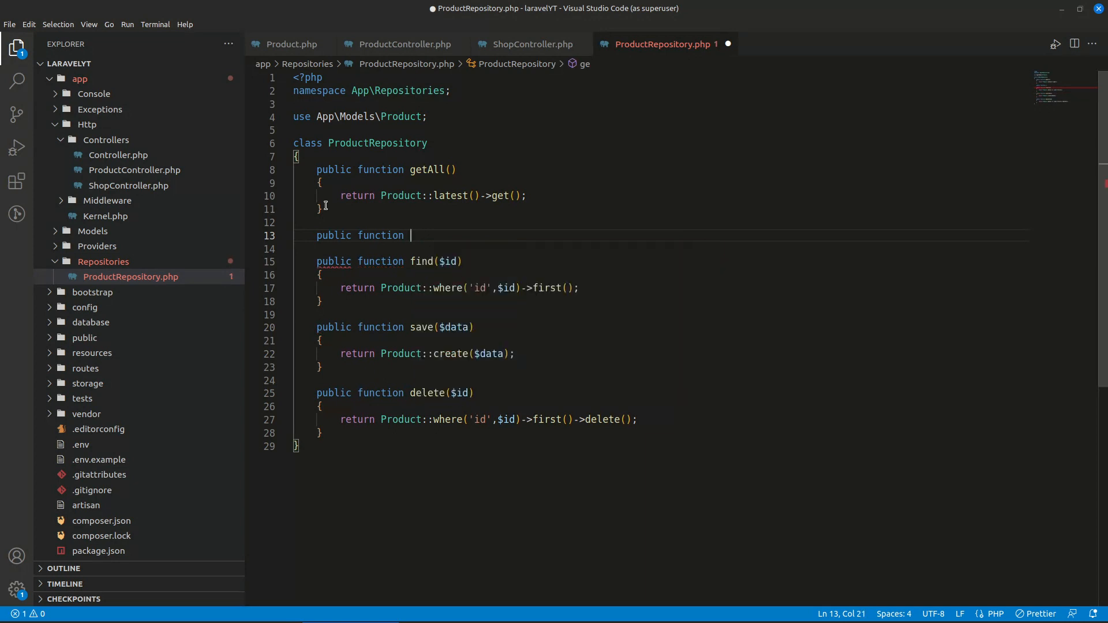
text(latest)
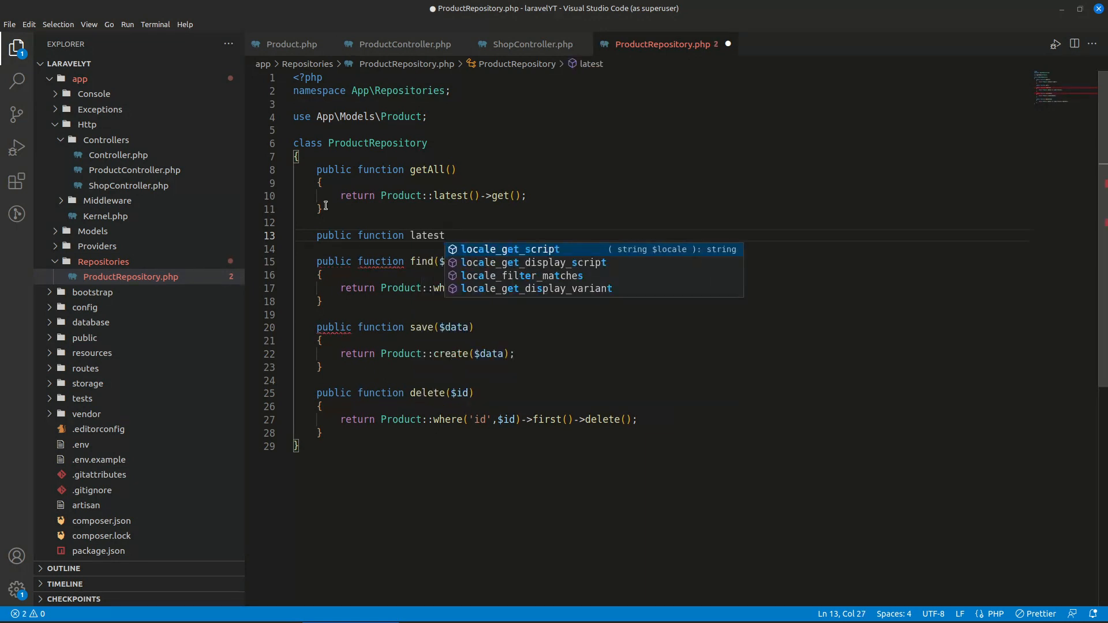
text(ByLimit)
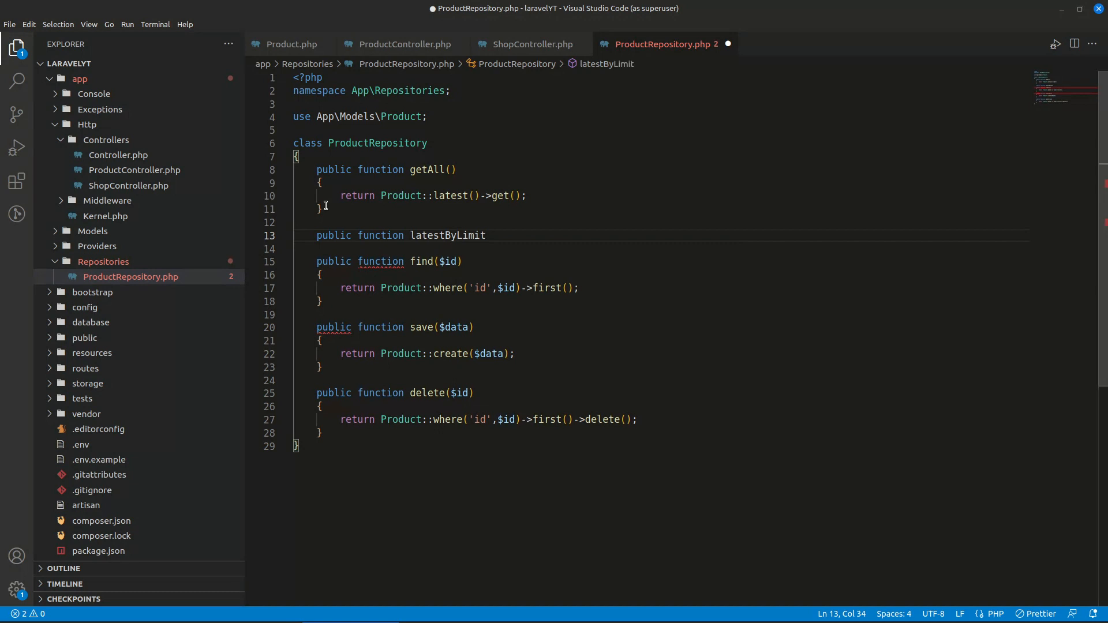
text(($mit))
click(662, 249)
text({)
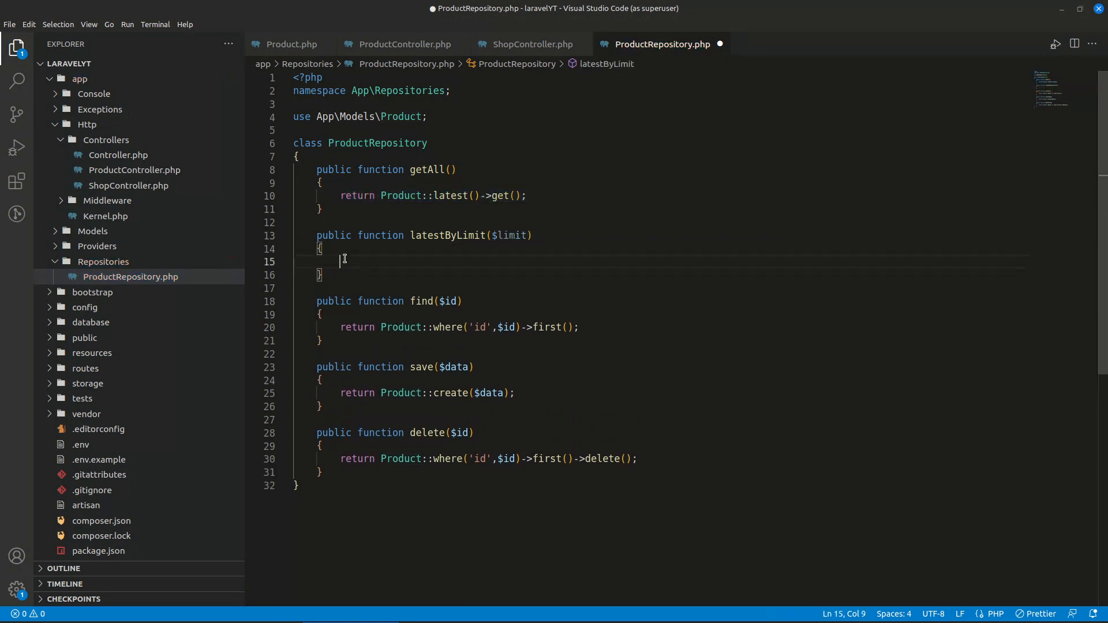
text(return Product::latest()->get();)
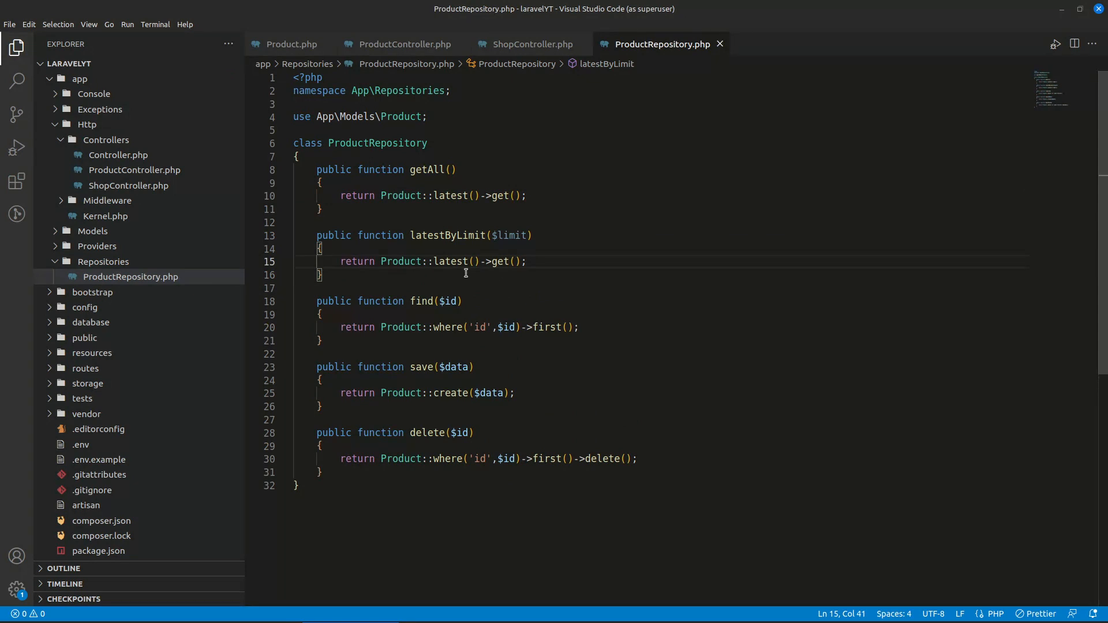
text($)
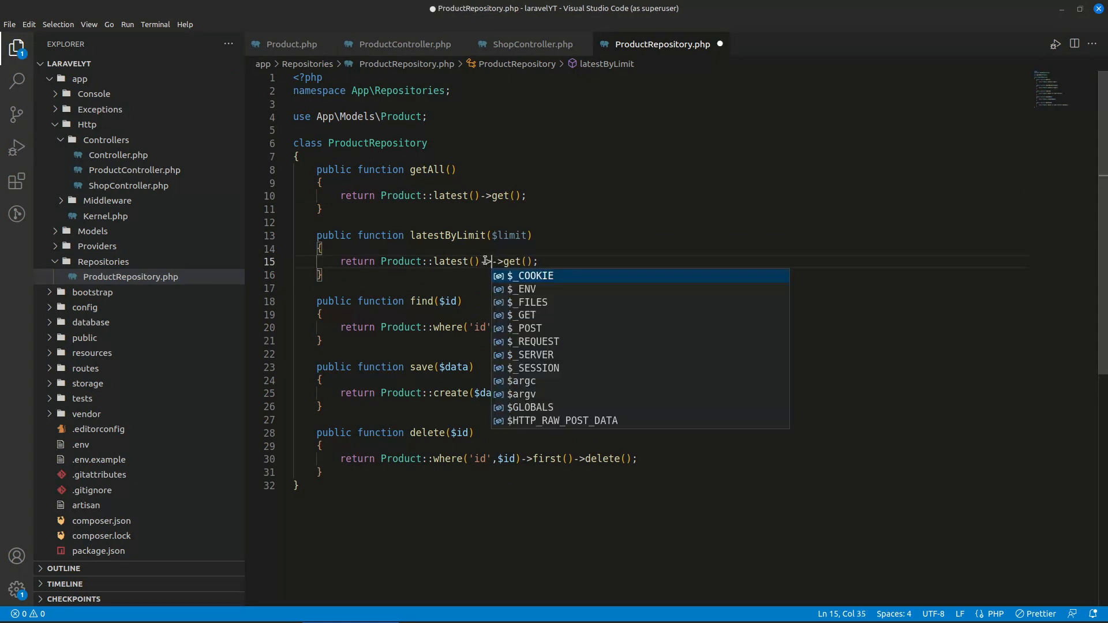
text(limit()
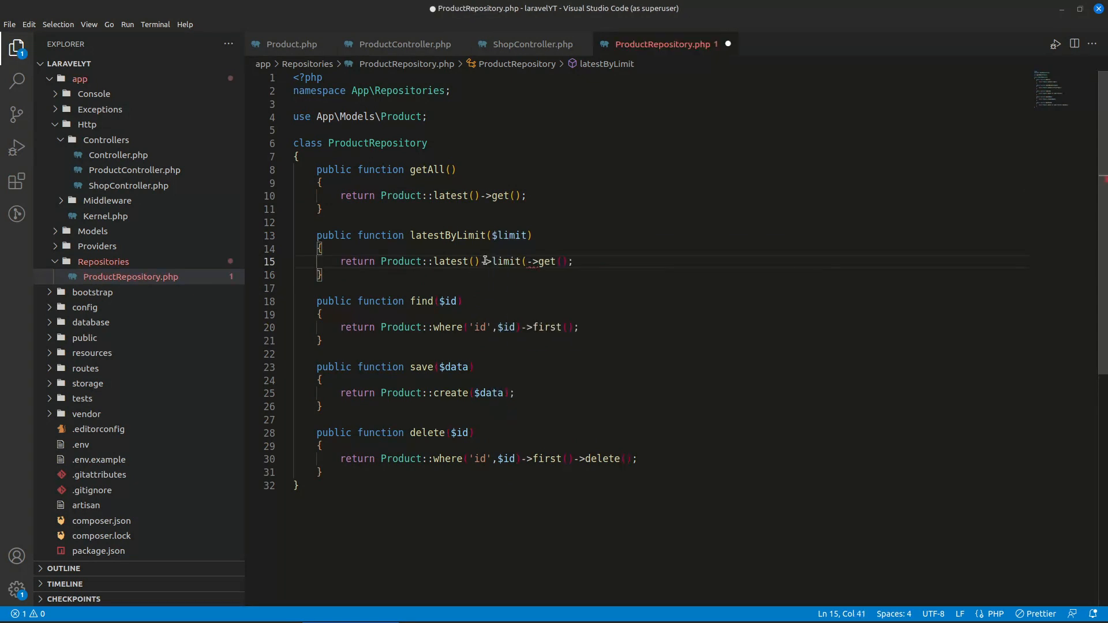
text($)
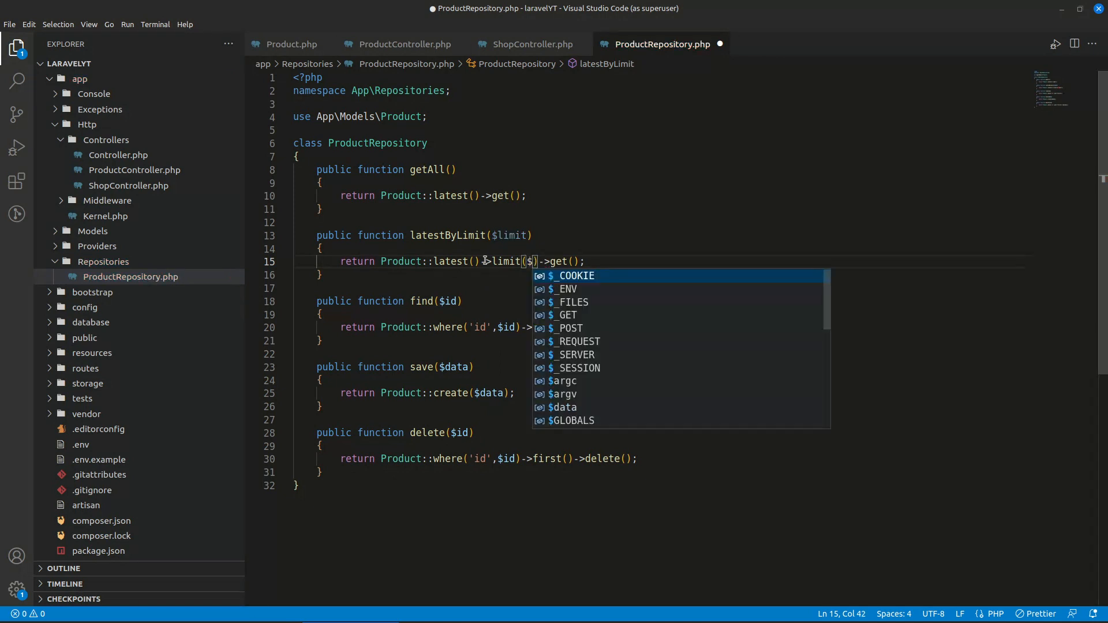
- Replace ShopController's Product query with $this->productRepository->latestByLimit(5) and save
click(523, 44)
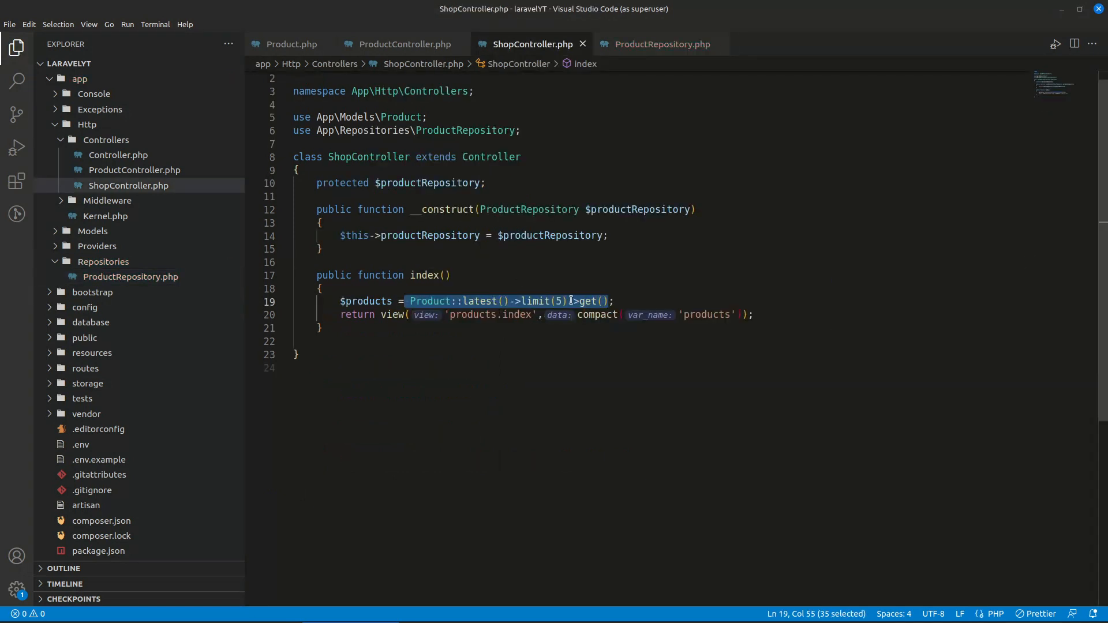
text($t;)
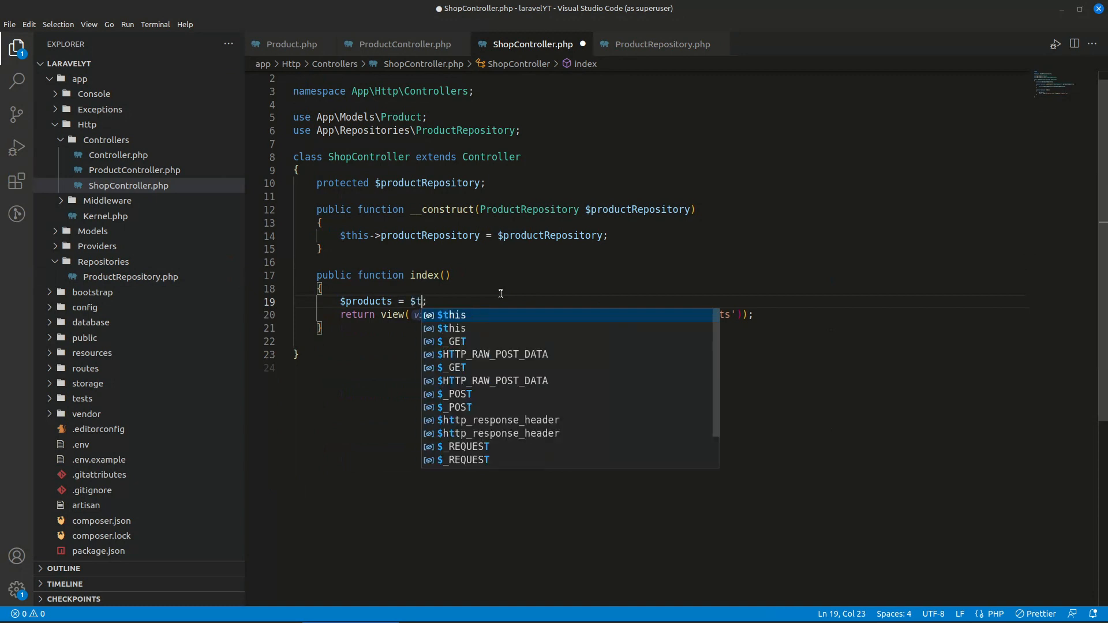
text(his->productRepository-)
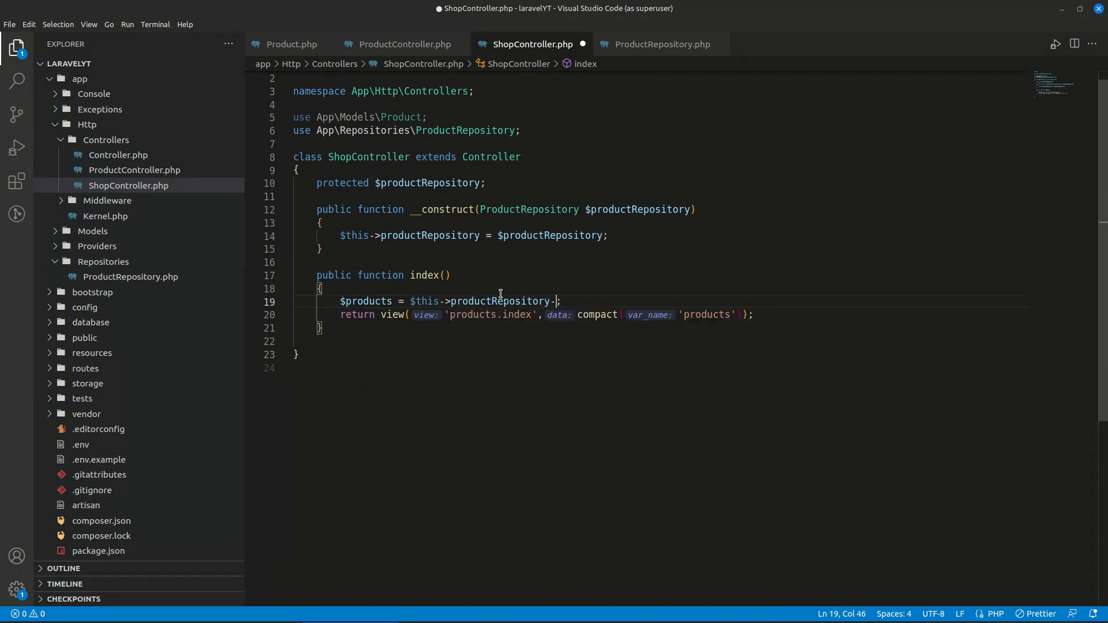
text(li)
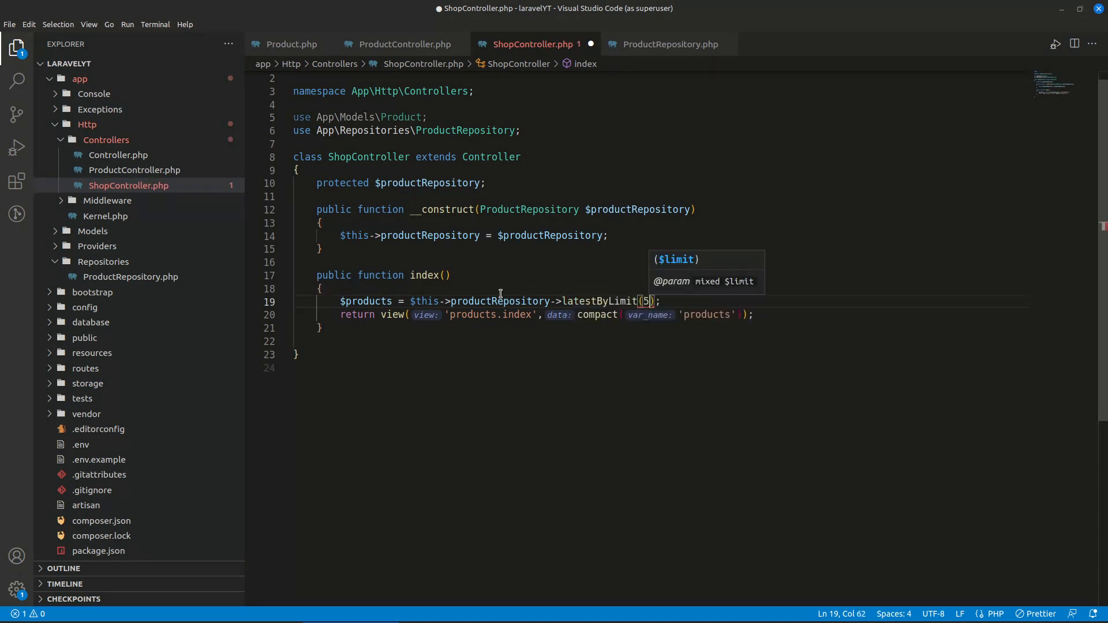
key(ctrl+s)
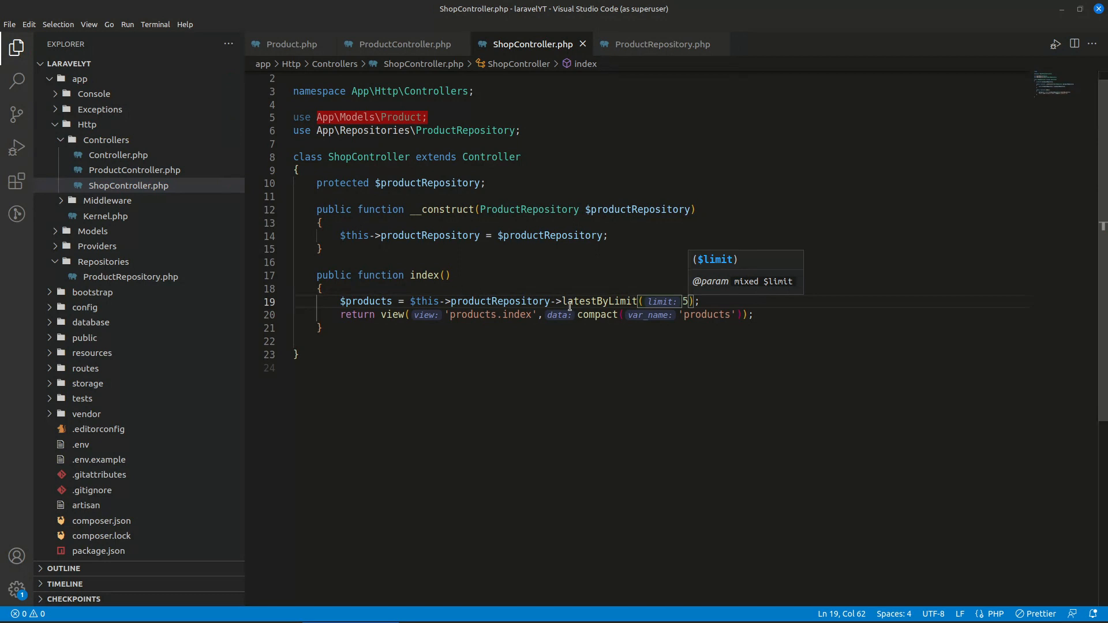
double_click(598, 301)
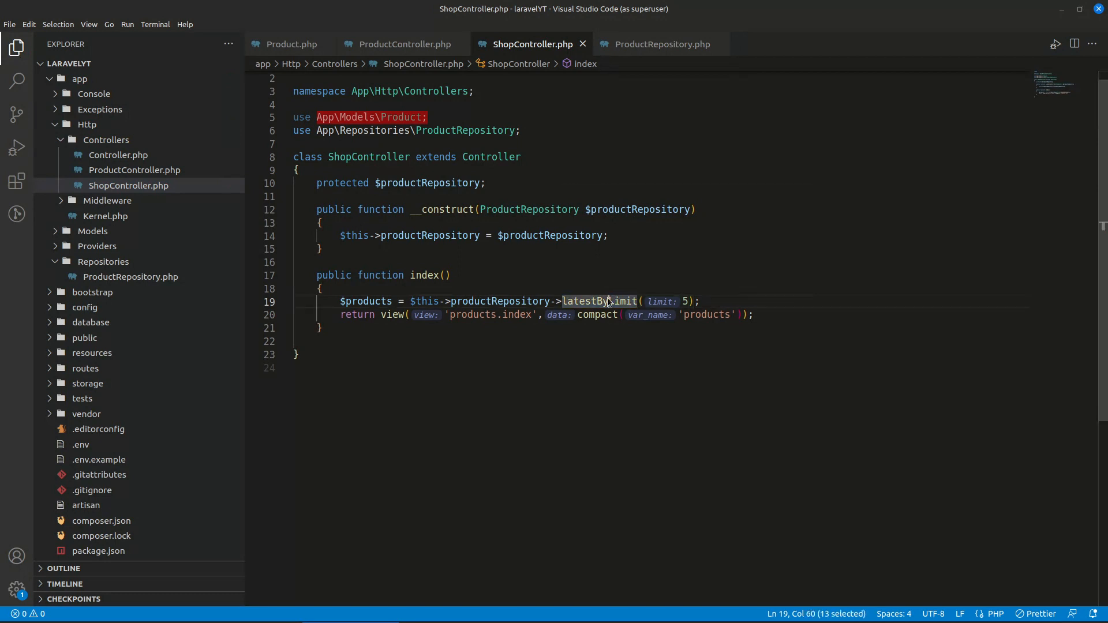
click(657, 43)
text(localhost:8000/s)
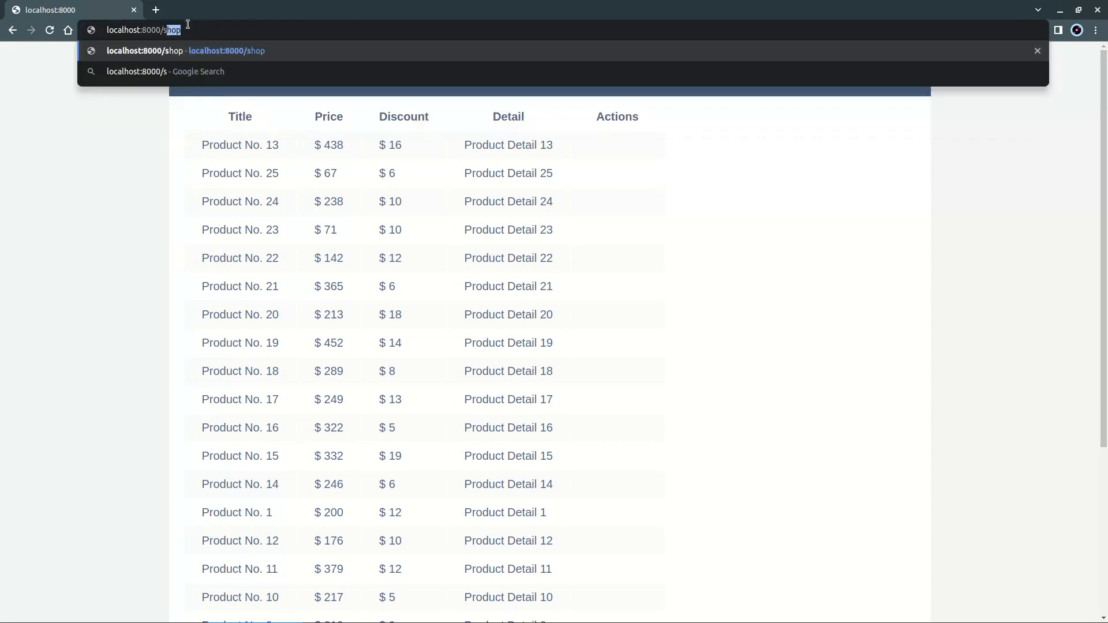
- Load localhost:8000/shop in Chrome to check the updated shop page
key(Enter)
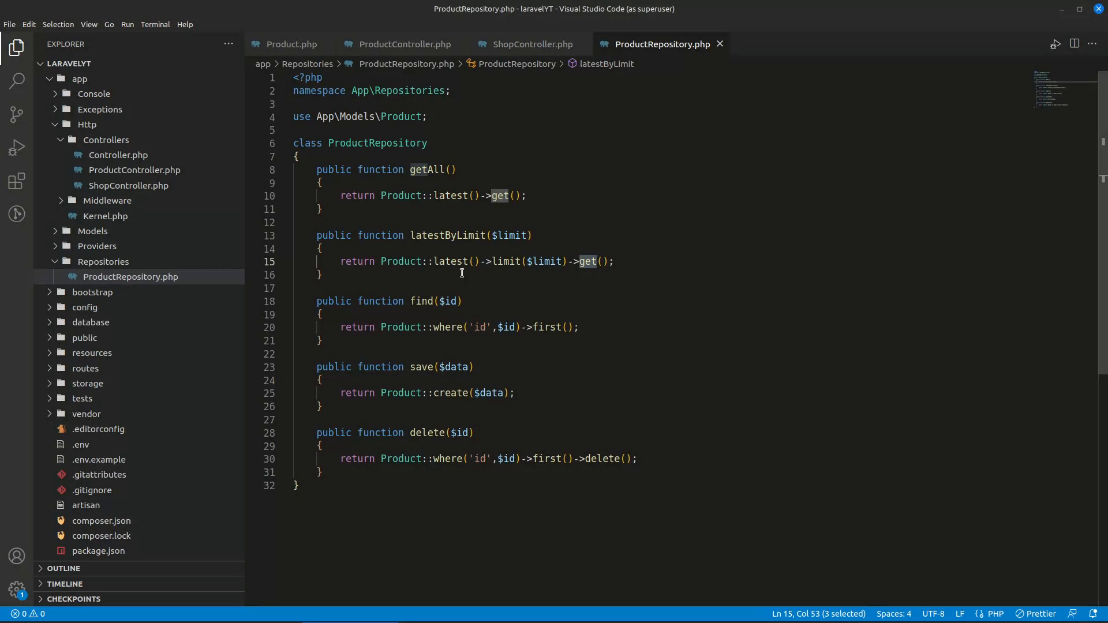
- Compare ProductRepository's latestByLimit method with ShopController's latestByLimit(5) call
key(Ctrl+Tab)
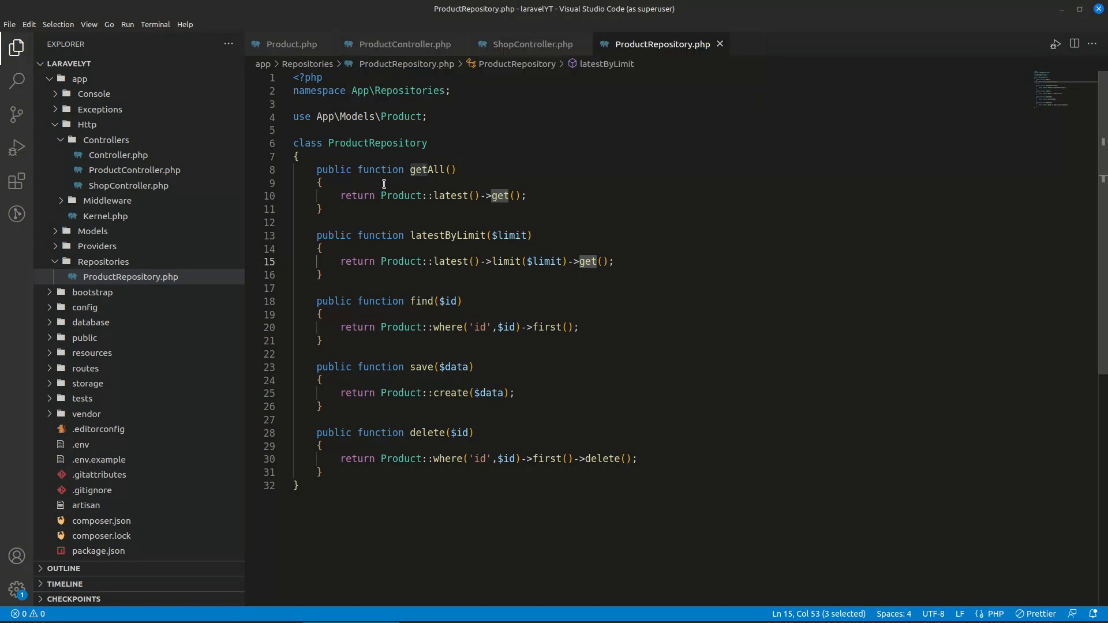
click(526, 44)
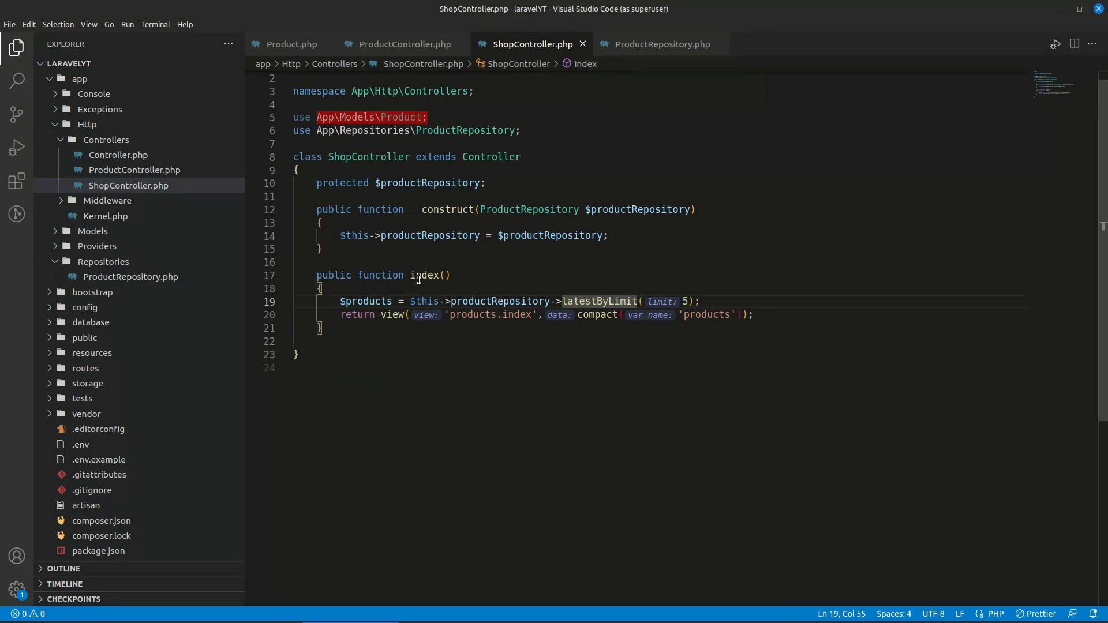
click(657, 44)
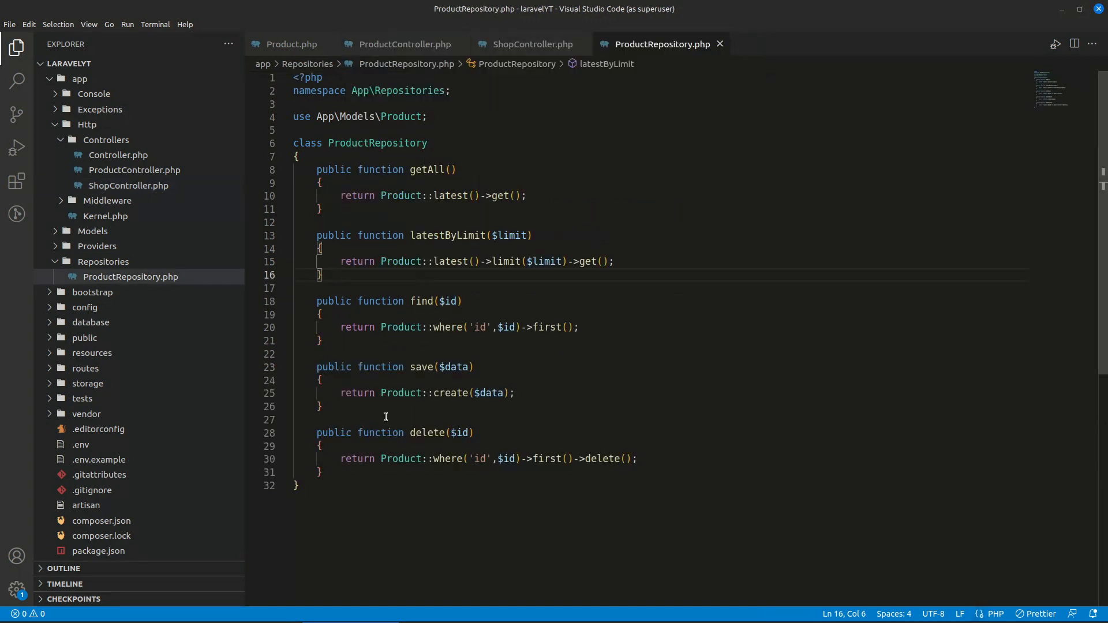
mouse_move(405, 492)
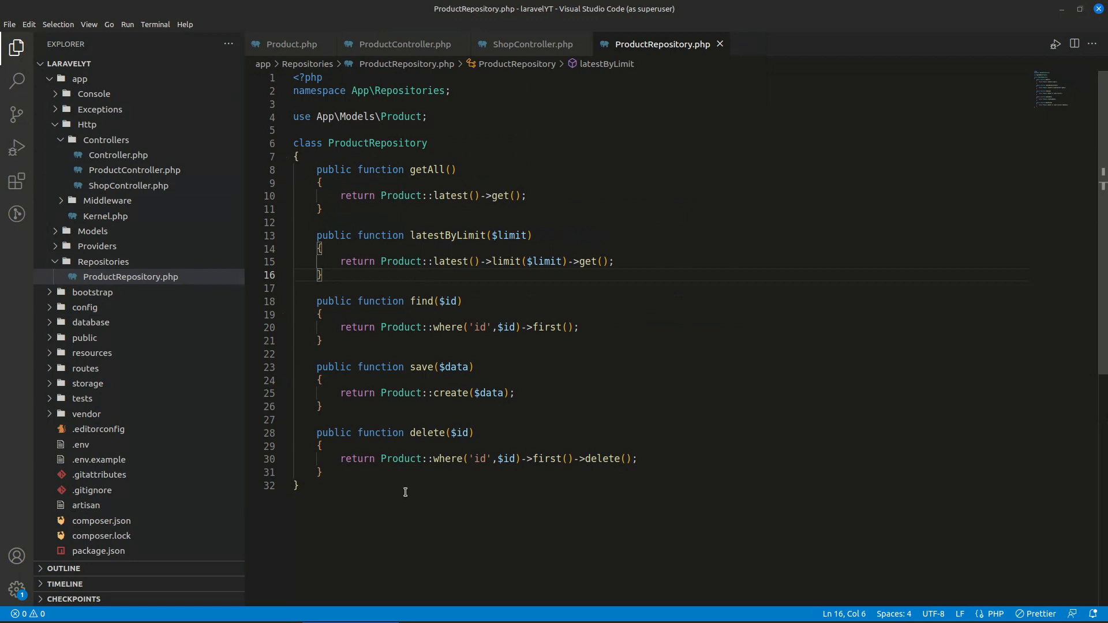
key(Ctrl+Tab)
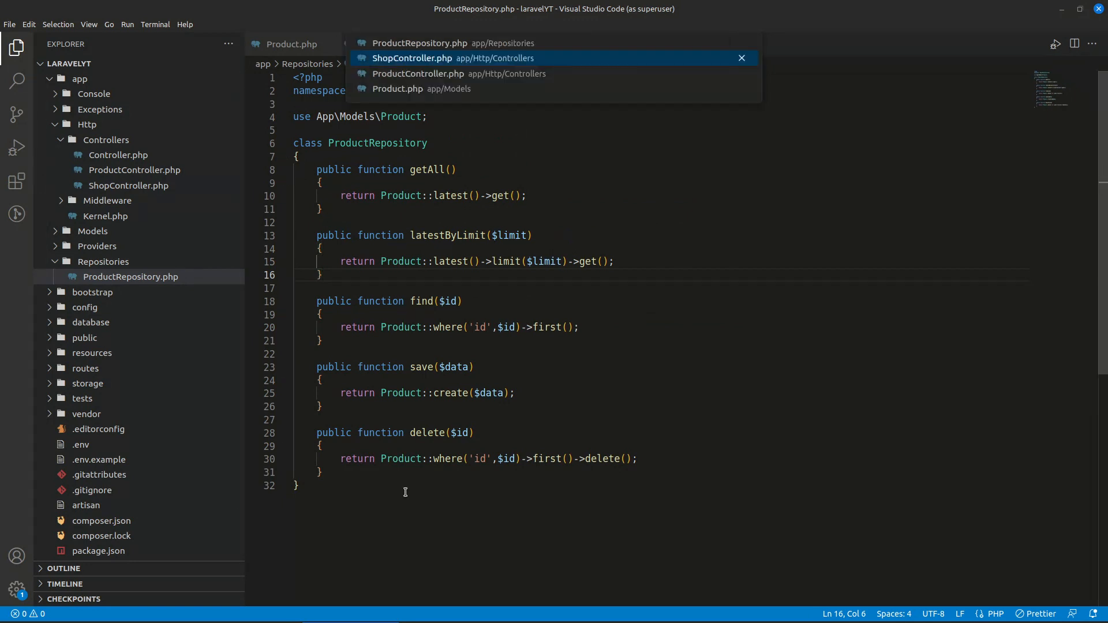
click(412, 58)
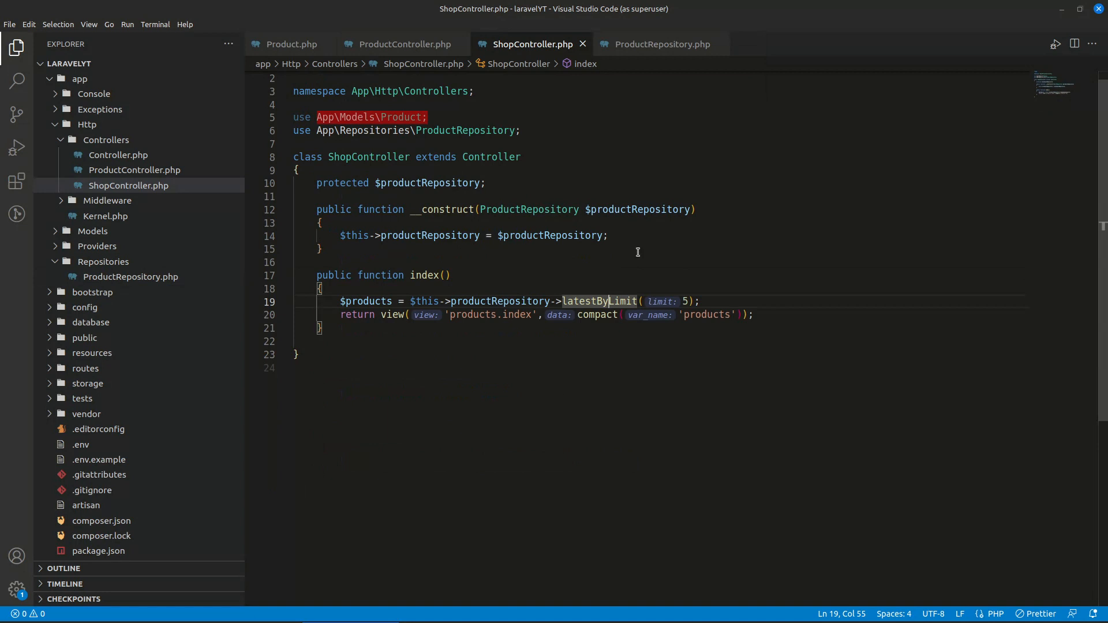